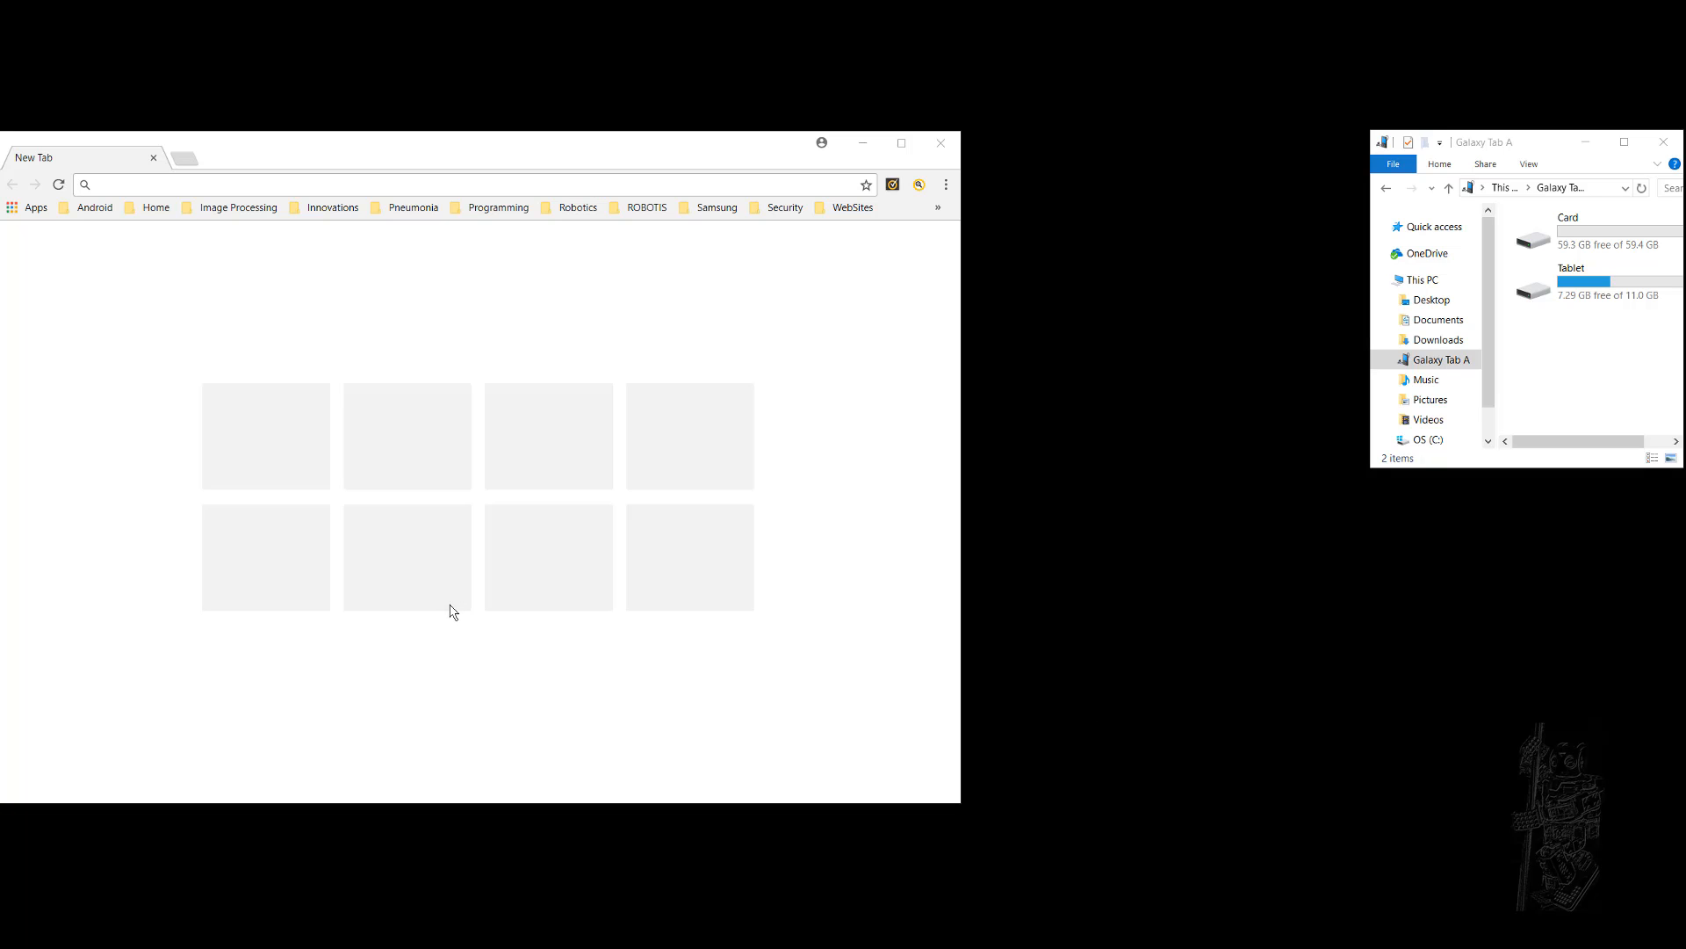
{"action": "mouse_move", "coordinate": [457, 629]}
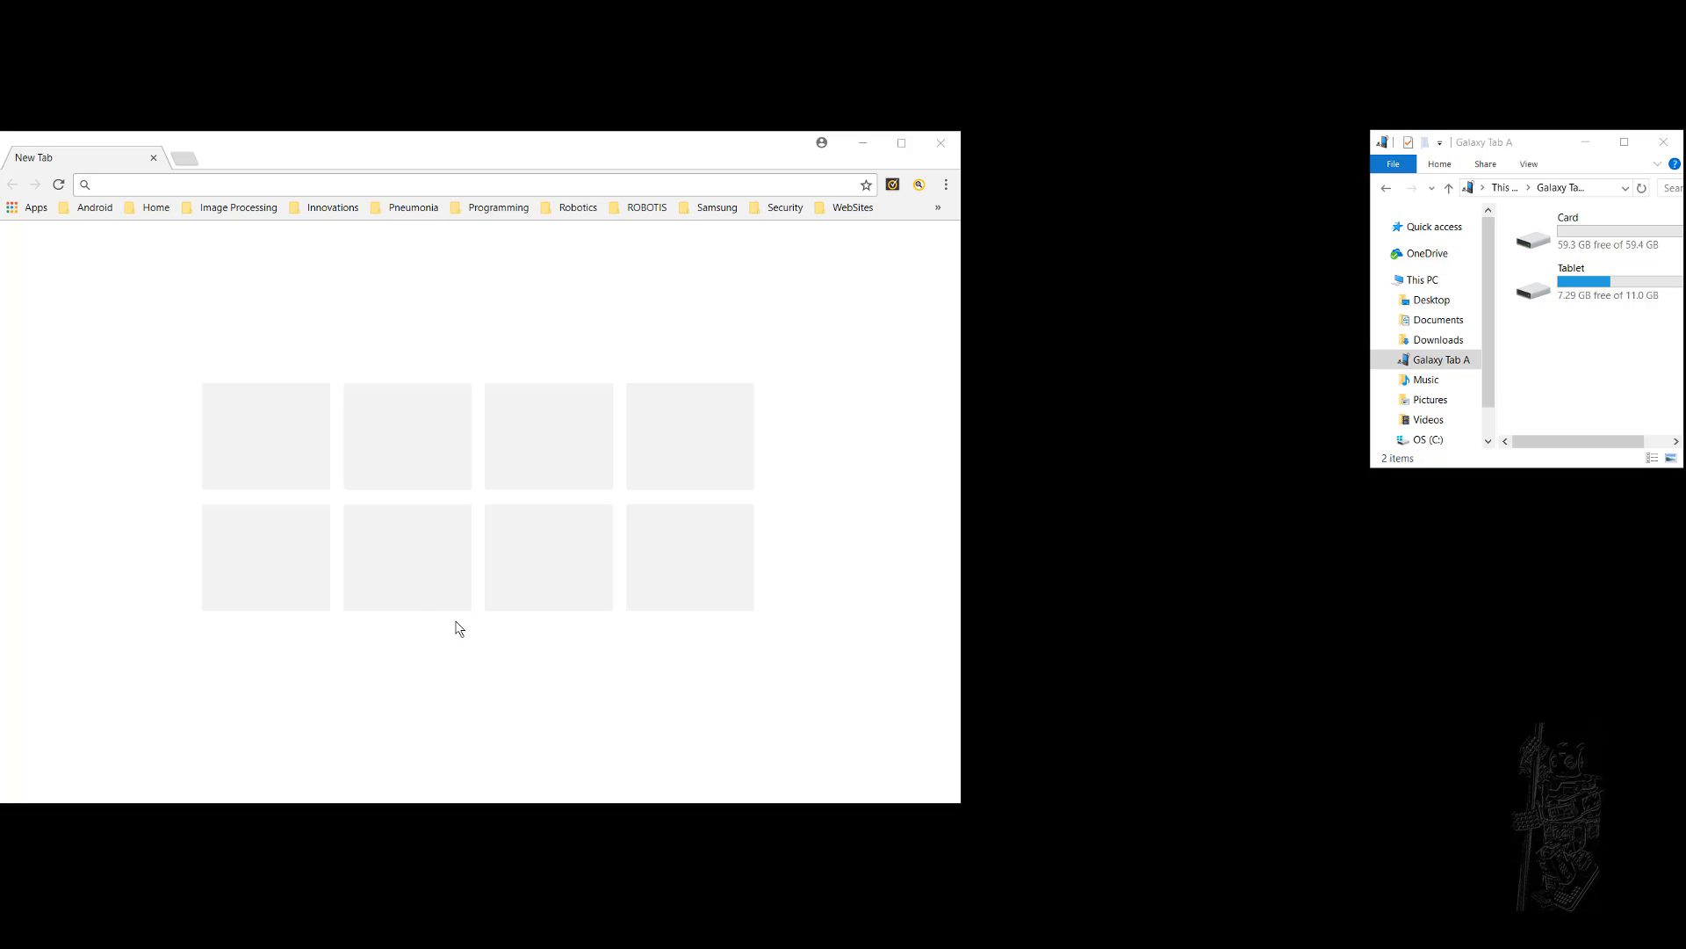
{"action": "mouse_move", "coordinate": [348, 610]}
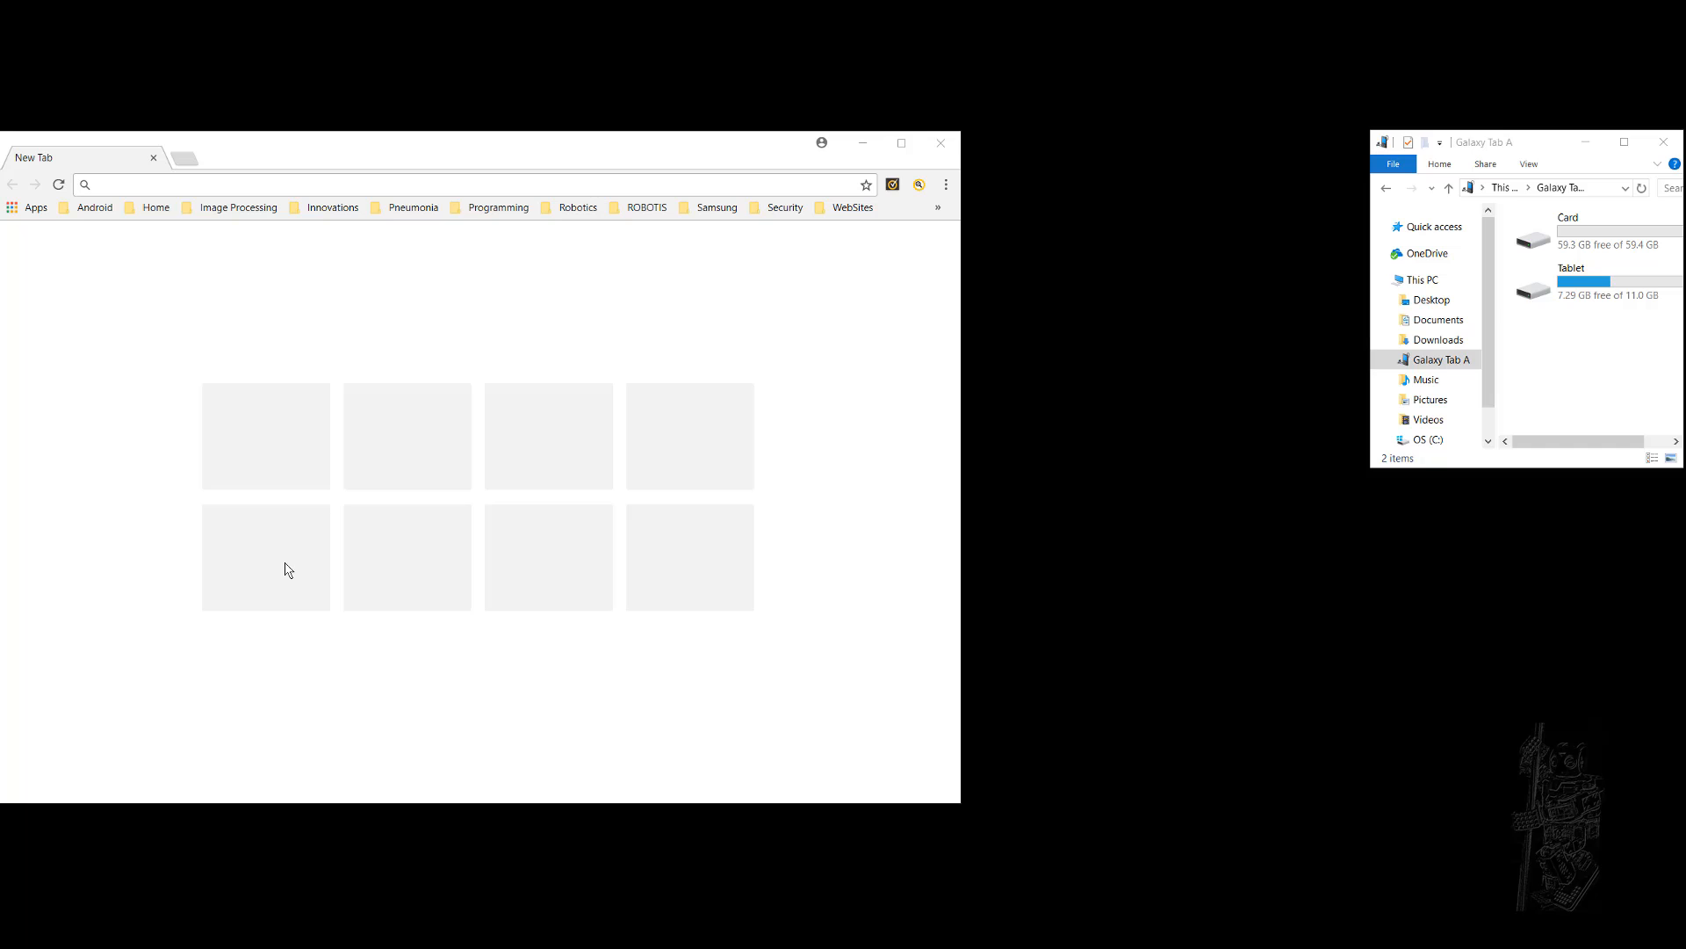
{"action": "mouse_move", "coordinate": [170, 283]}
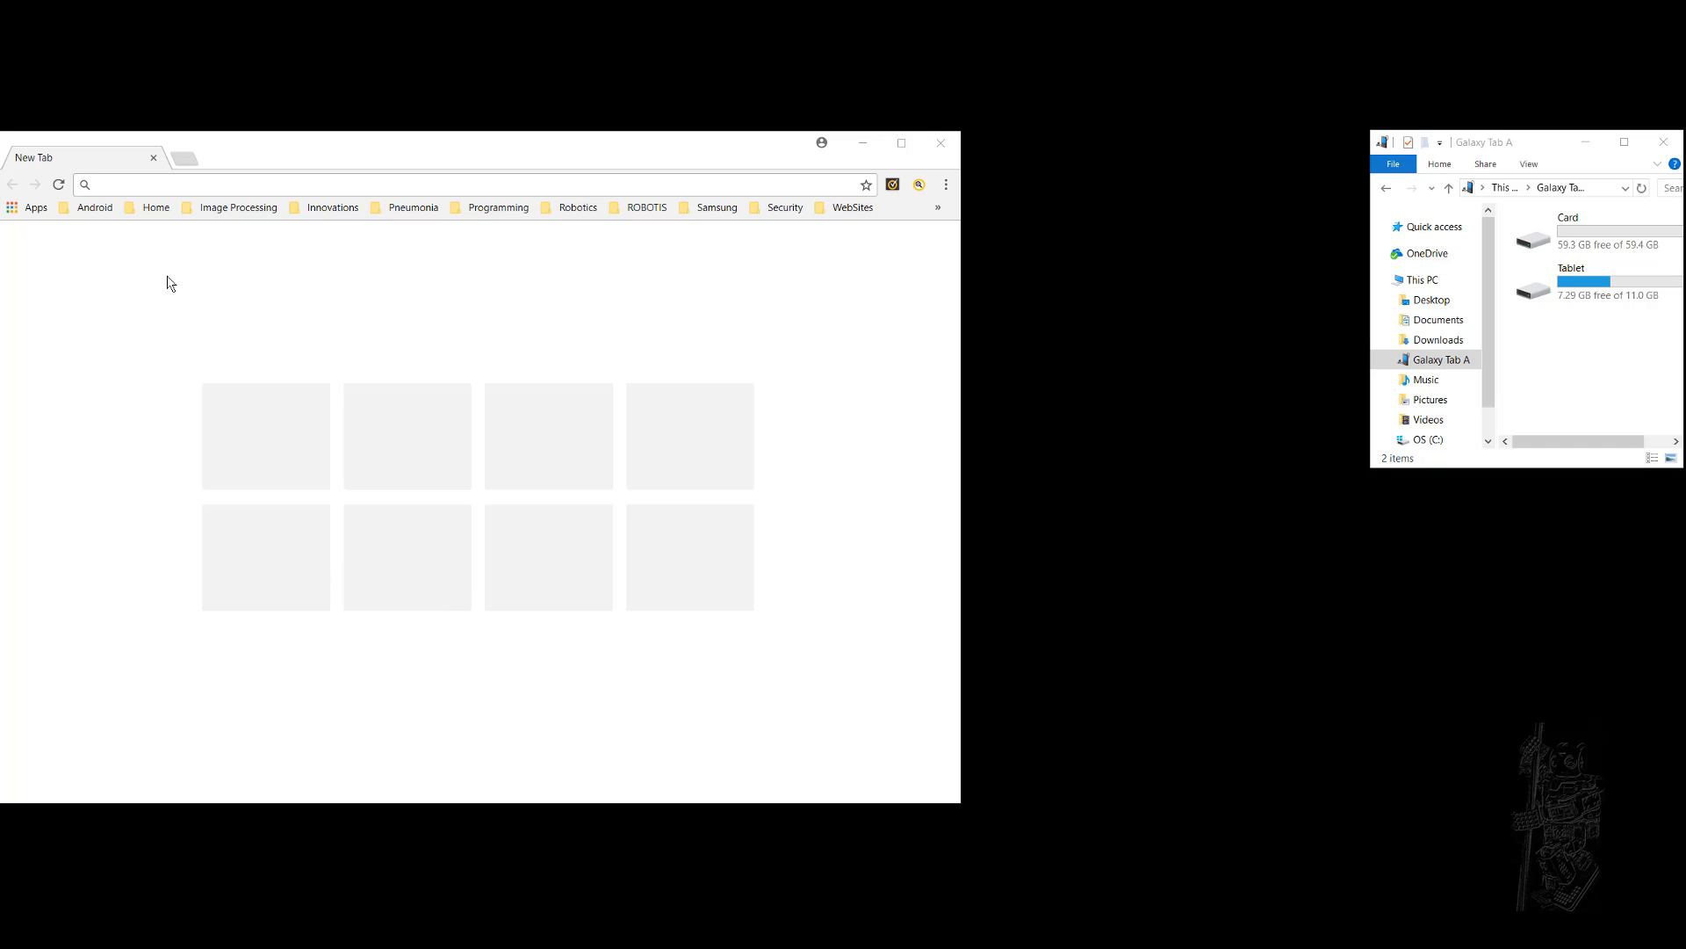
{"action": "left_click", "coordinate": [146, 185]}
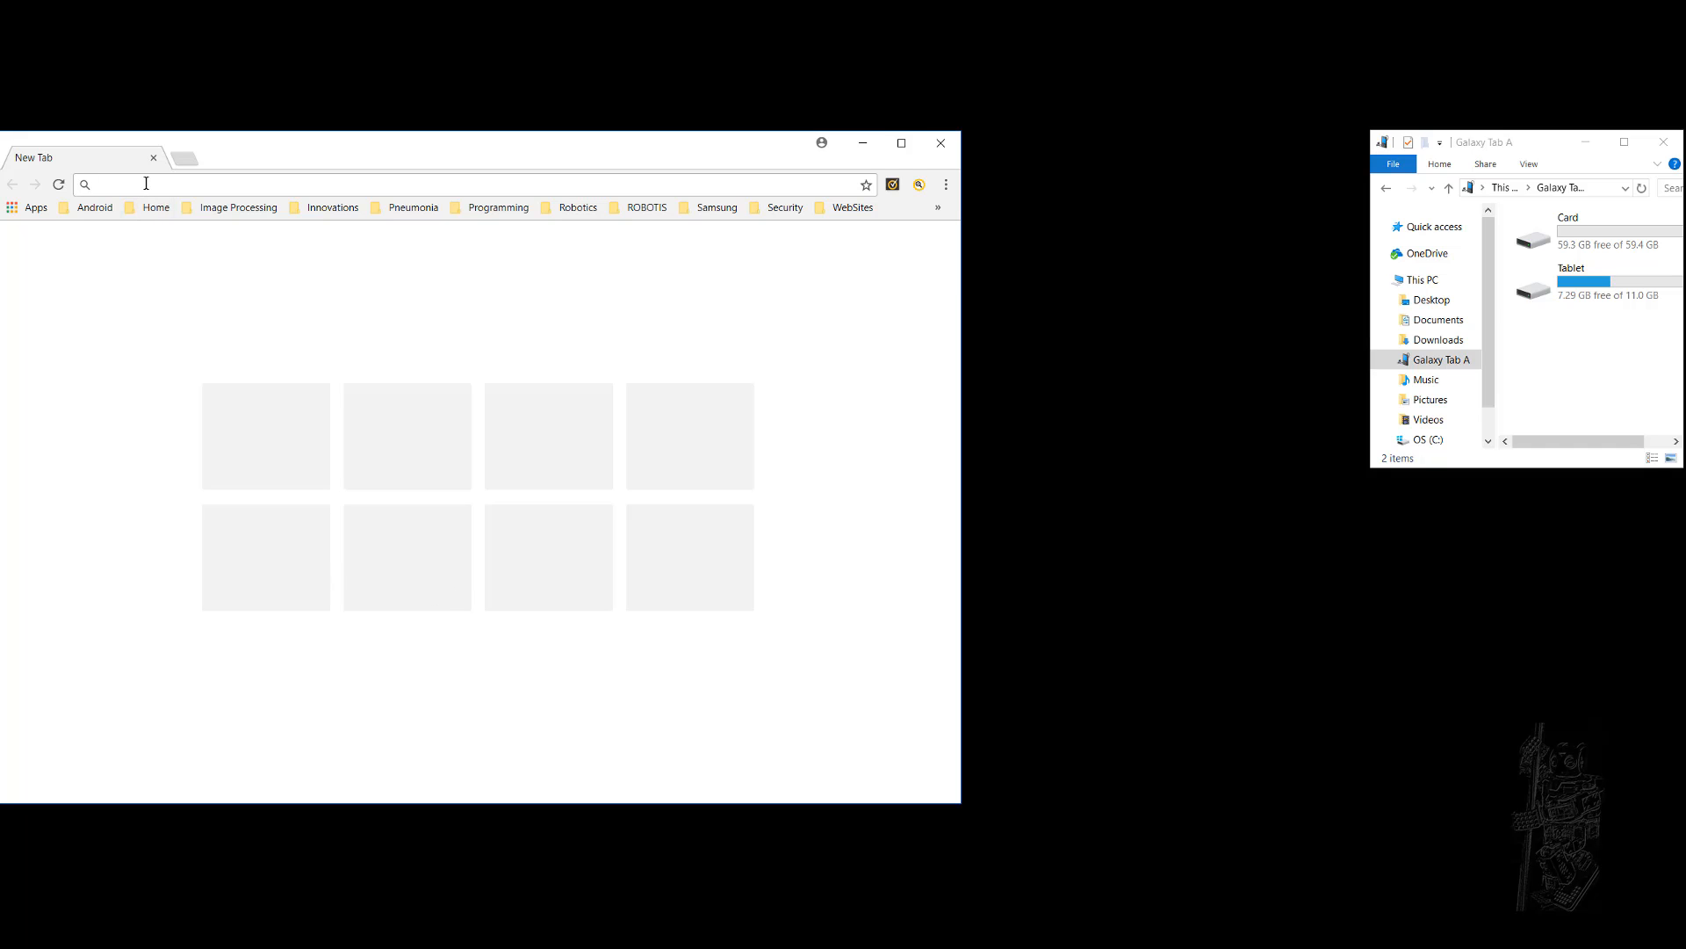
{"action": "type", "text": "www.cntrobotics.com"}
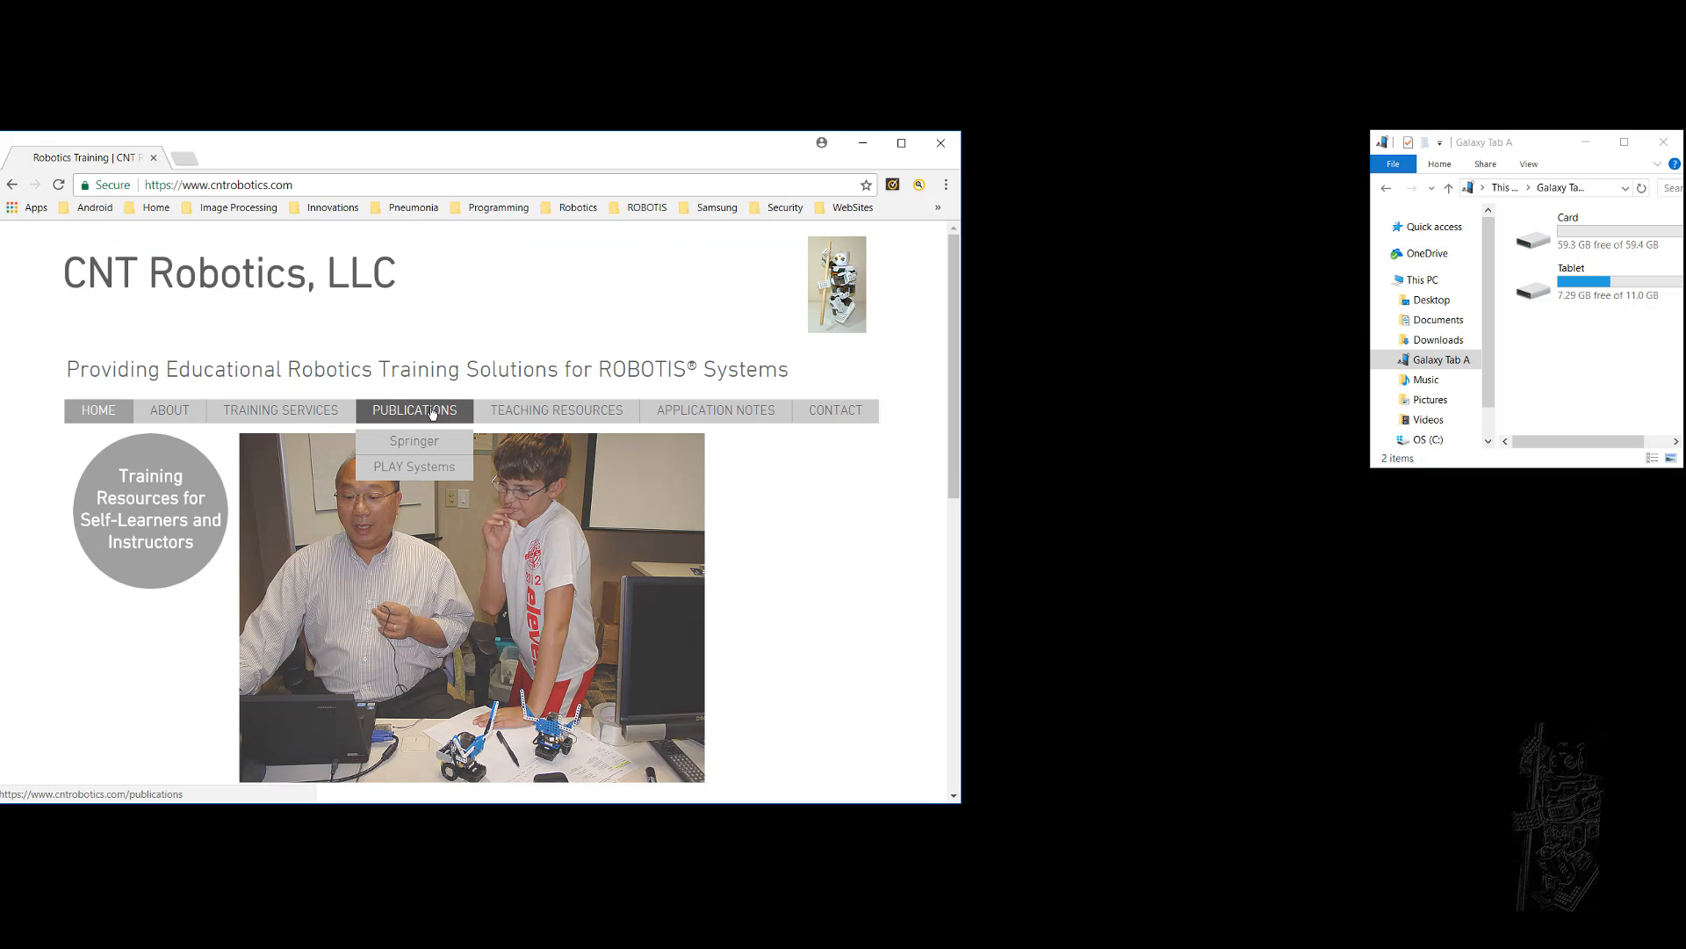
{"action": "left_click", "coordinate": [413, 465]}
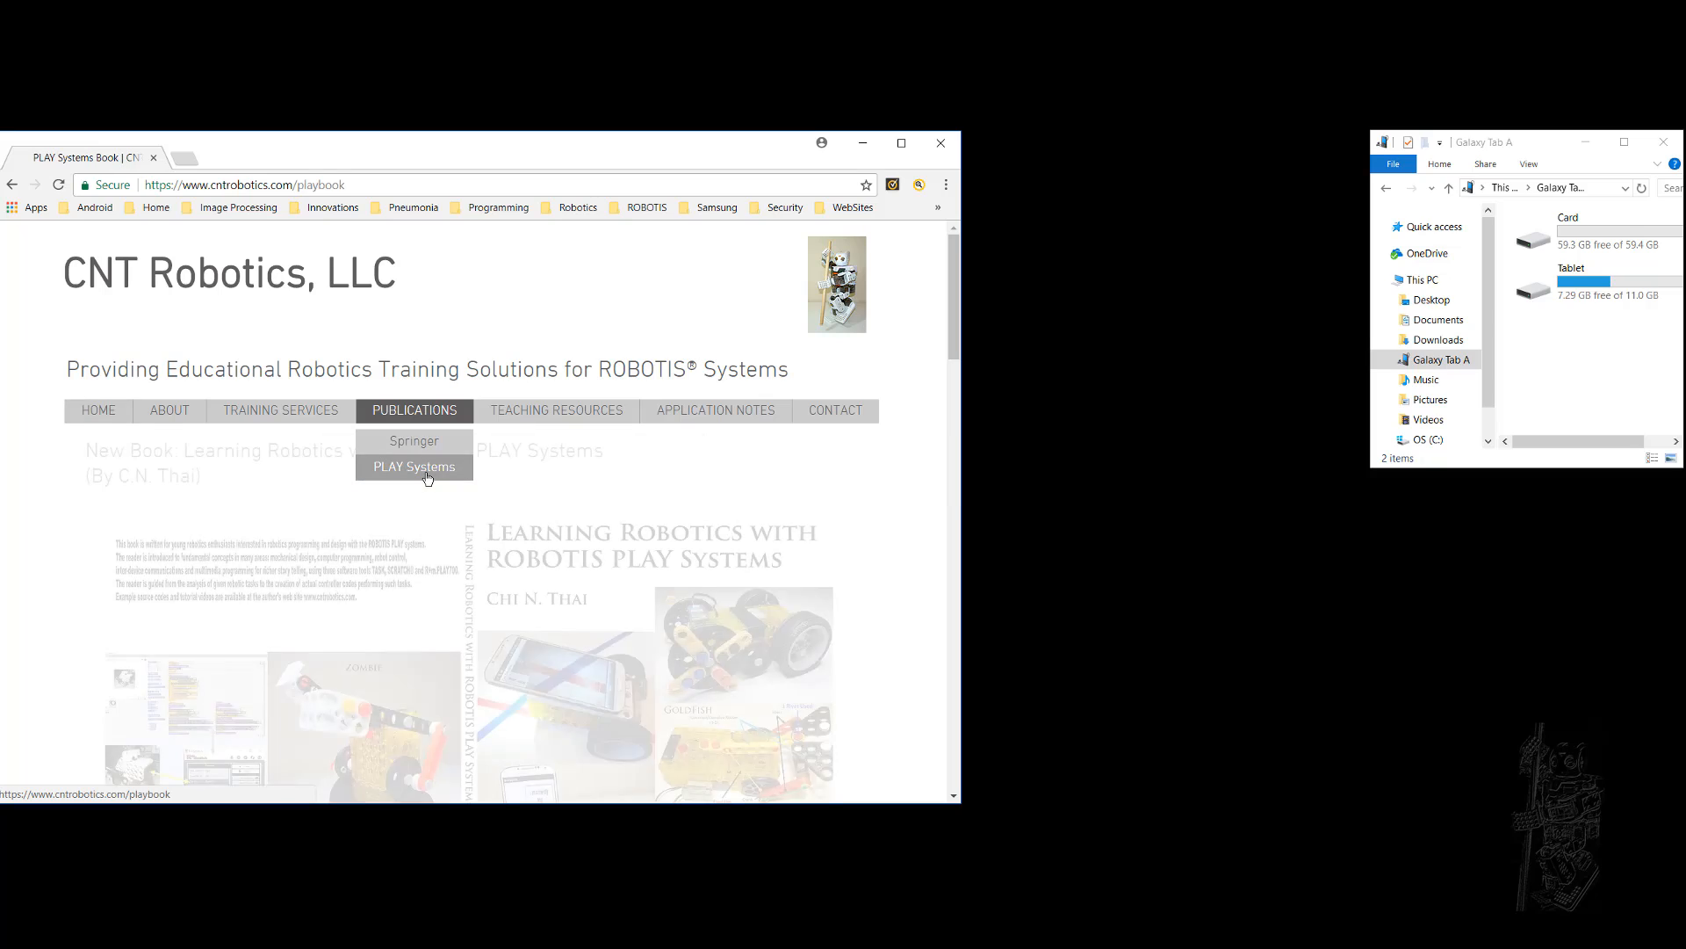
{"action": "scroll", "scroll_direction": "down", "scroll_amount": 3}
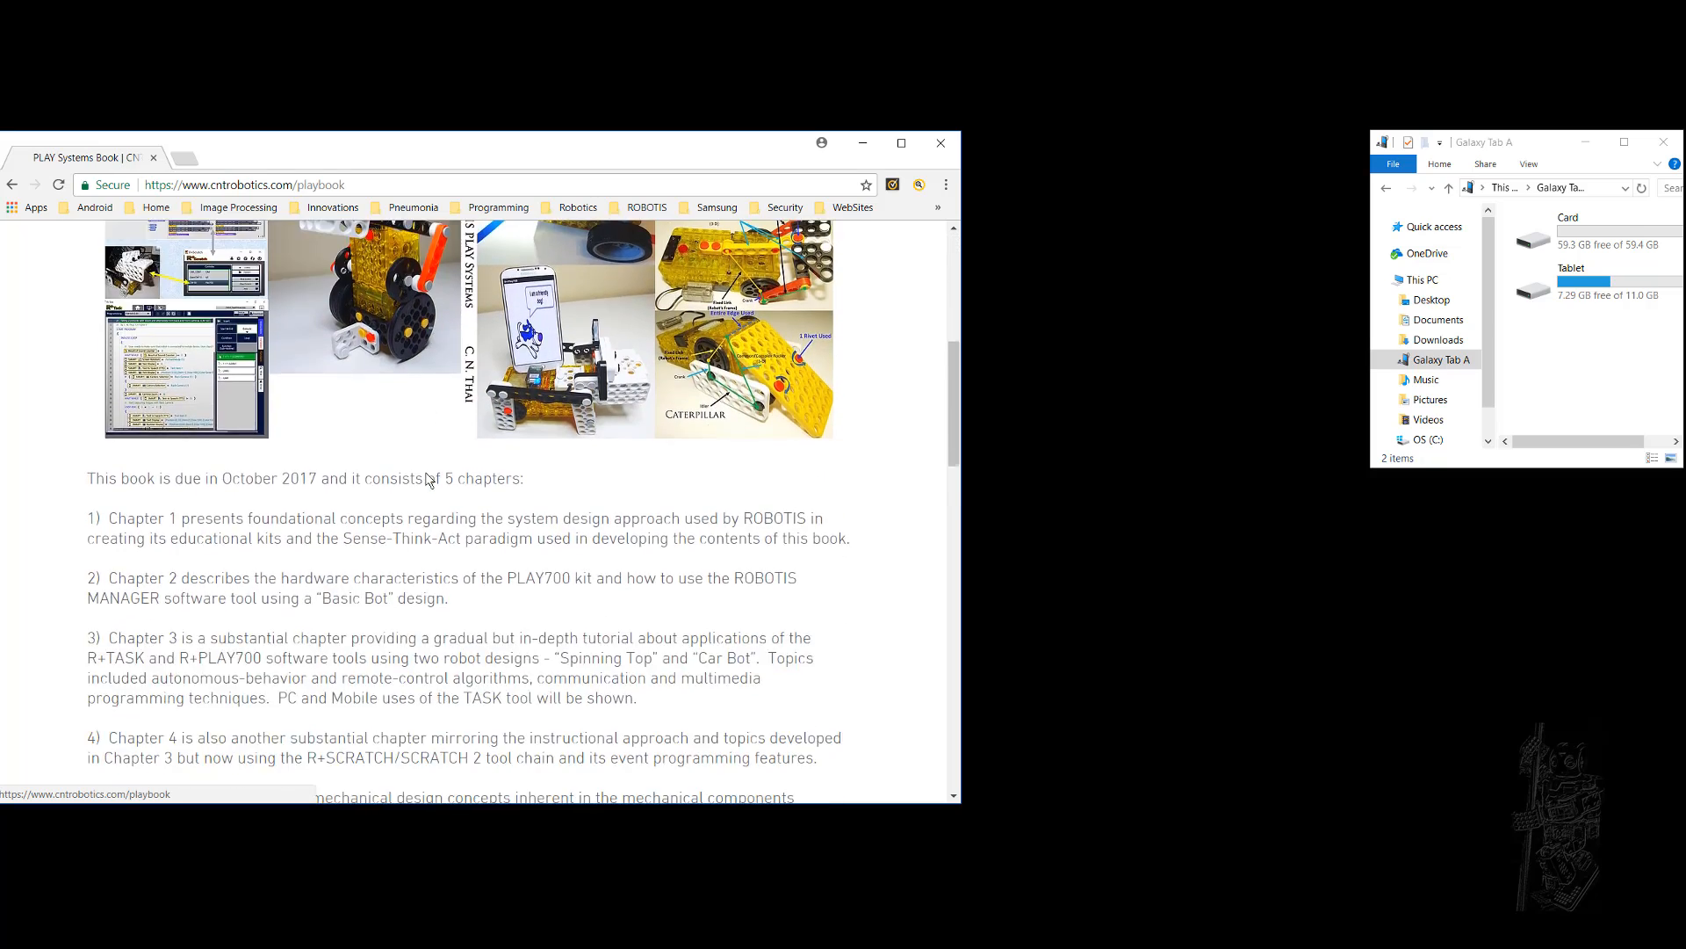
{"action": "scroll", "scroll_direction": "down", "scroll_amount": 3}
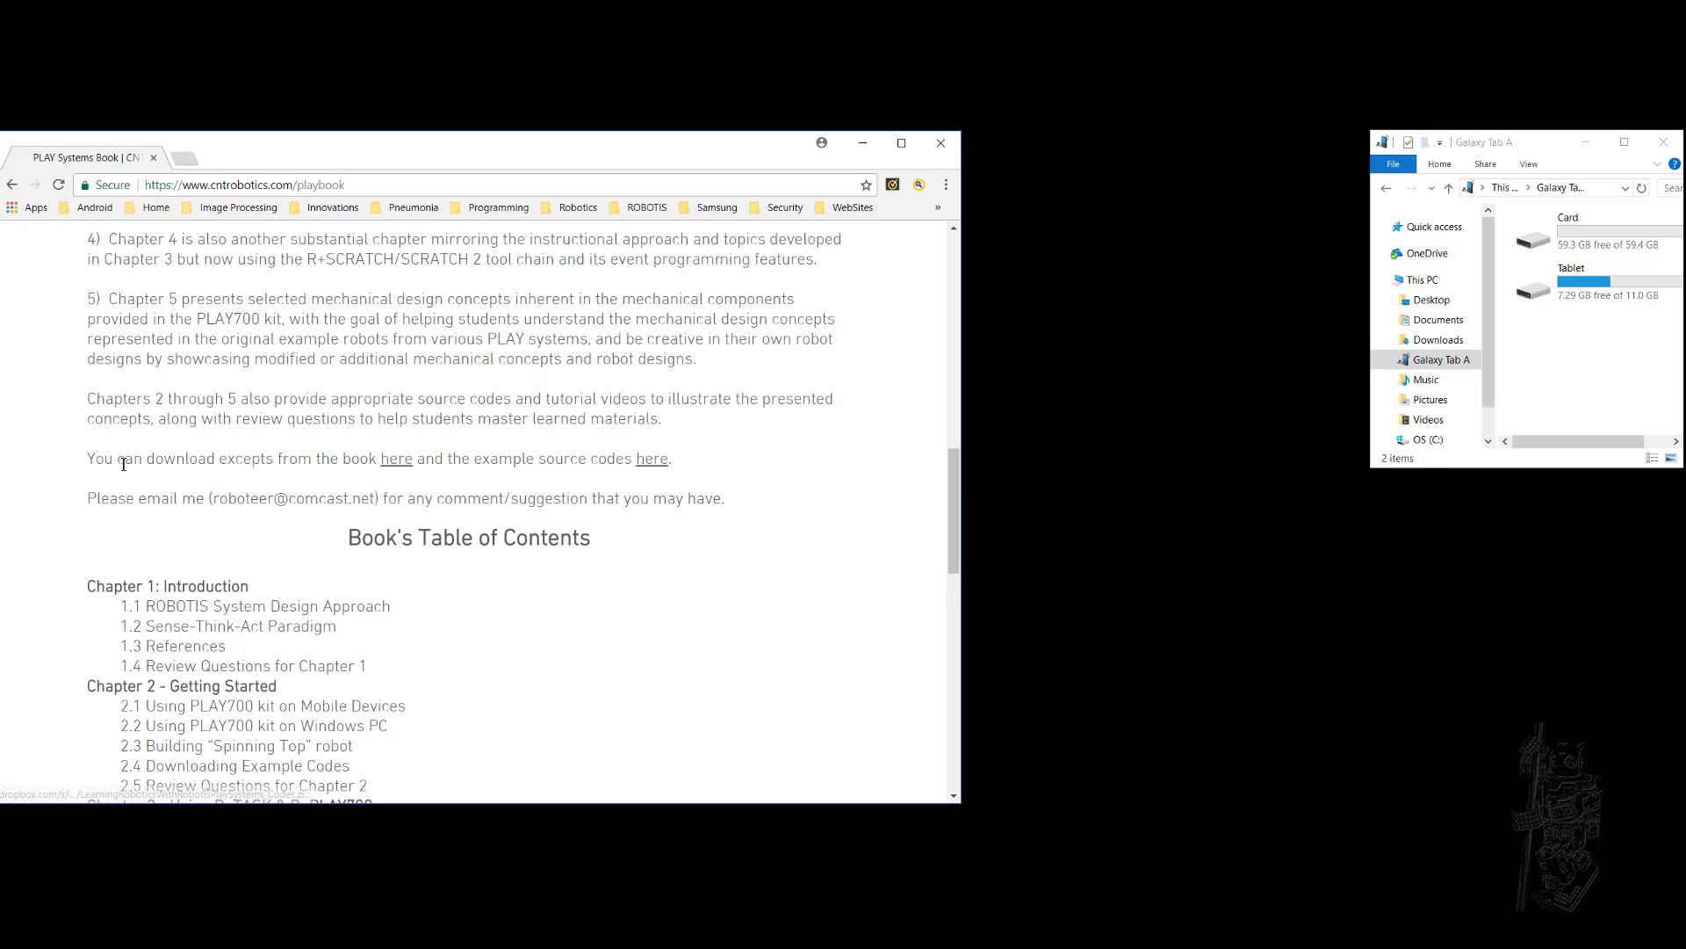
{"action": "mouse_move", "coordinate": [516, 462]}
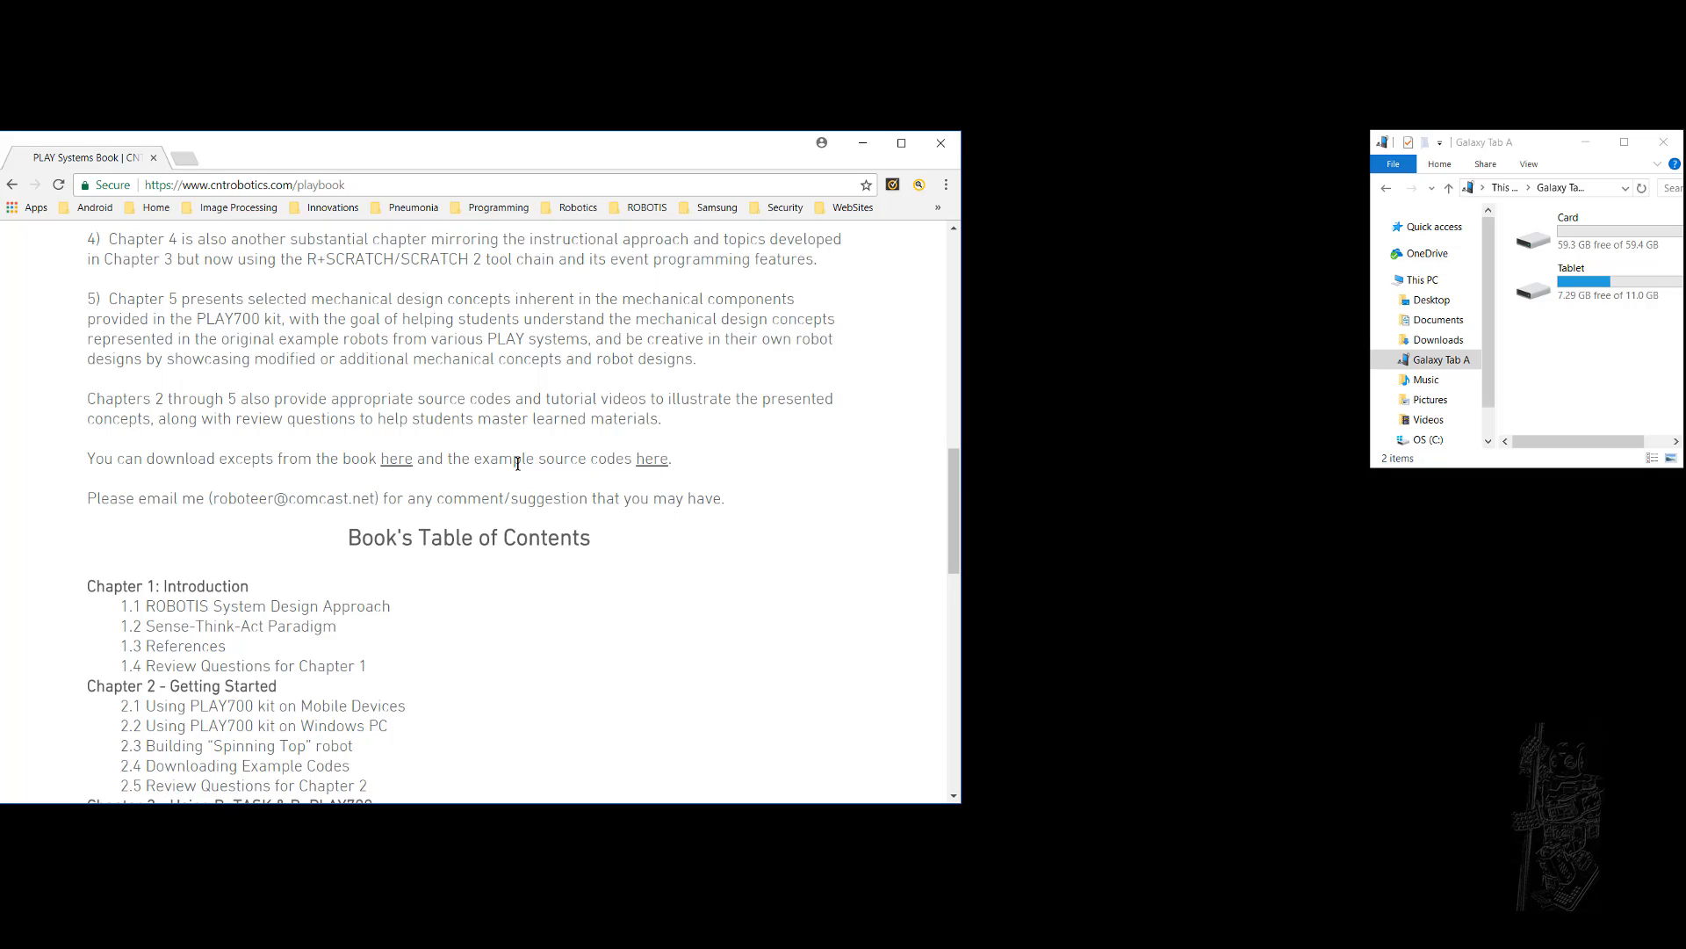
{"action": "mouse_move", "coordinate": [652, 458]}
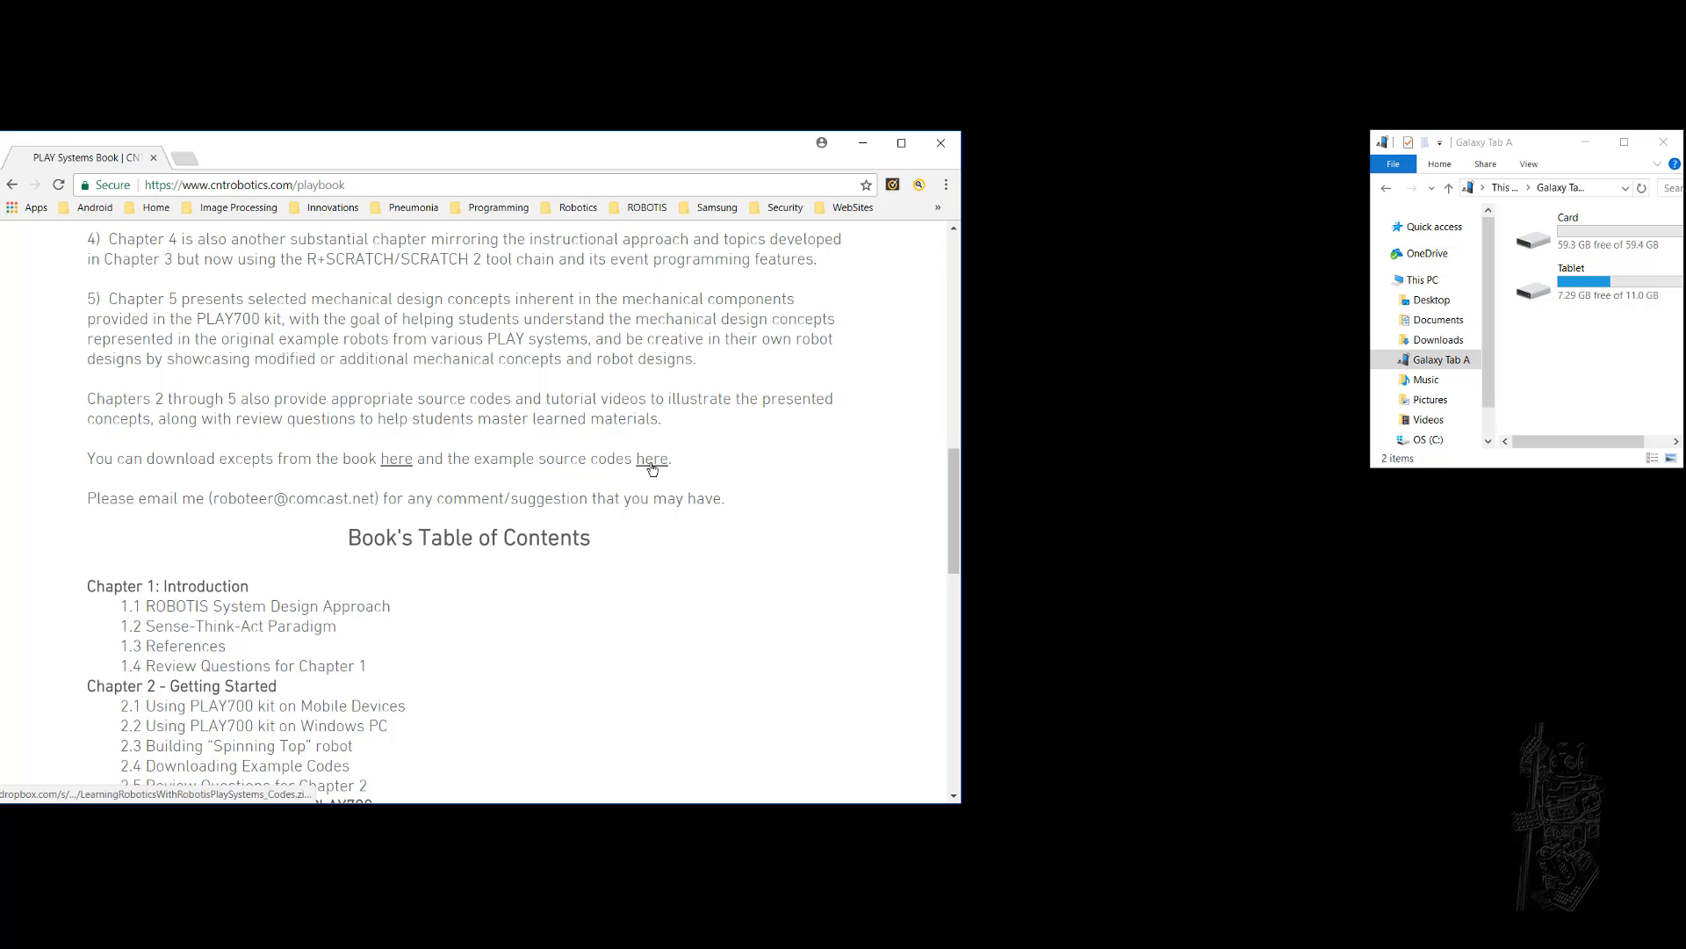
Follow the example source codes link and direct-download the Codes.zip from Dropbox
{"action": "left_click", "coordinate": [652, 459]}
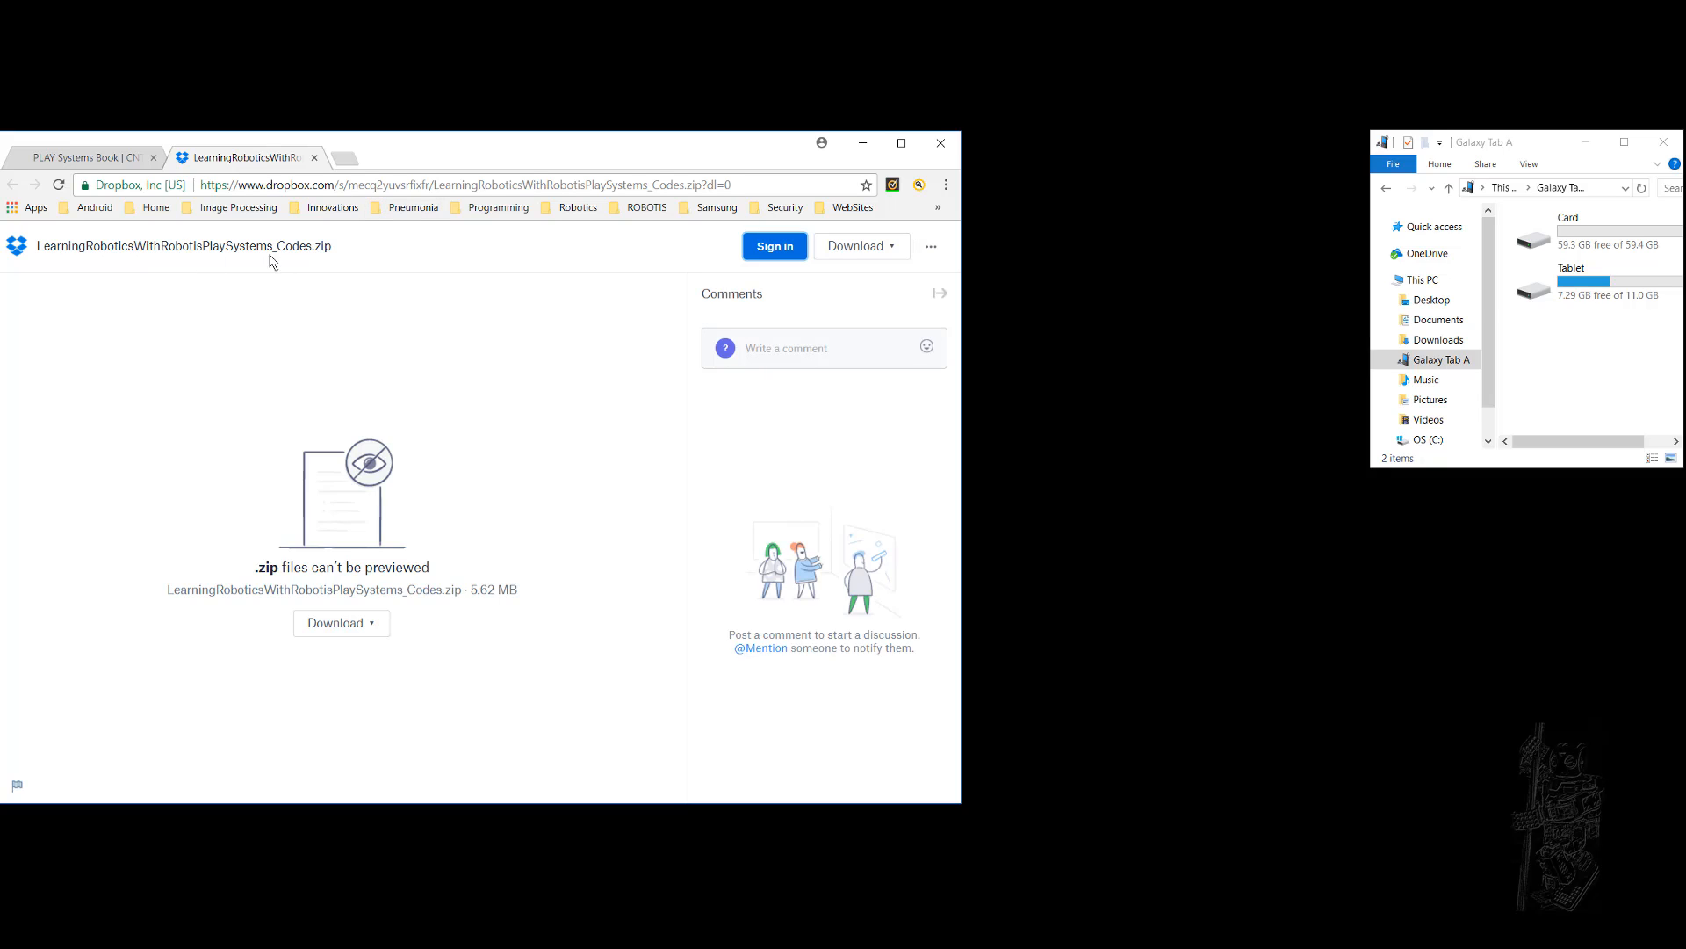
{"action": "left_click", "coordinate": [861, 246]}
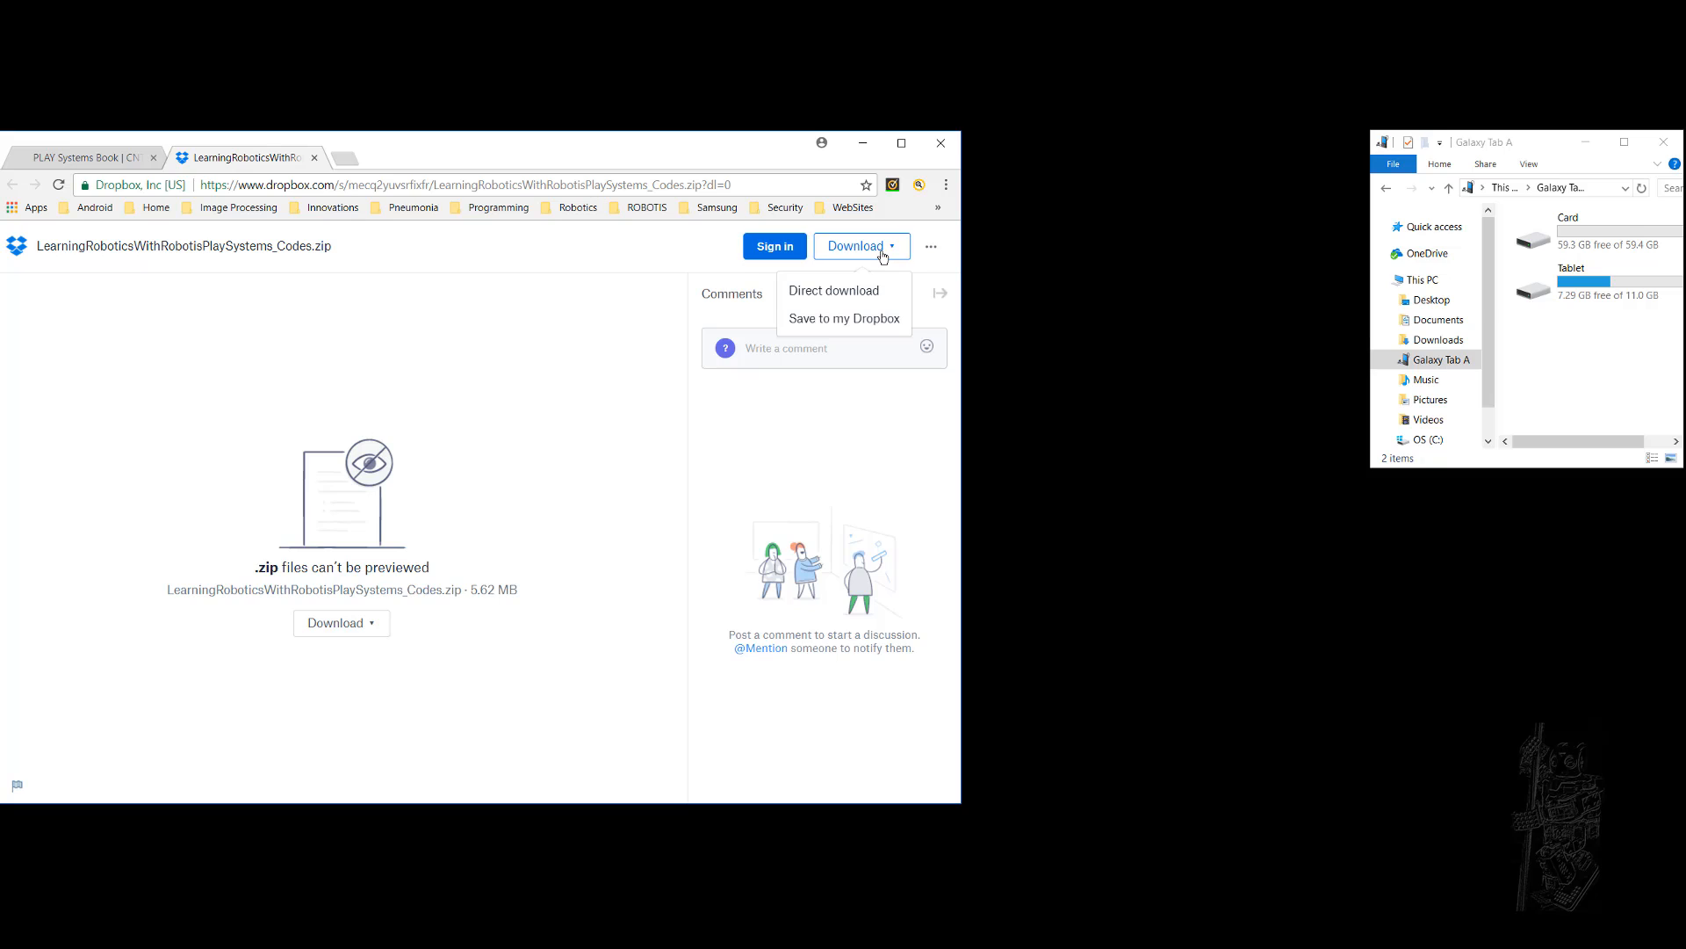
{"action": "left_click", "coordinate": [832, 289]}
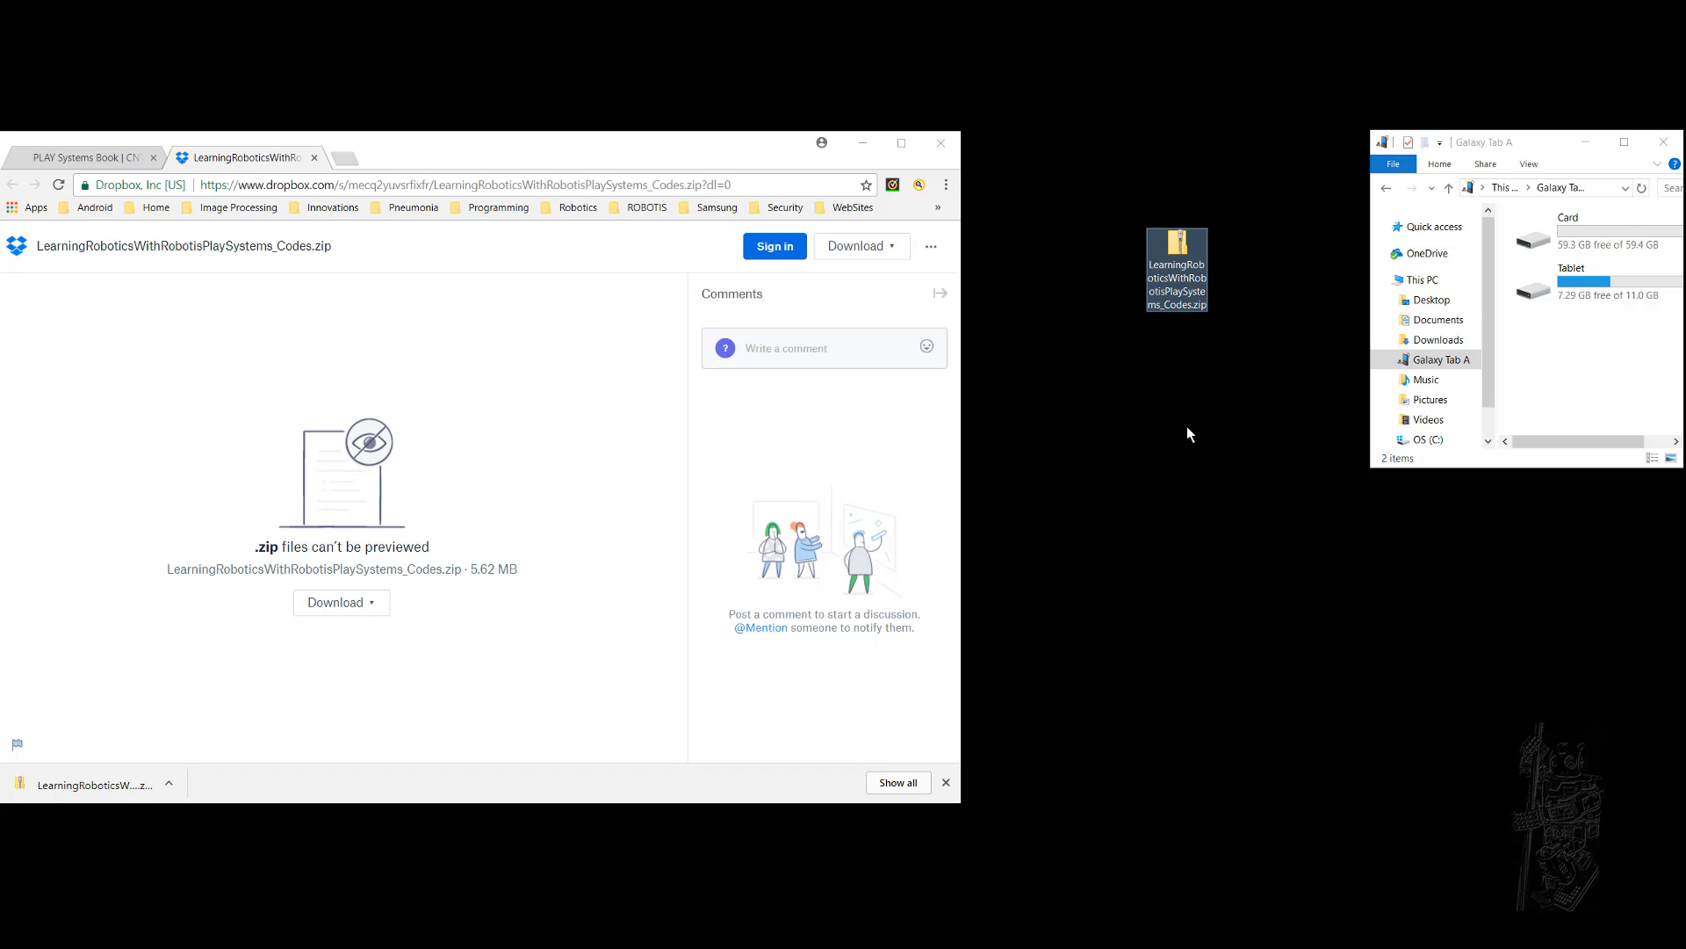
Extract the downloaded zip to the desktop and view its 62 .tskx example files
{"action": "right_click", "coordinate": [1177, 248]}
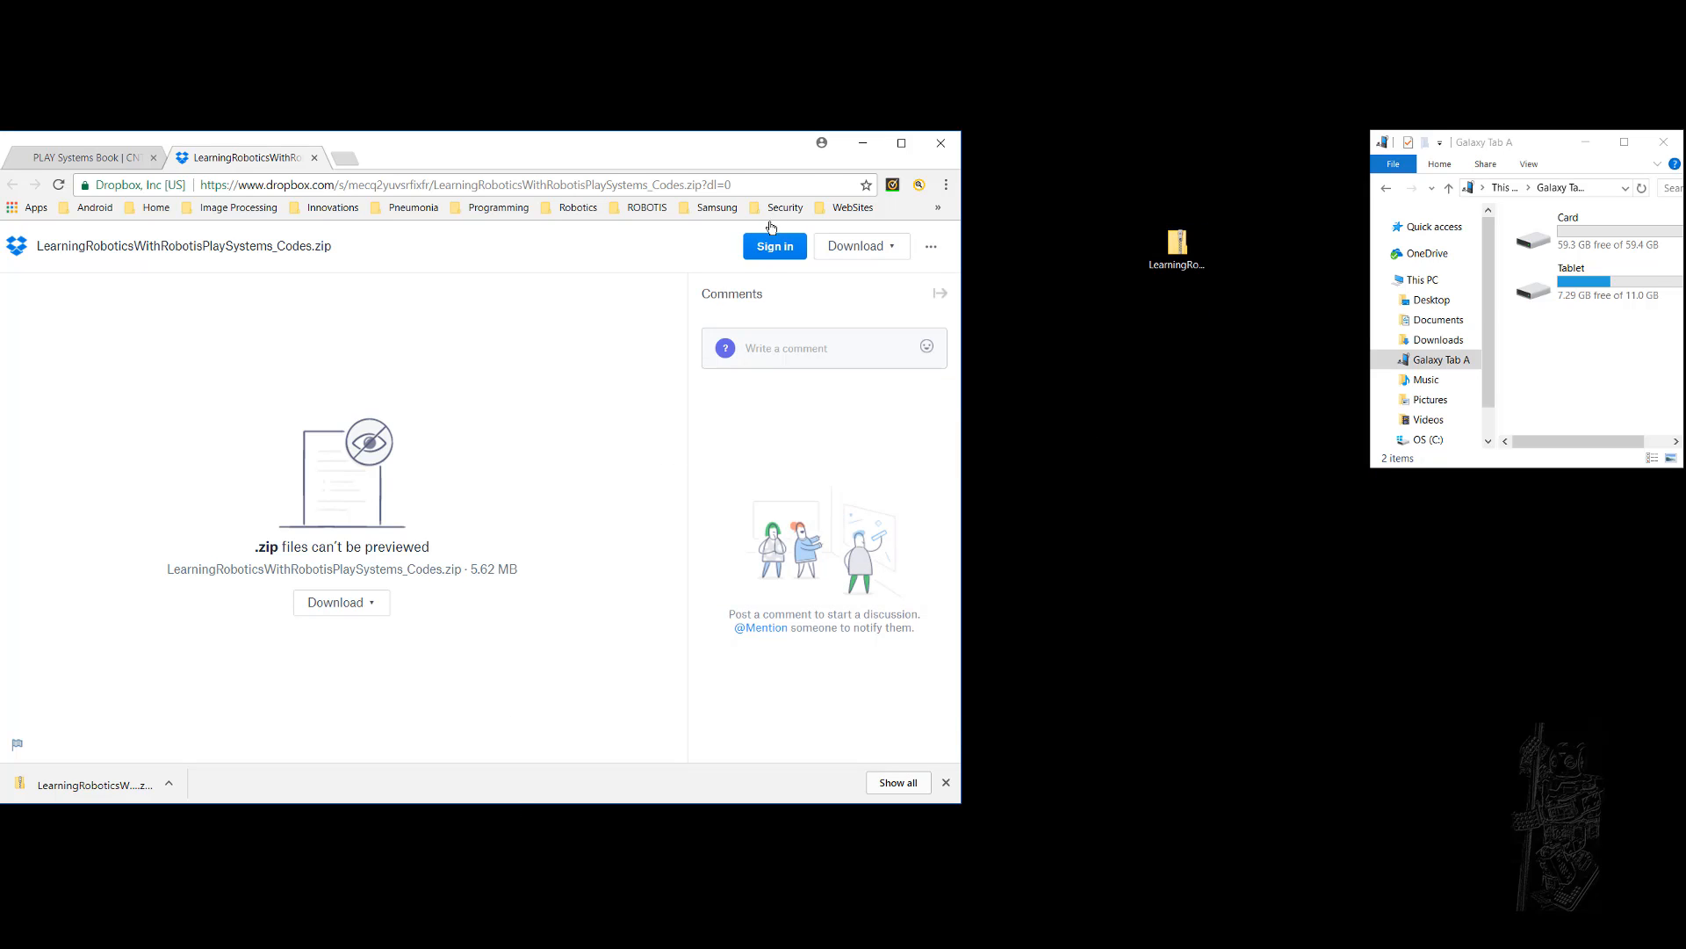
{"action": "left_click", "coordinate": [938, 142]}
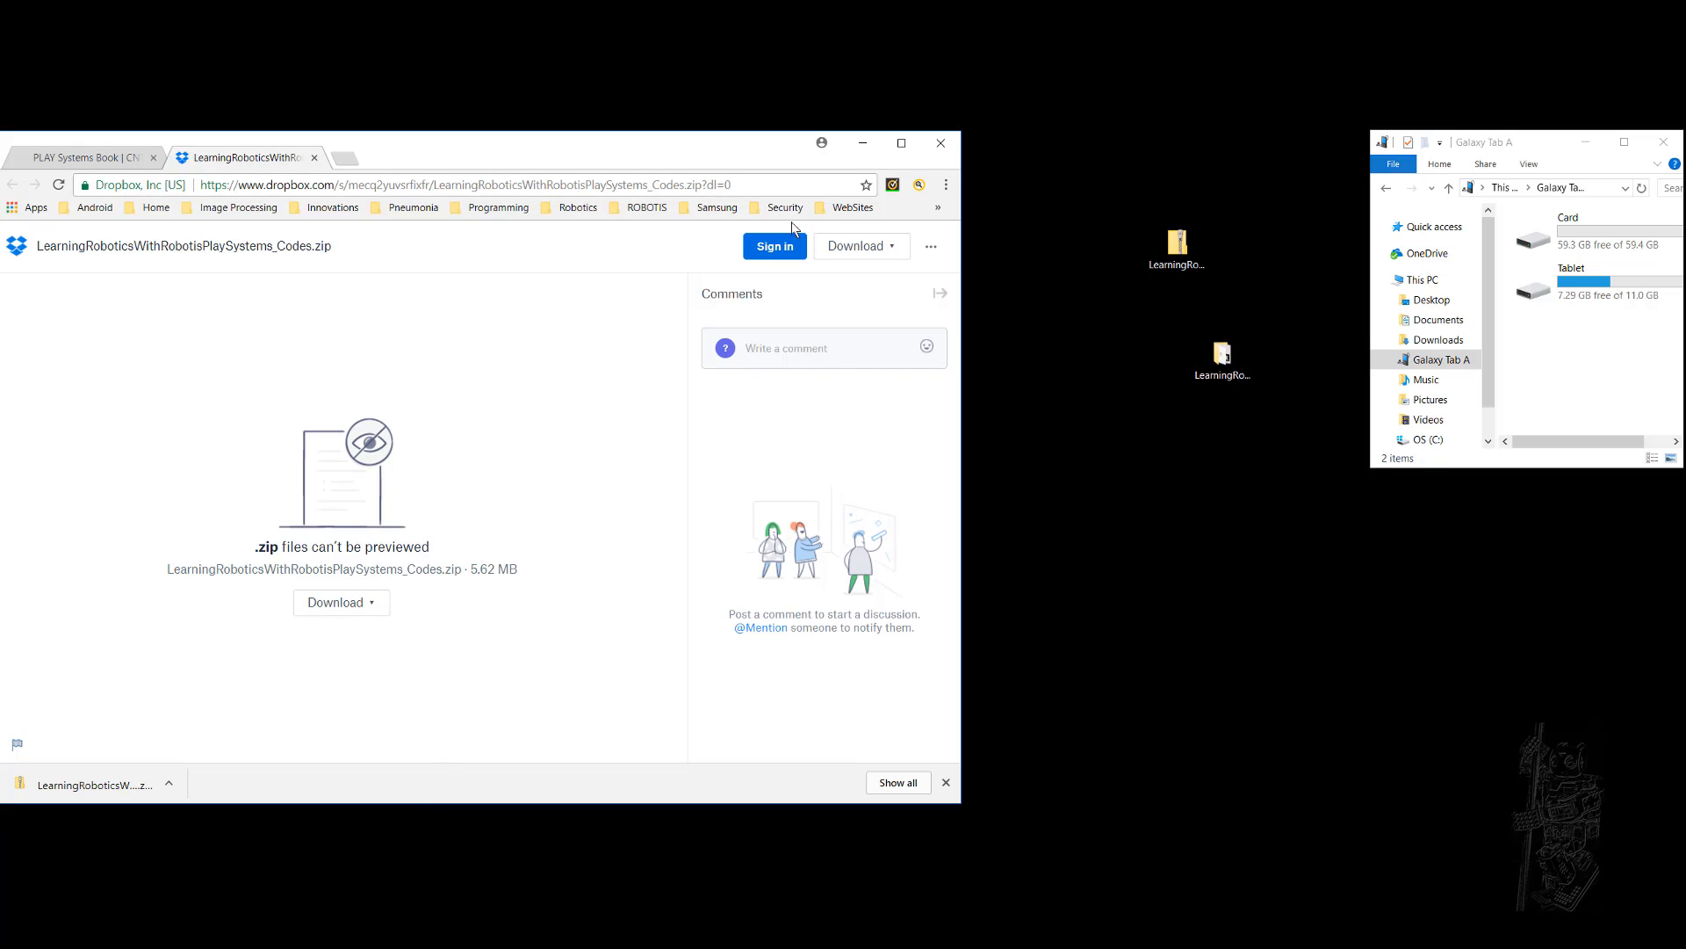
{"action": "mouse_move", "coordinate": [506, 376]}
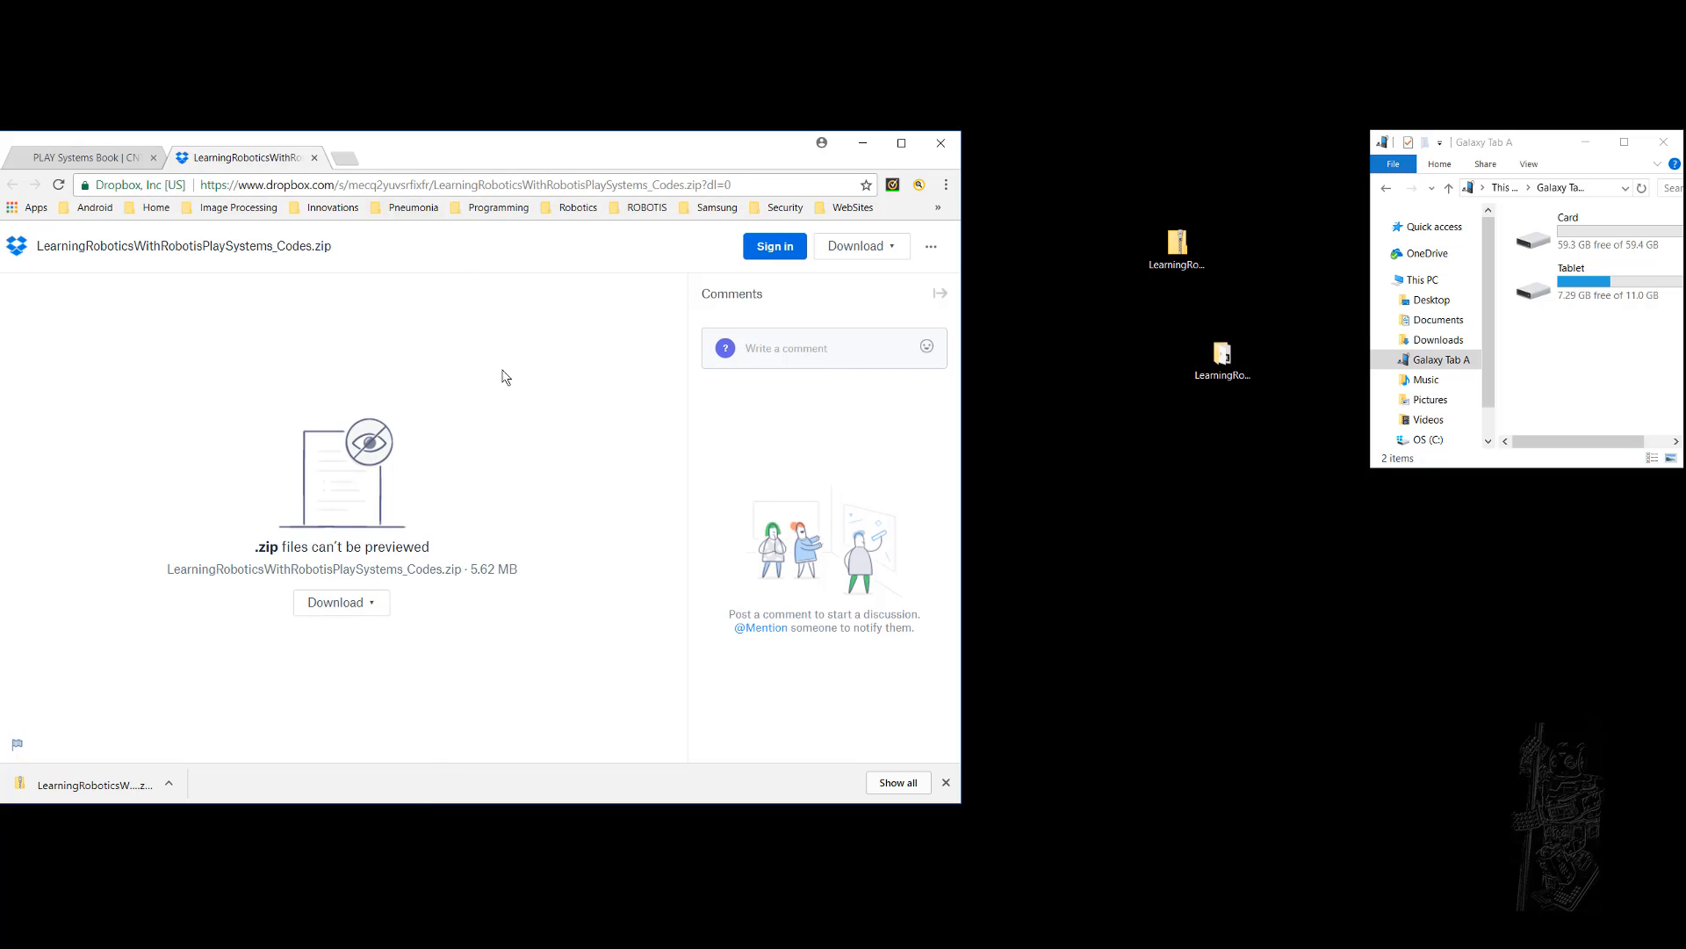
{"action": "left_click", "coordinate": [1222, 360]}
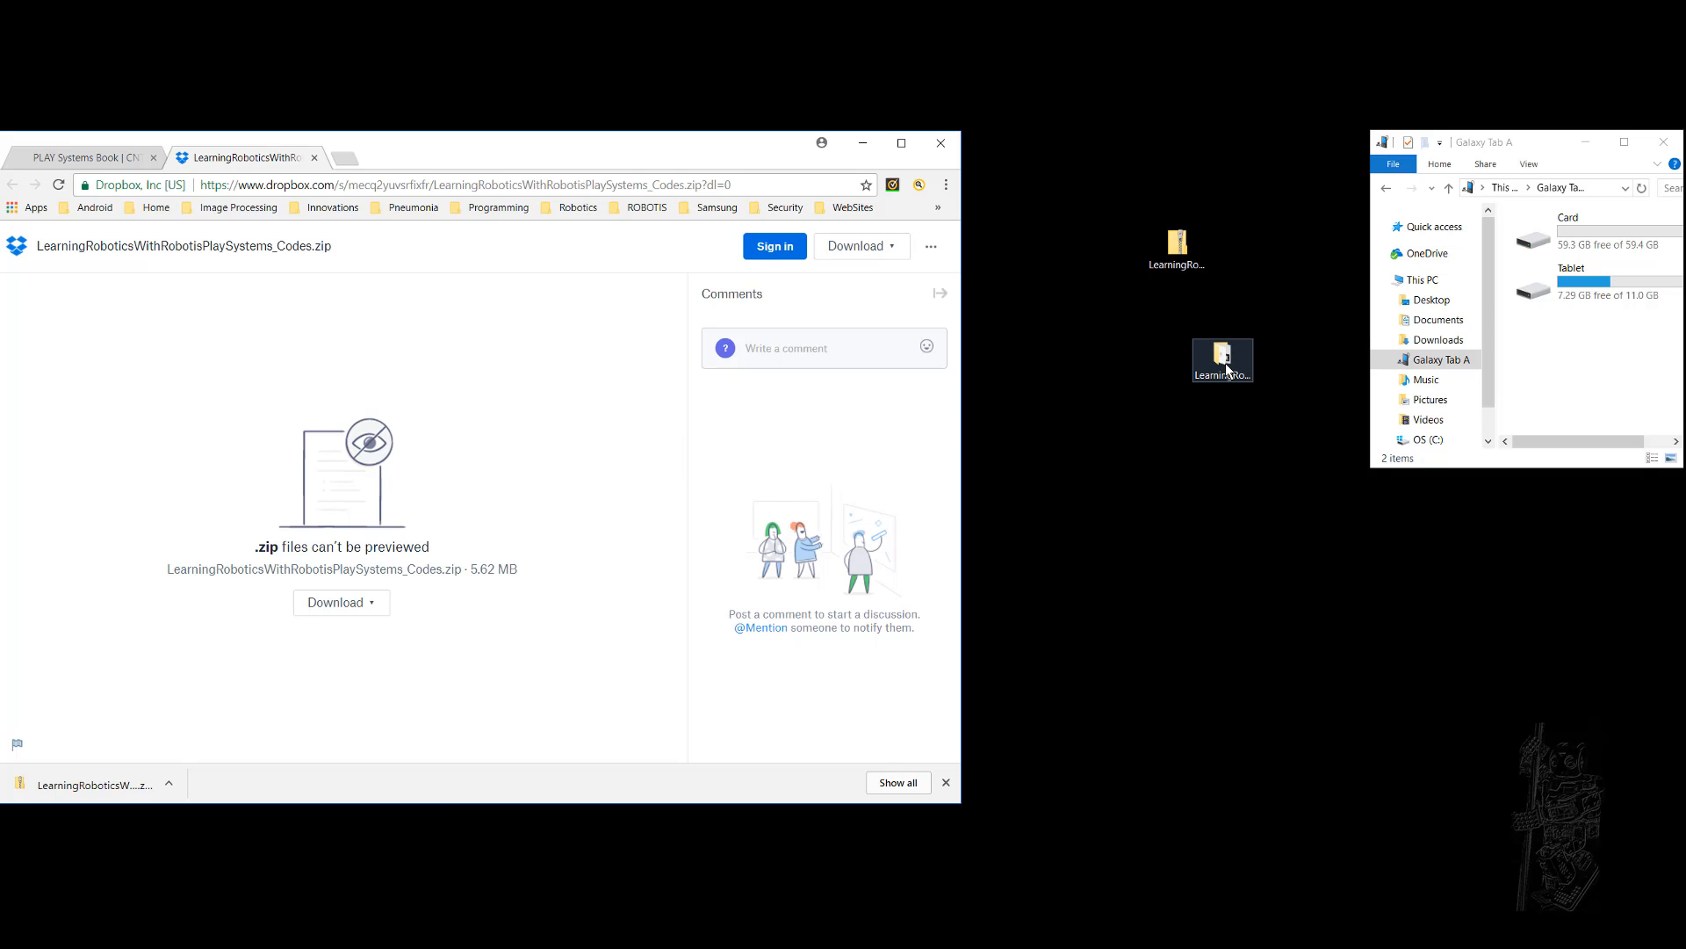
{"action": "double_click", "coordinate": [1223, 360]}
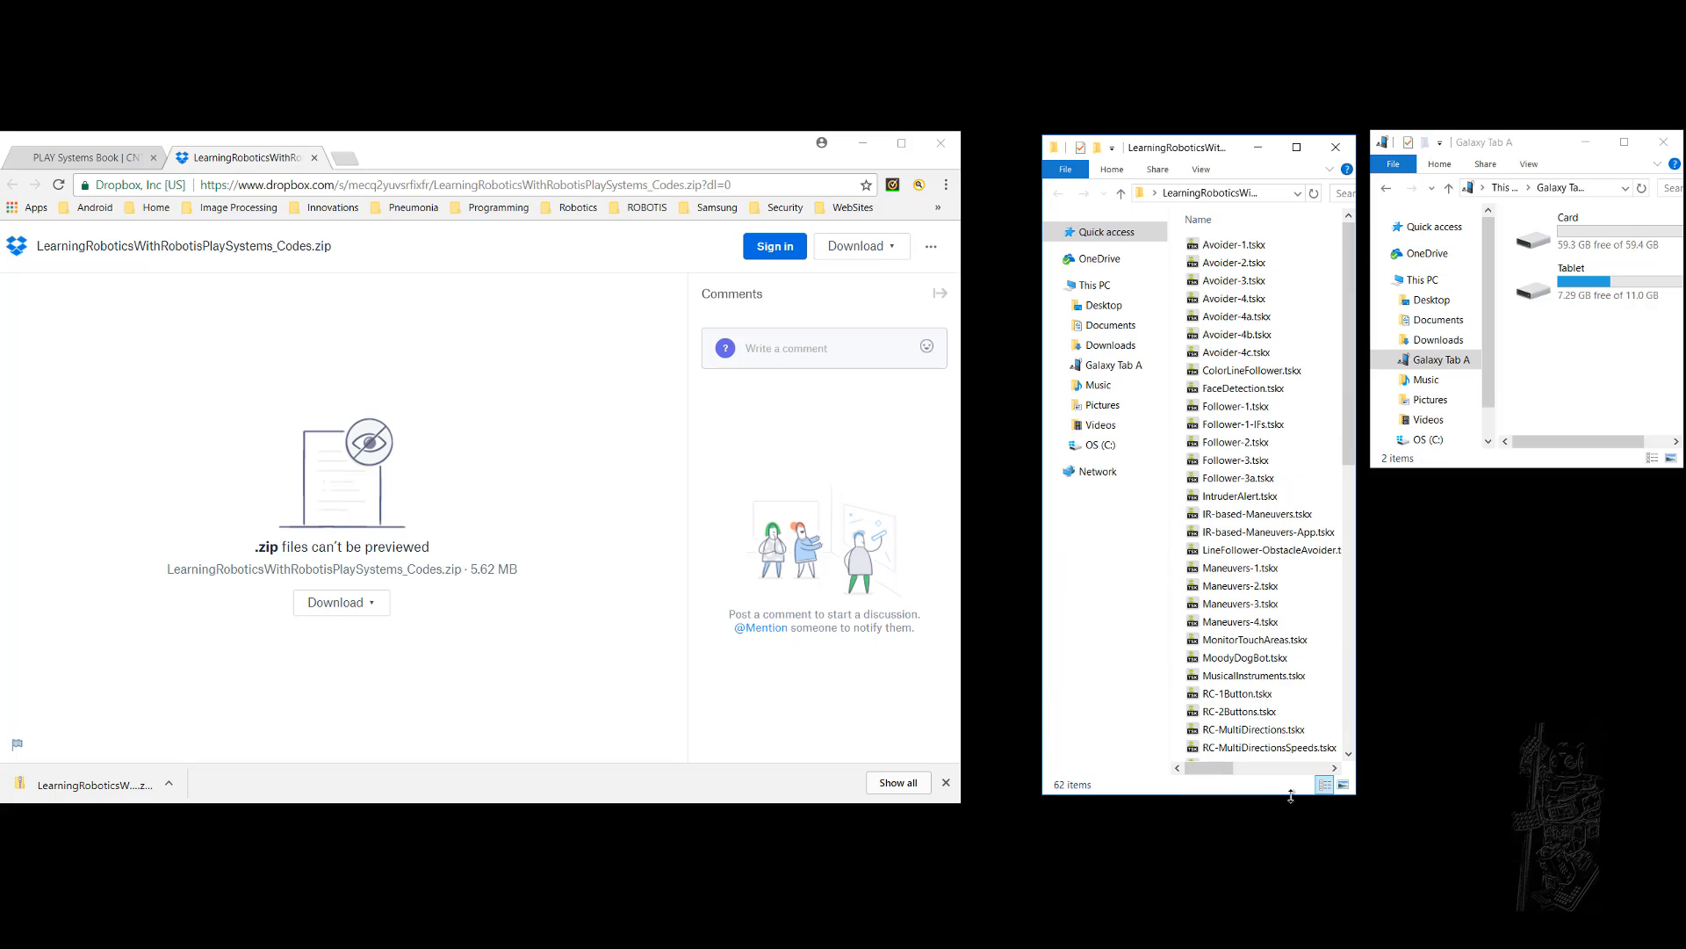
{"action": "scroll", "scroll_direction": "down", "scroll_amount": 3}
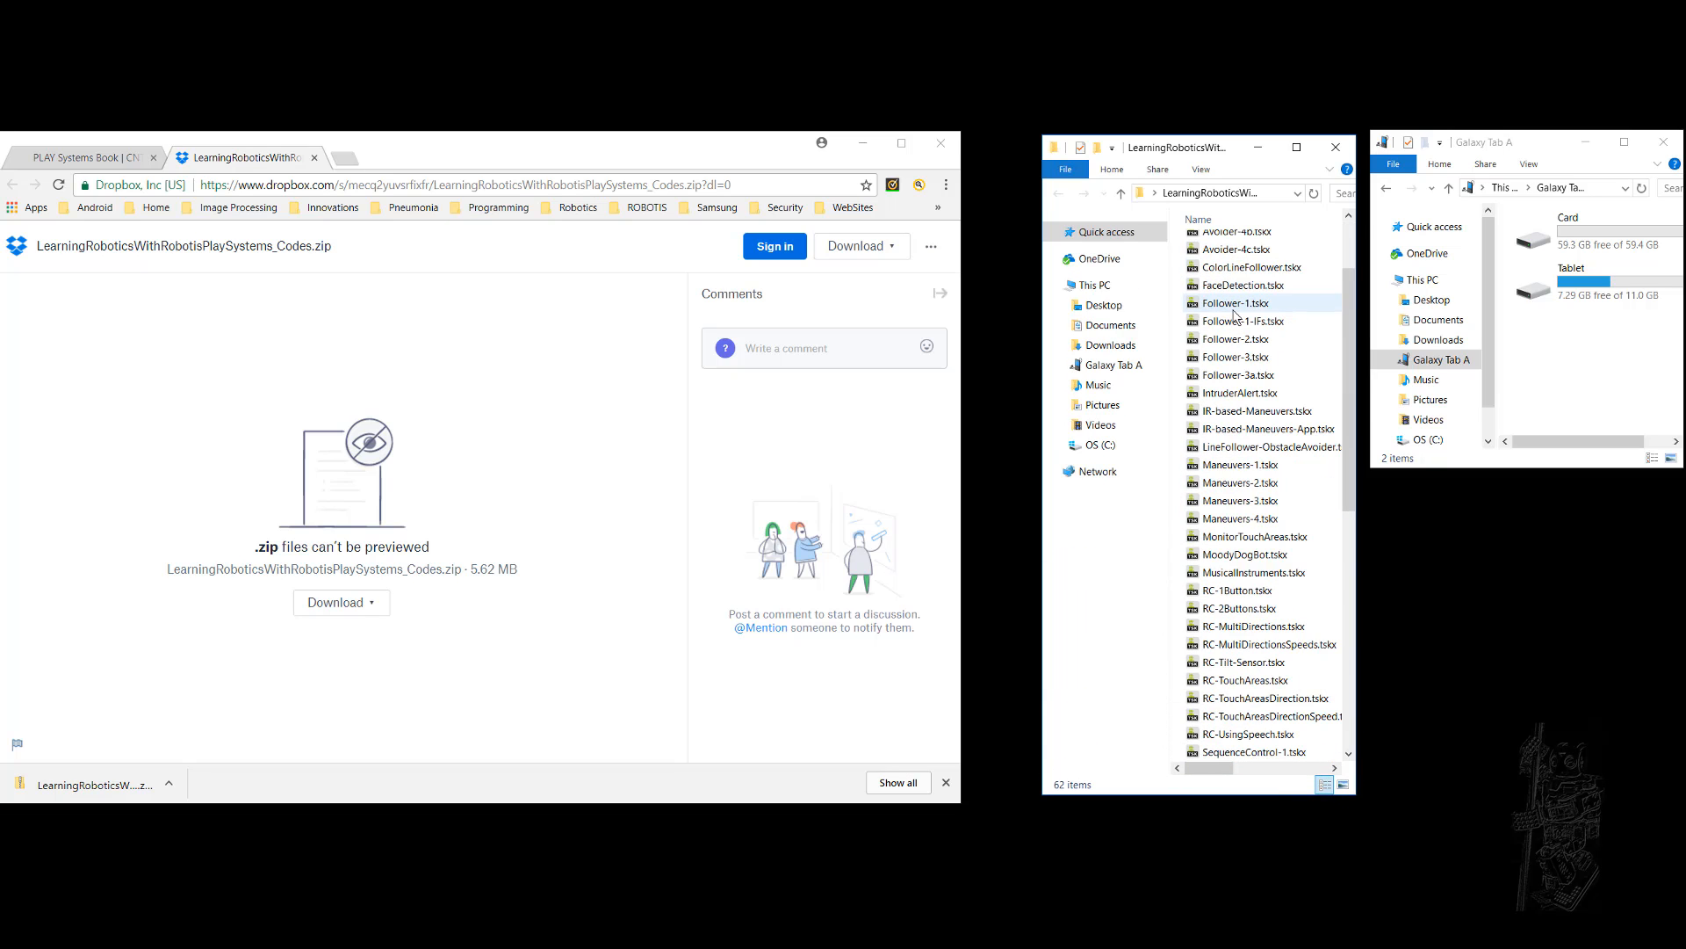
{"action": "scroll", "scroll_direction": "down", "scroll_amount": 3}
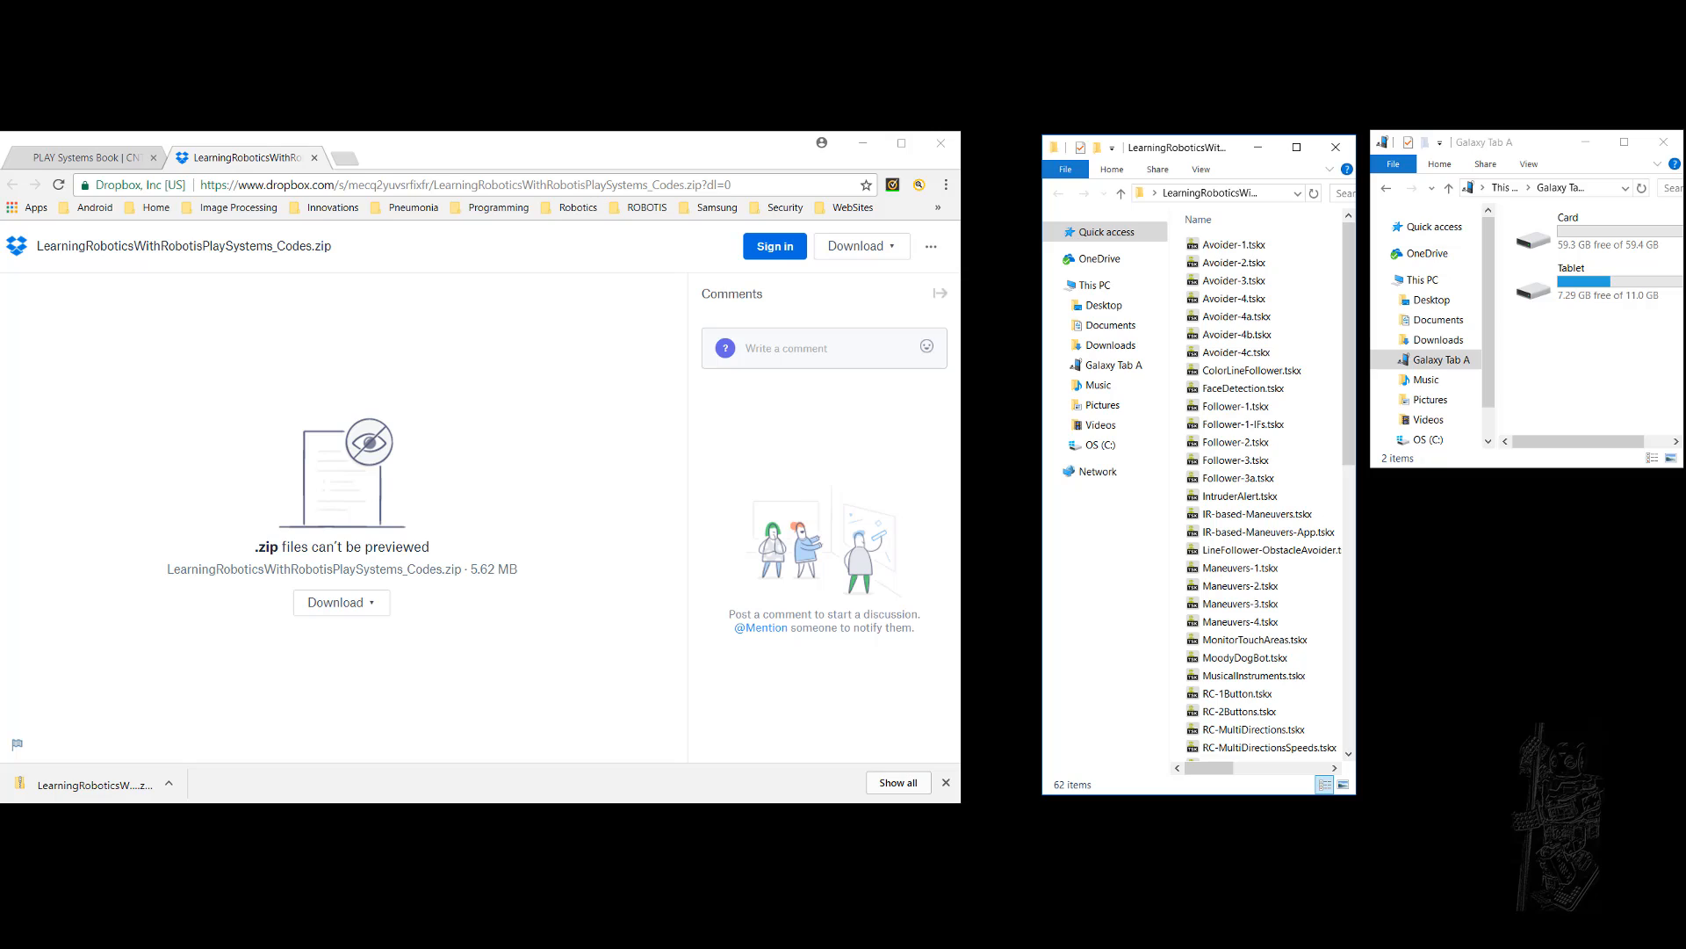
{"action": "left_click", "coordinate": [1441, 359]}
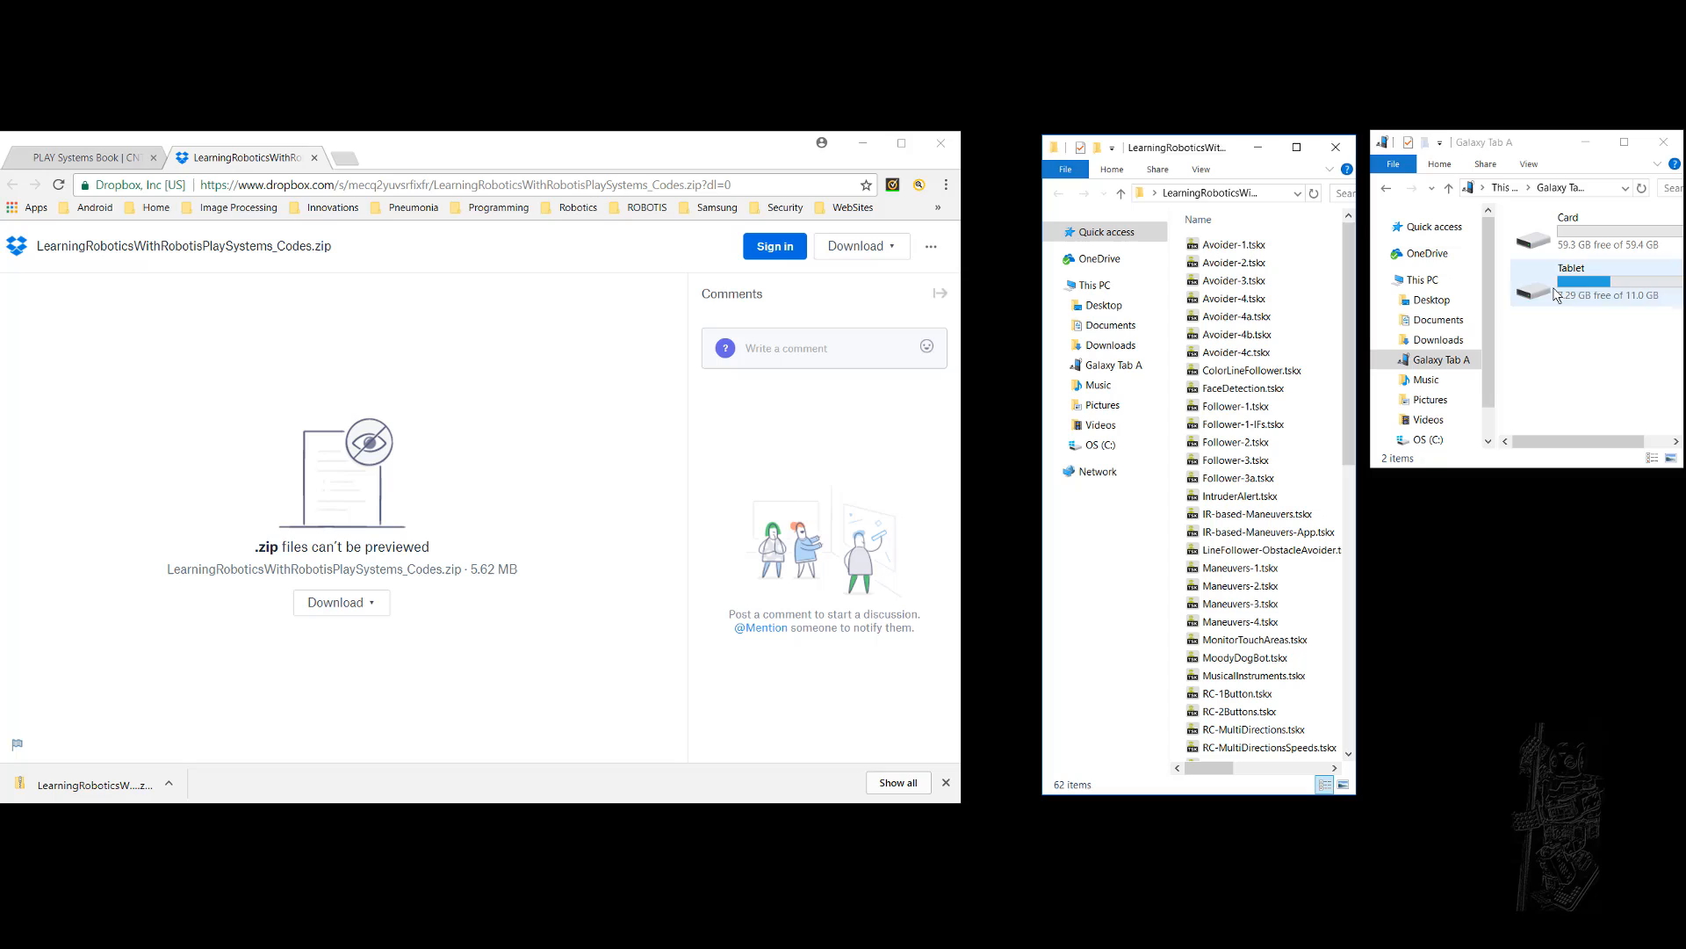
Browse into the Galaxy Tab A's internal Tablet storage
{"action": "left_click", "coordinate": [1595, 232]}
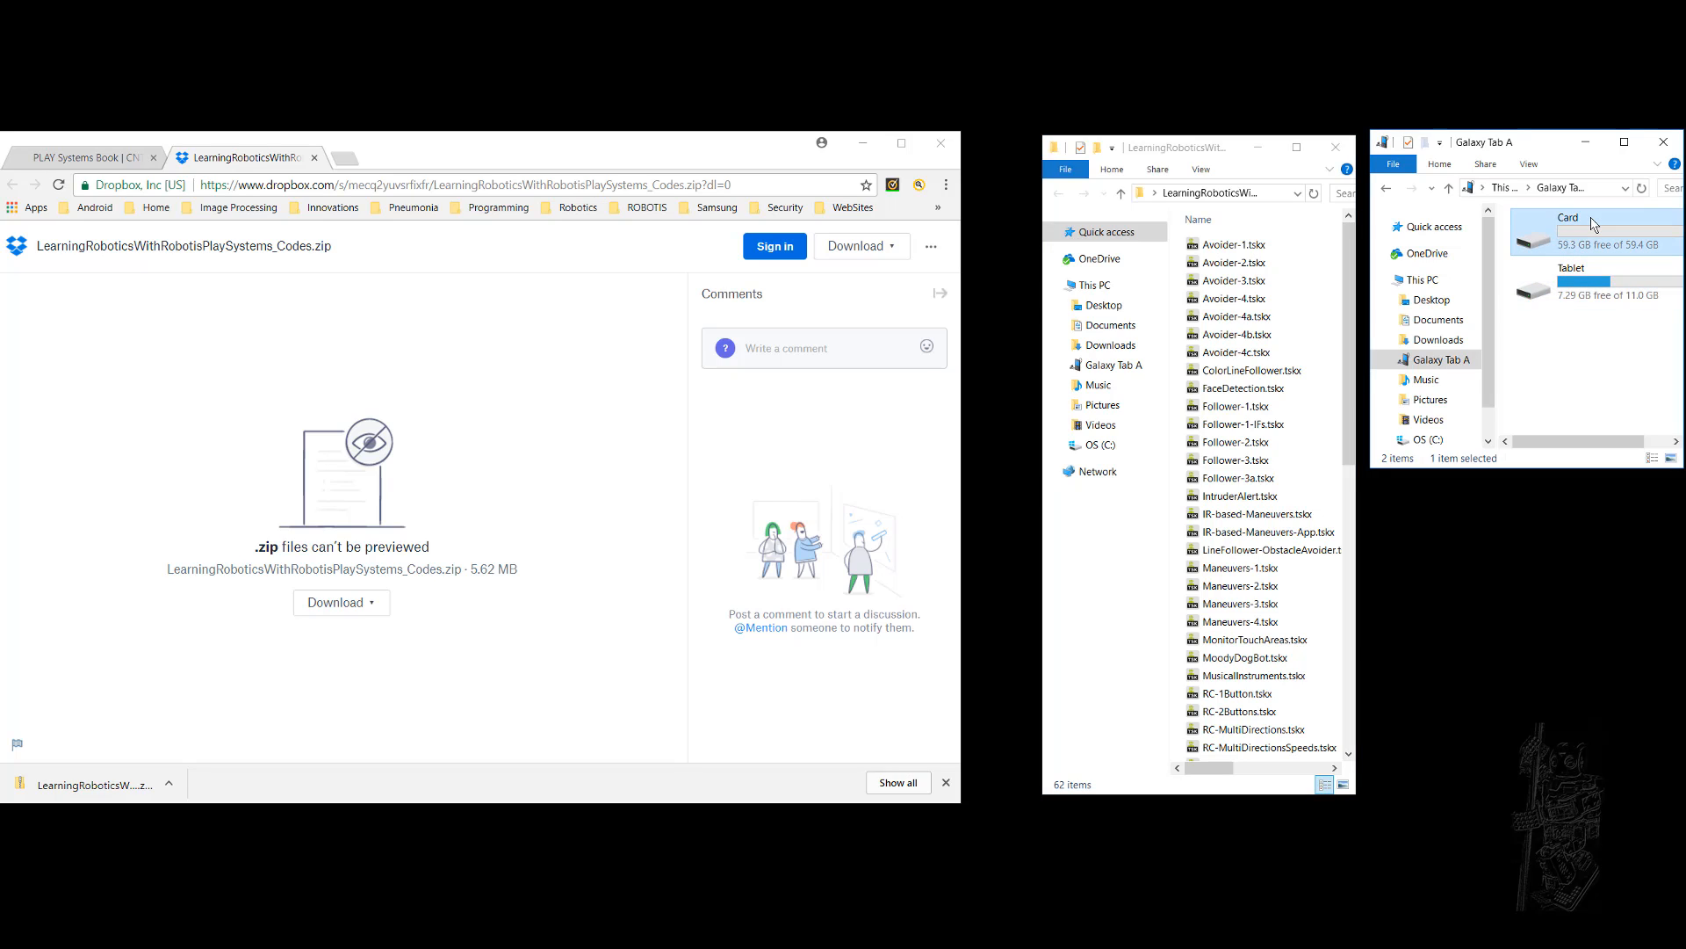
{"action": "mouse_move", "coordinate": [1546, 297]}
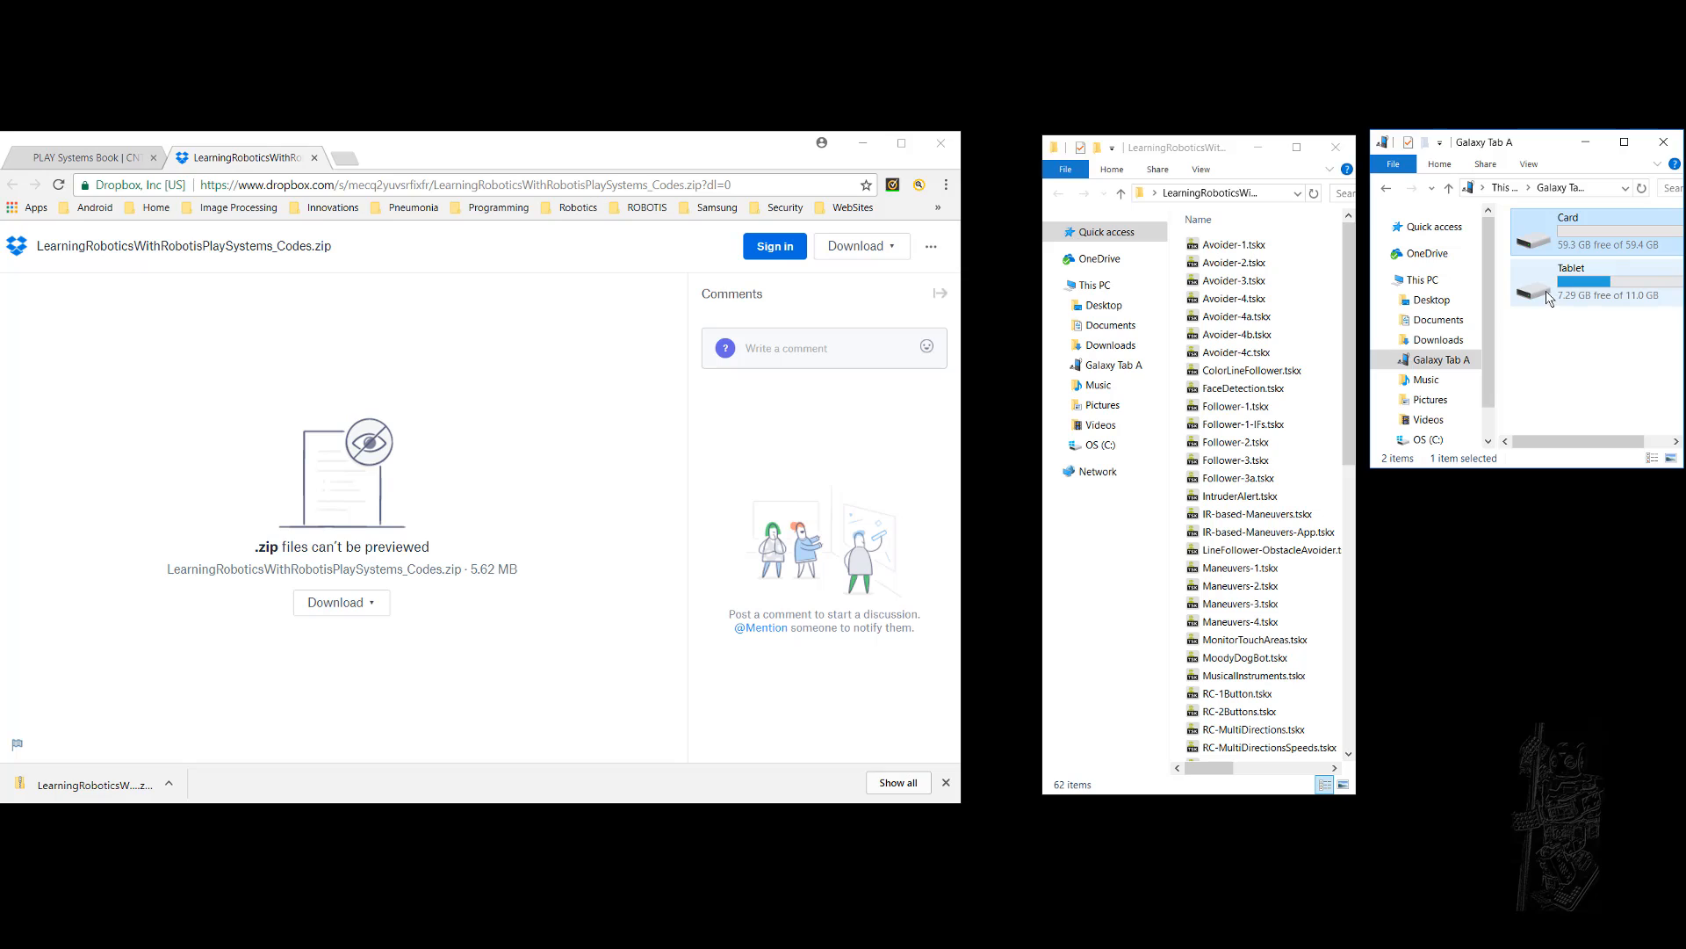
{"action": "double_click", "coordinate": [1531, 290]}
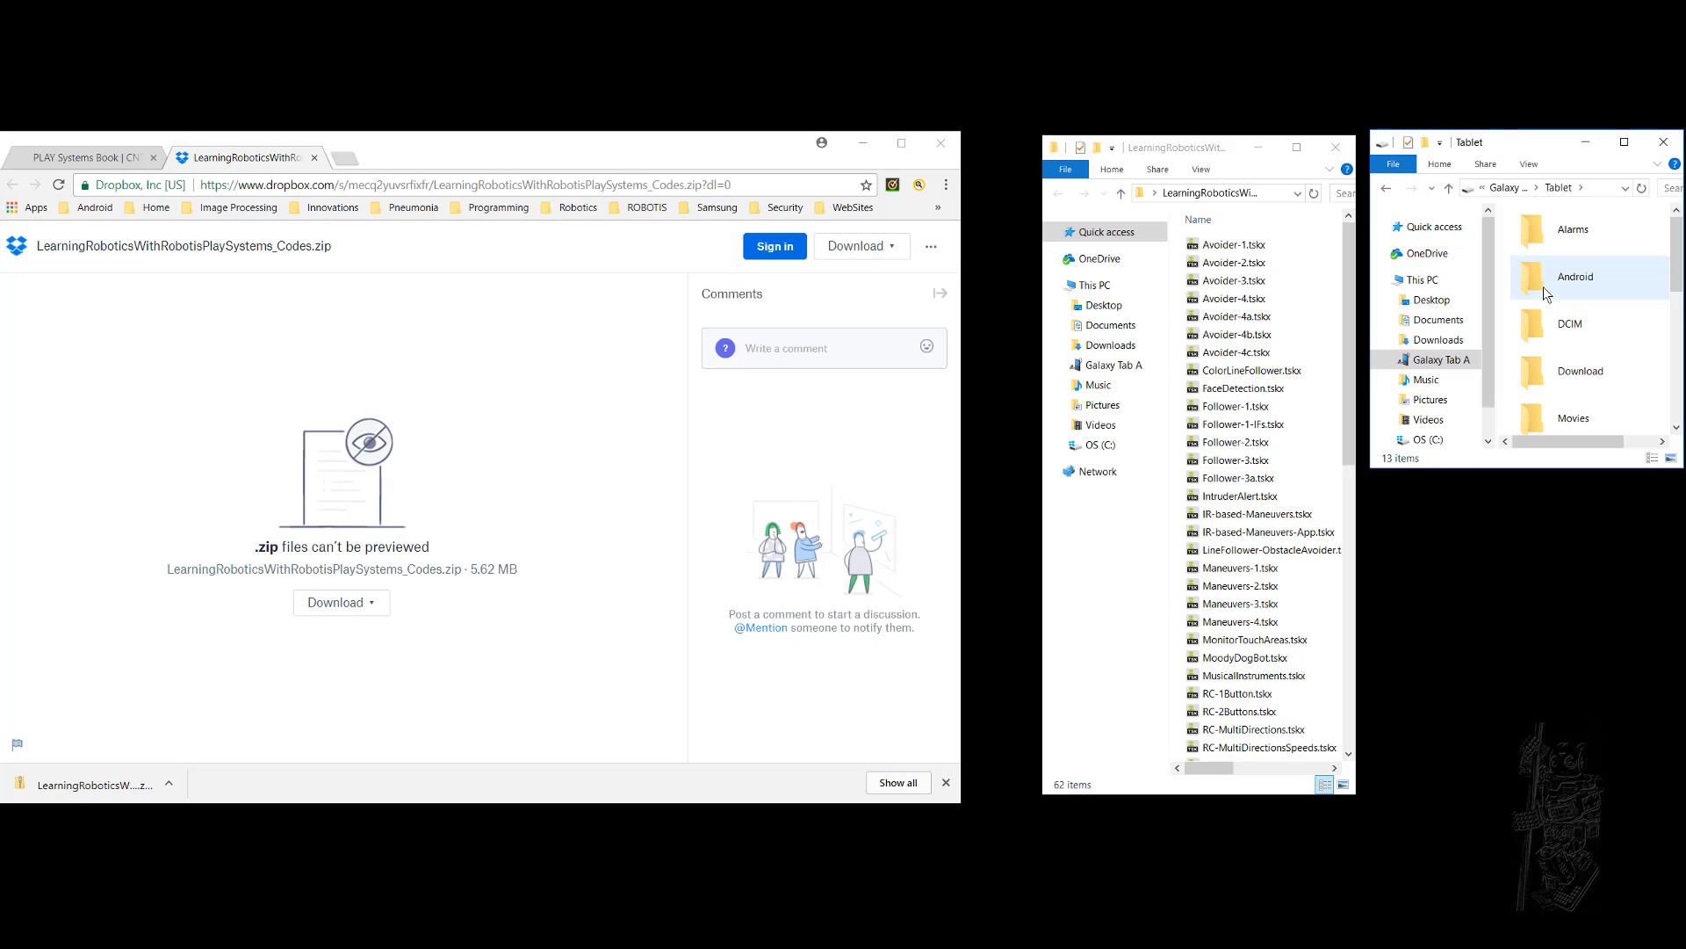
{"action": "mouse_move", "coordinate": [1535, 153]}
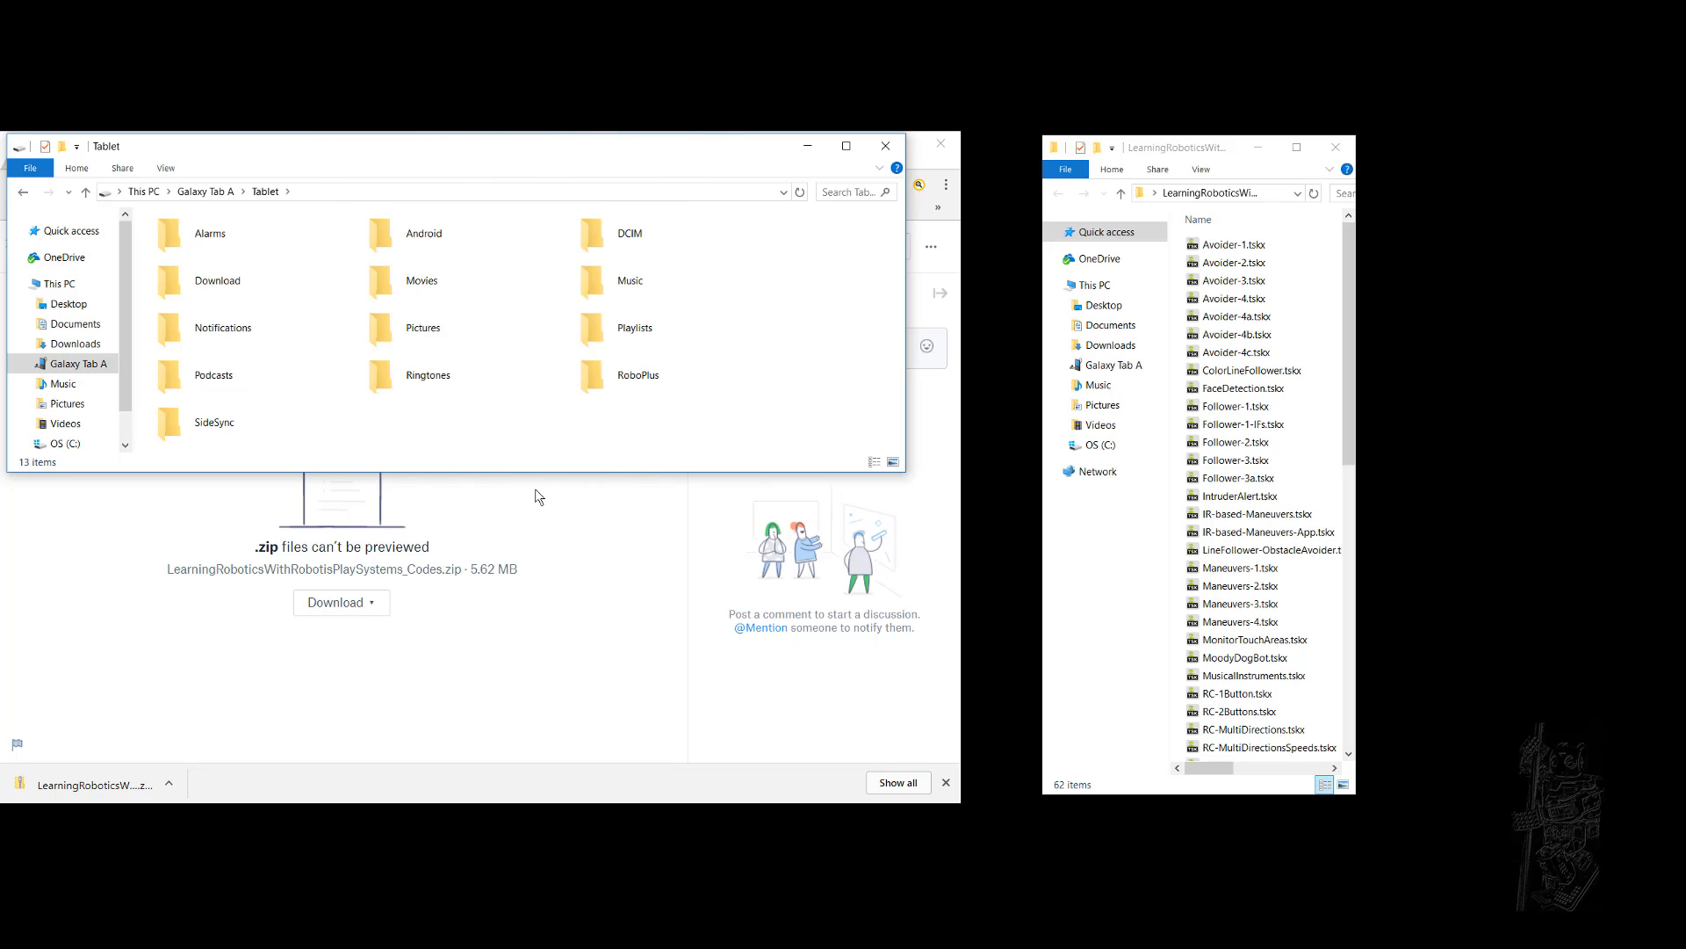
{"action": "mouse_move", "coordinate": [634, 450]}
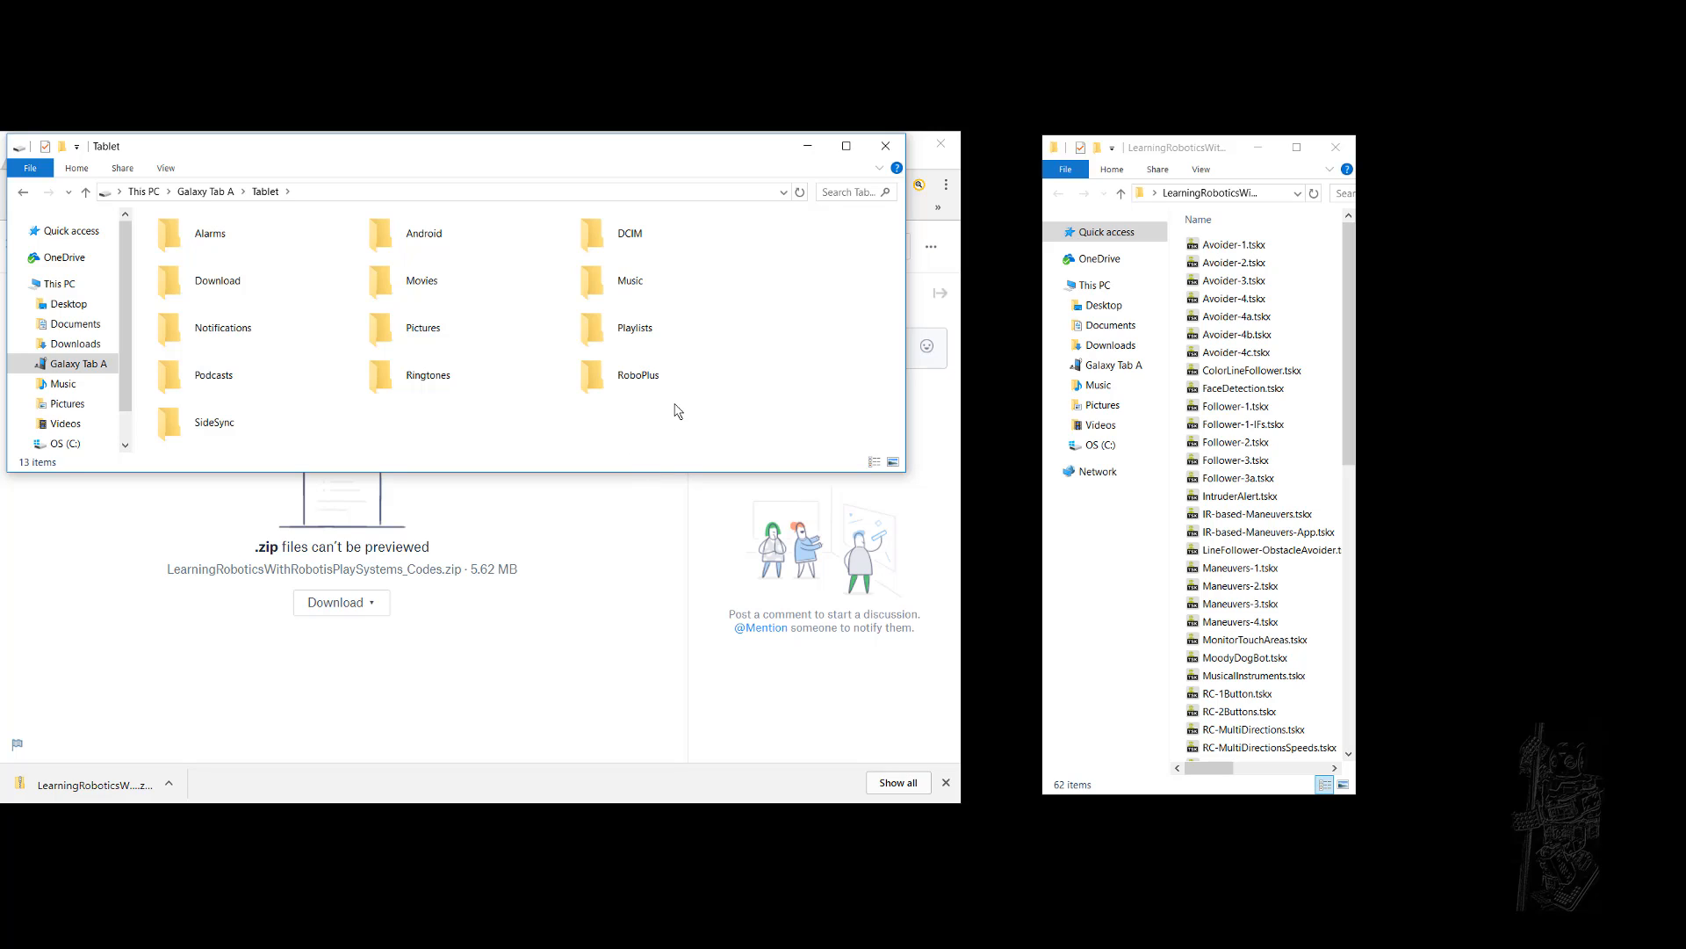
{"action": "mouse_move", "coordinate": [627, 415]}
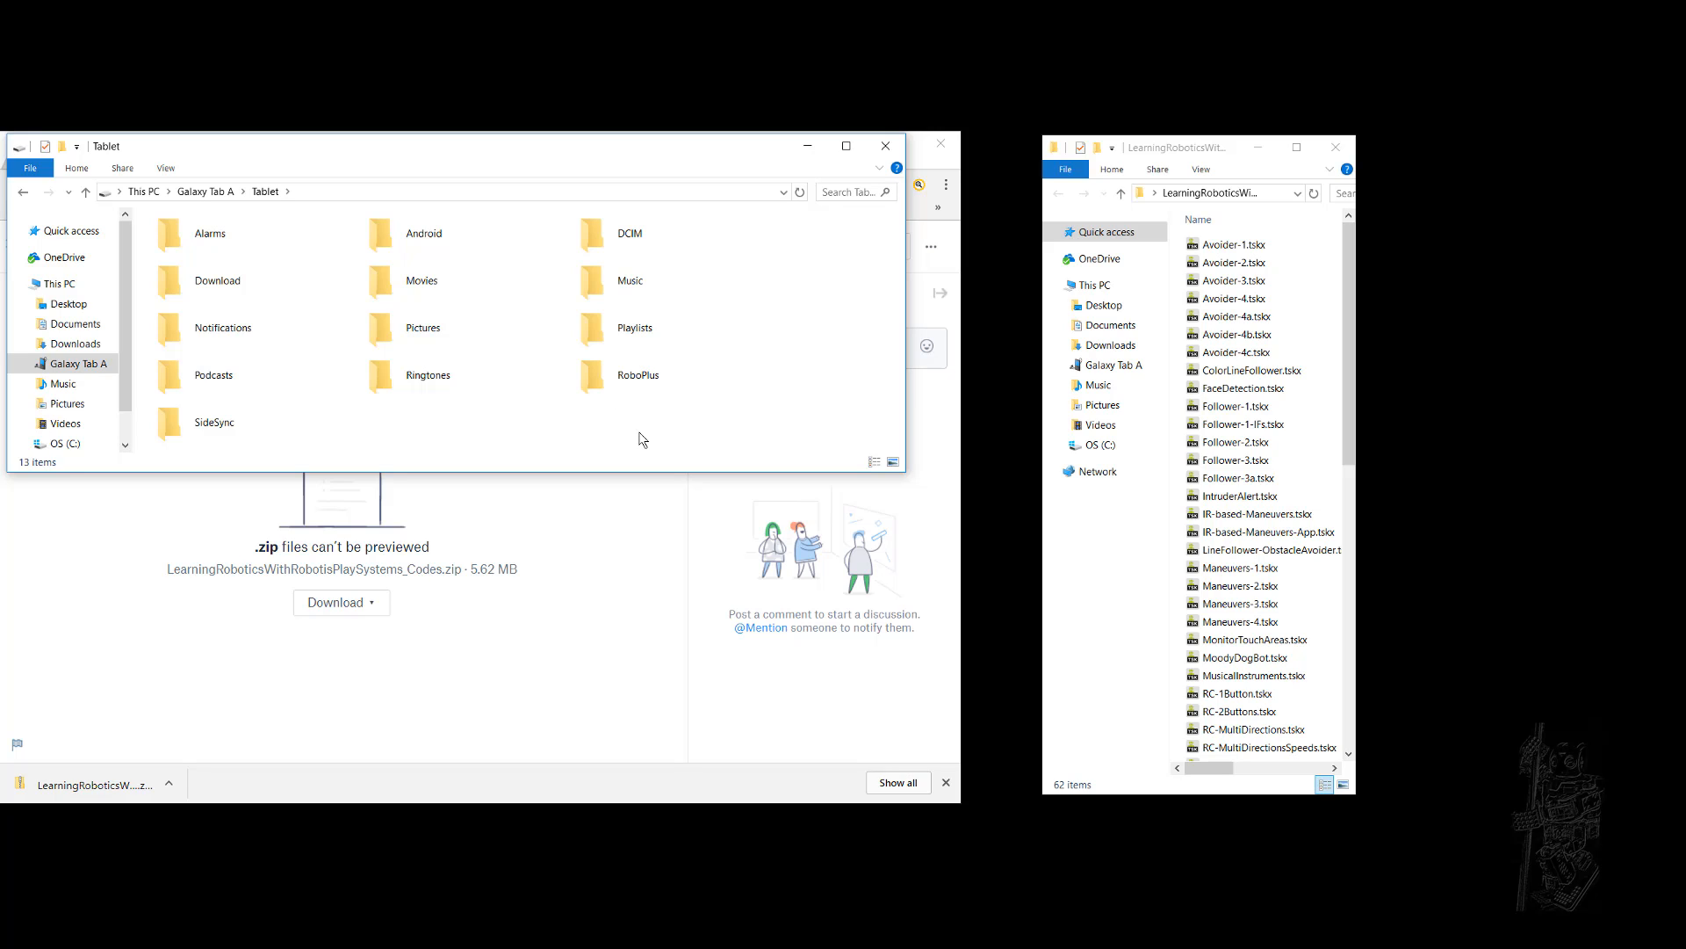
Inspect the tablet's RoboPlus/Task folder with its 28 existing .tskx files and return to RoboPlus
{"action": "left_click", "coordinate": [637, 374]}
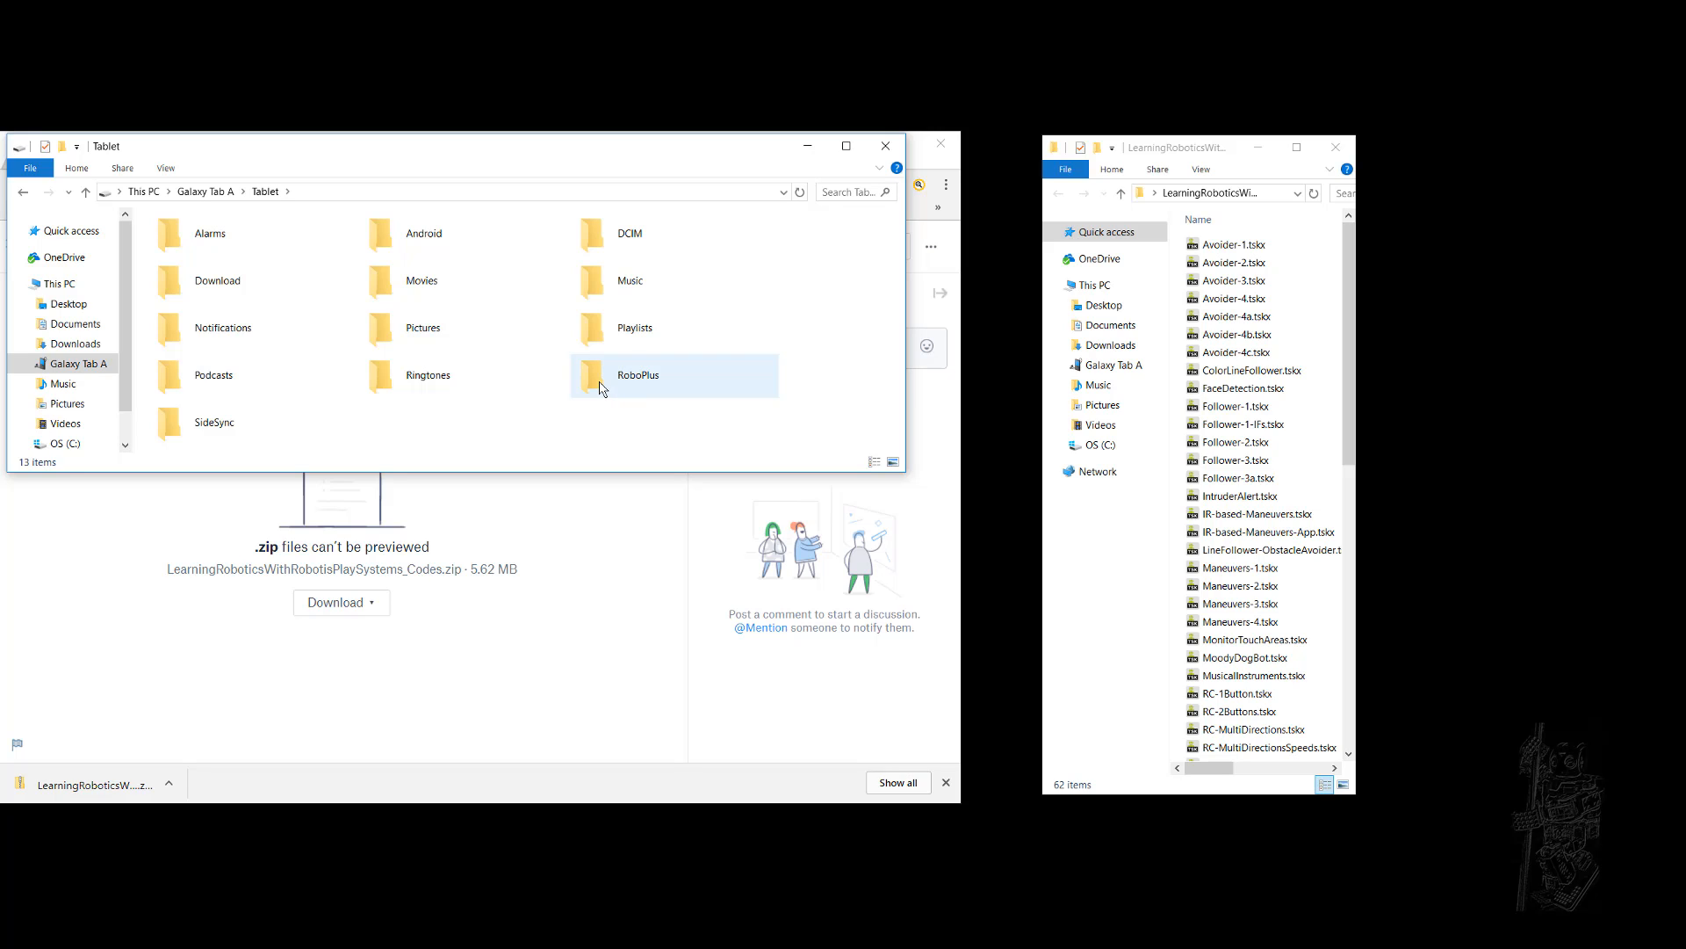
{"action": "double_click", "coordinate": [638, 374]}
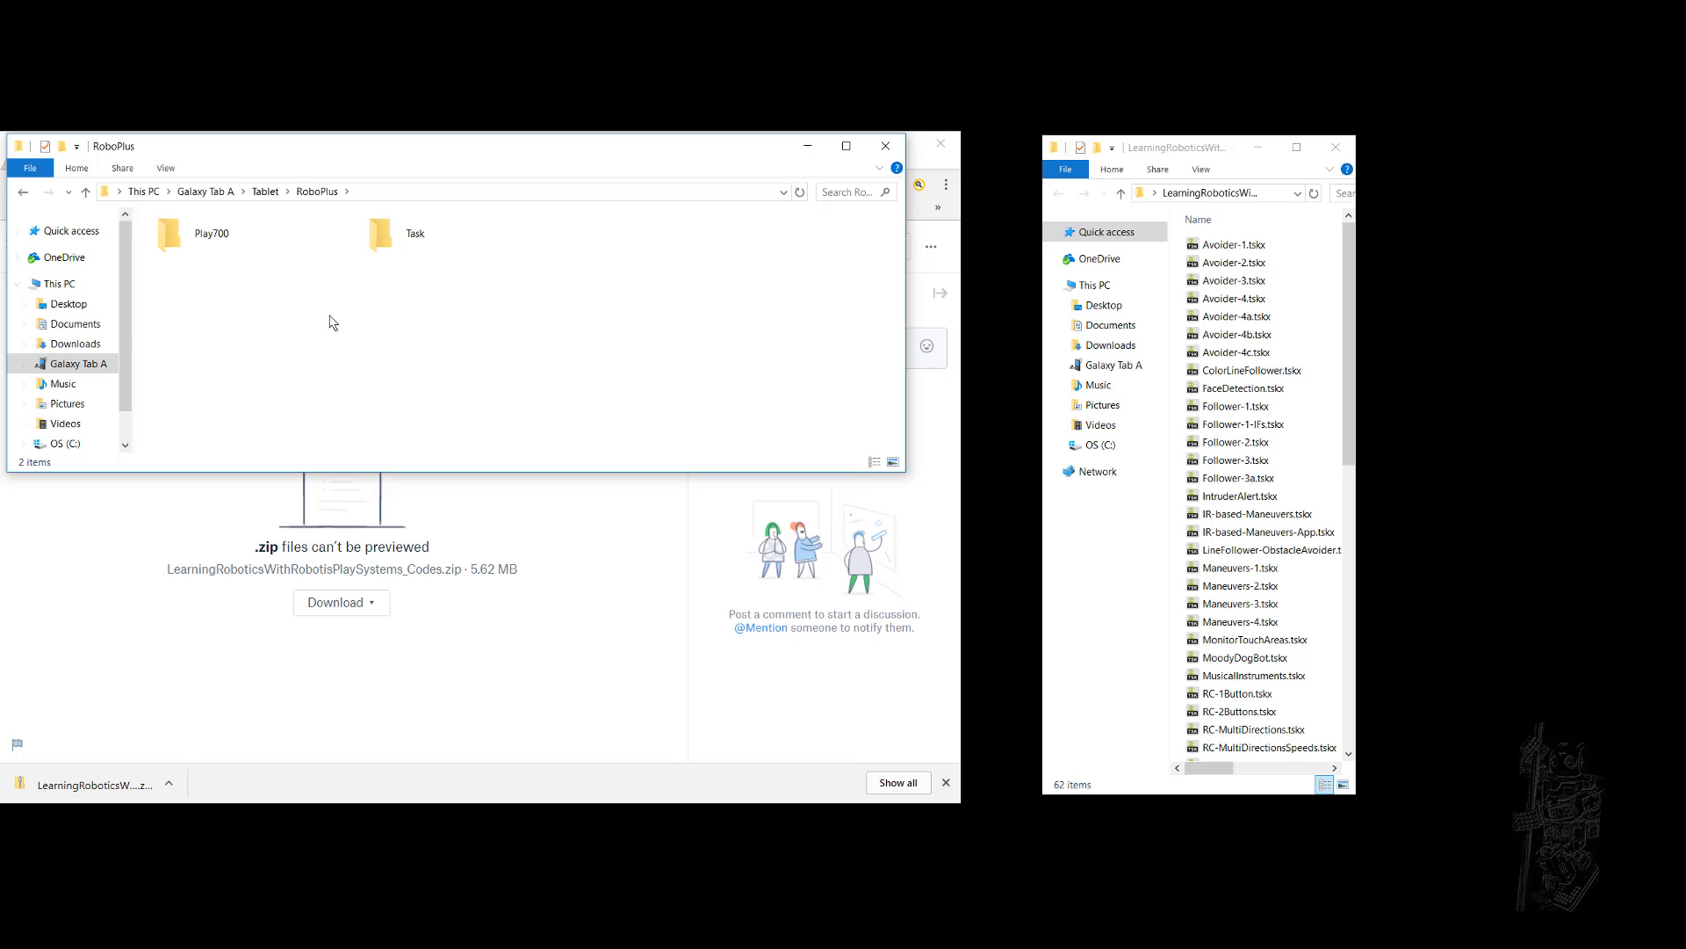
{"action": "mouse_move", "coordinate": [406, 351]}
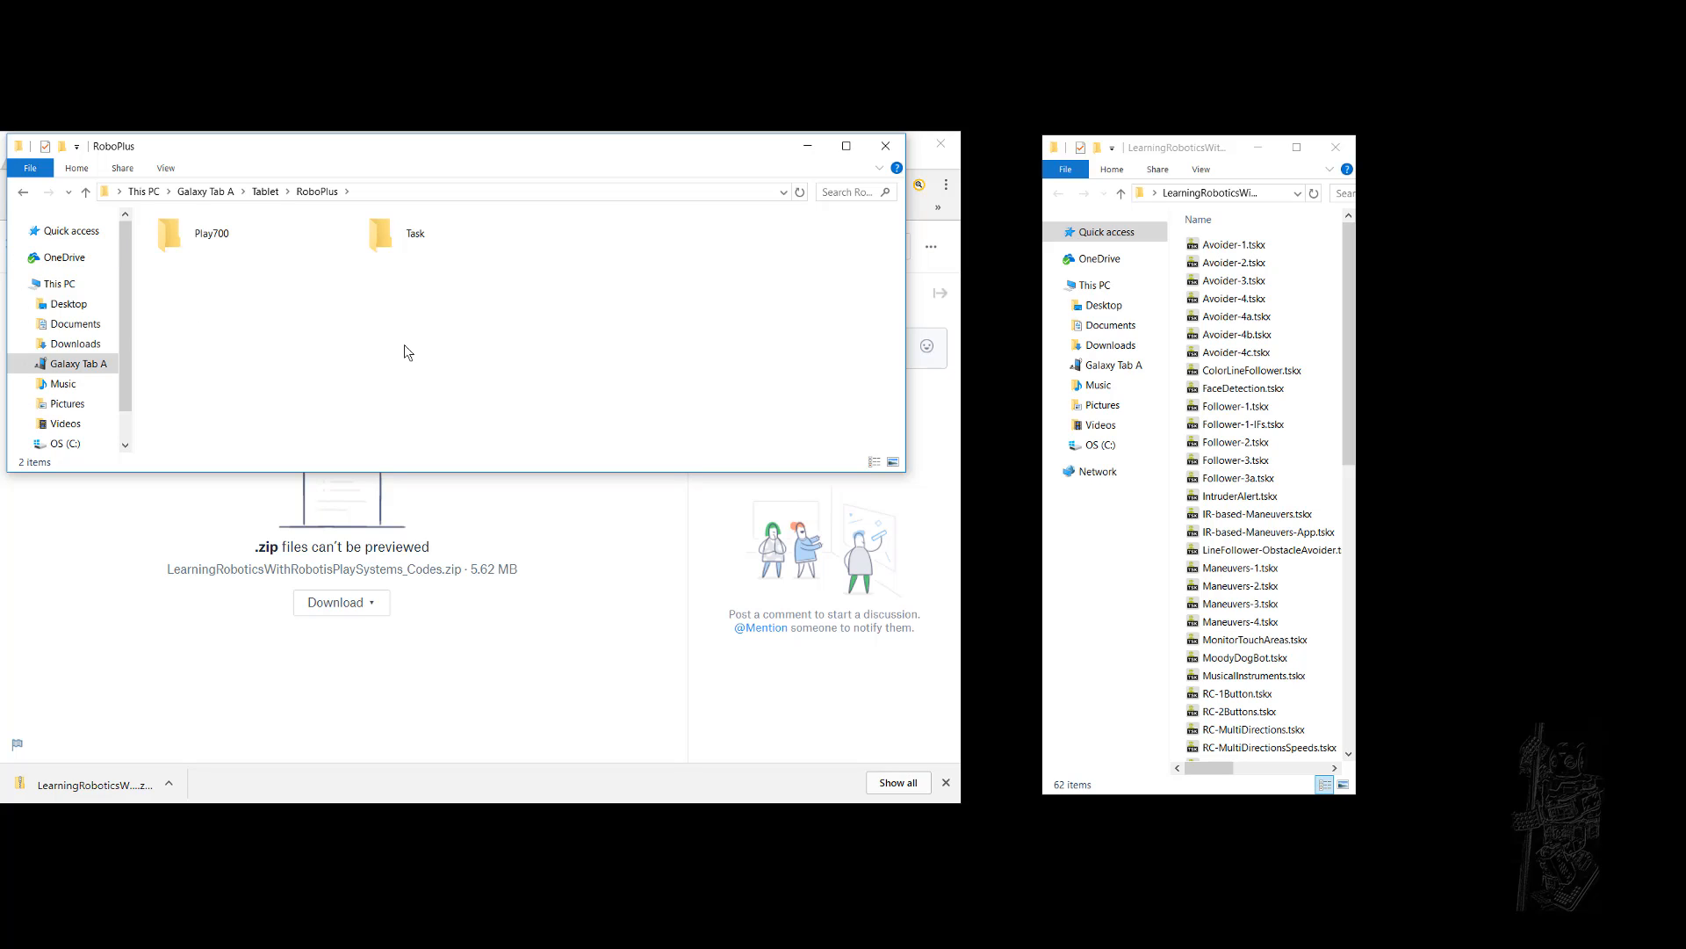
{"action": "left_click", "coordinate": [414, 234]}
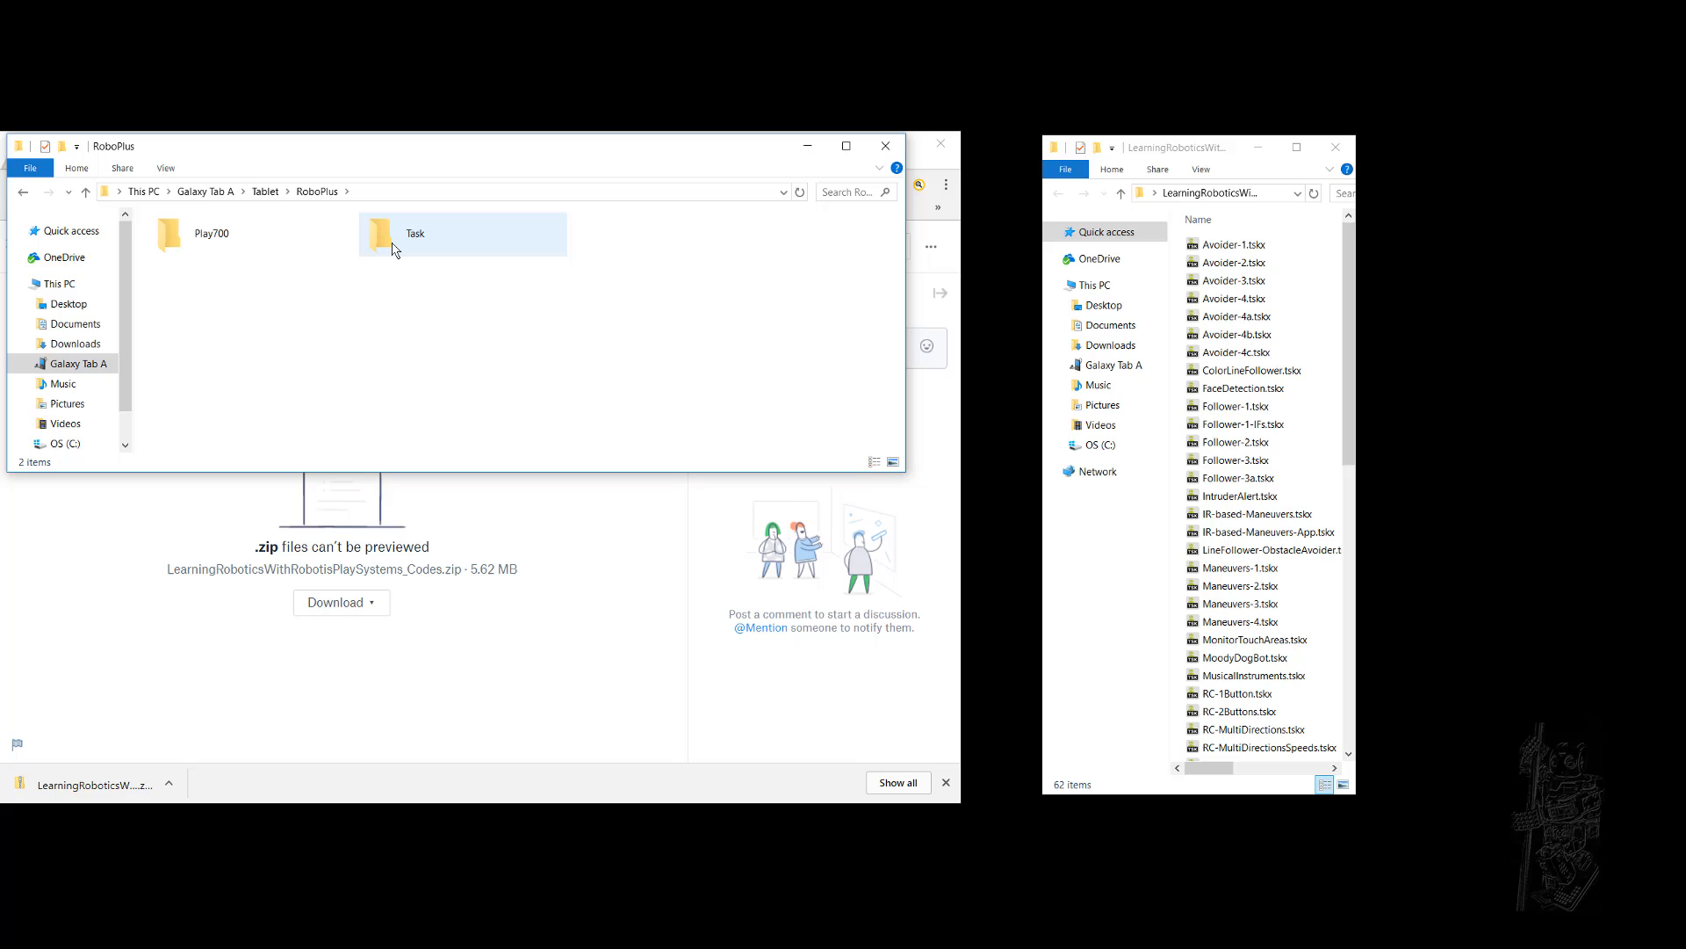
{"action": "double_click", "coordinate": [380, 234]}
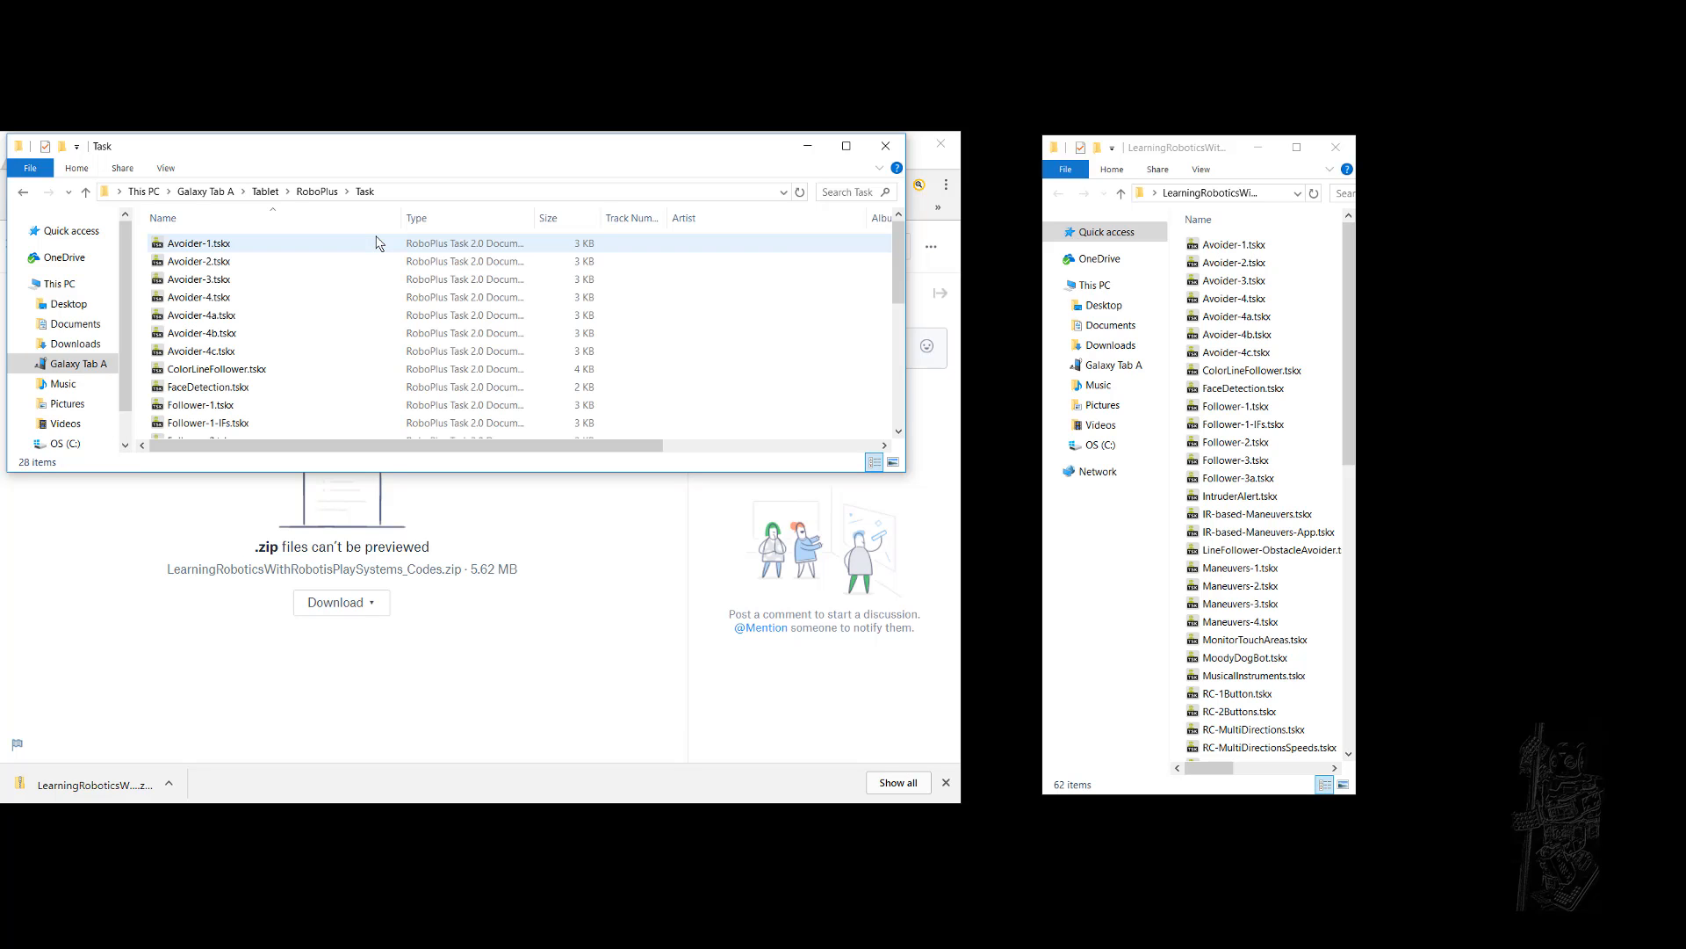
{"action": "left_click", "coordinate": [207, 387]}
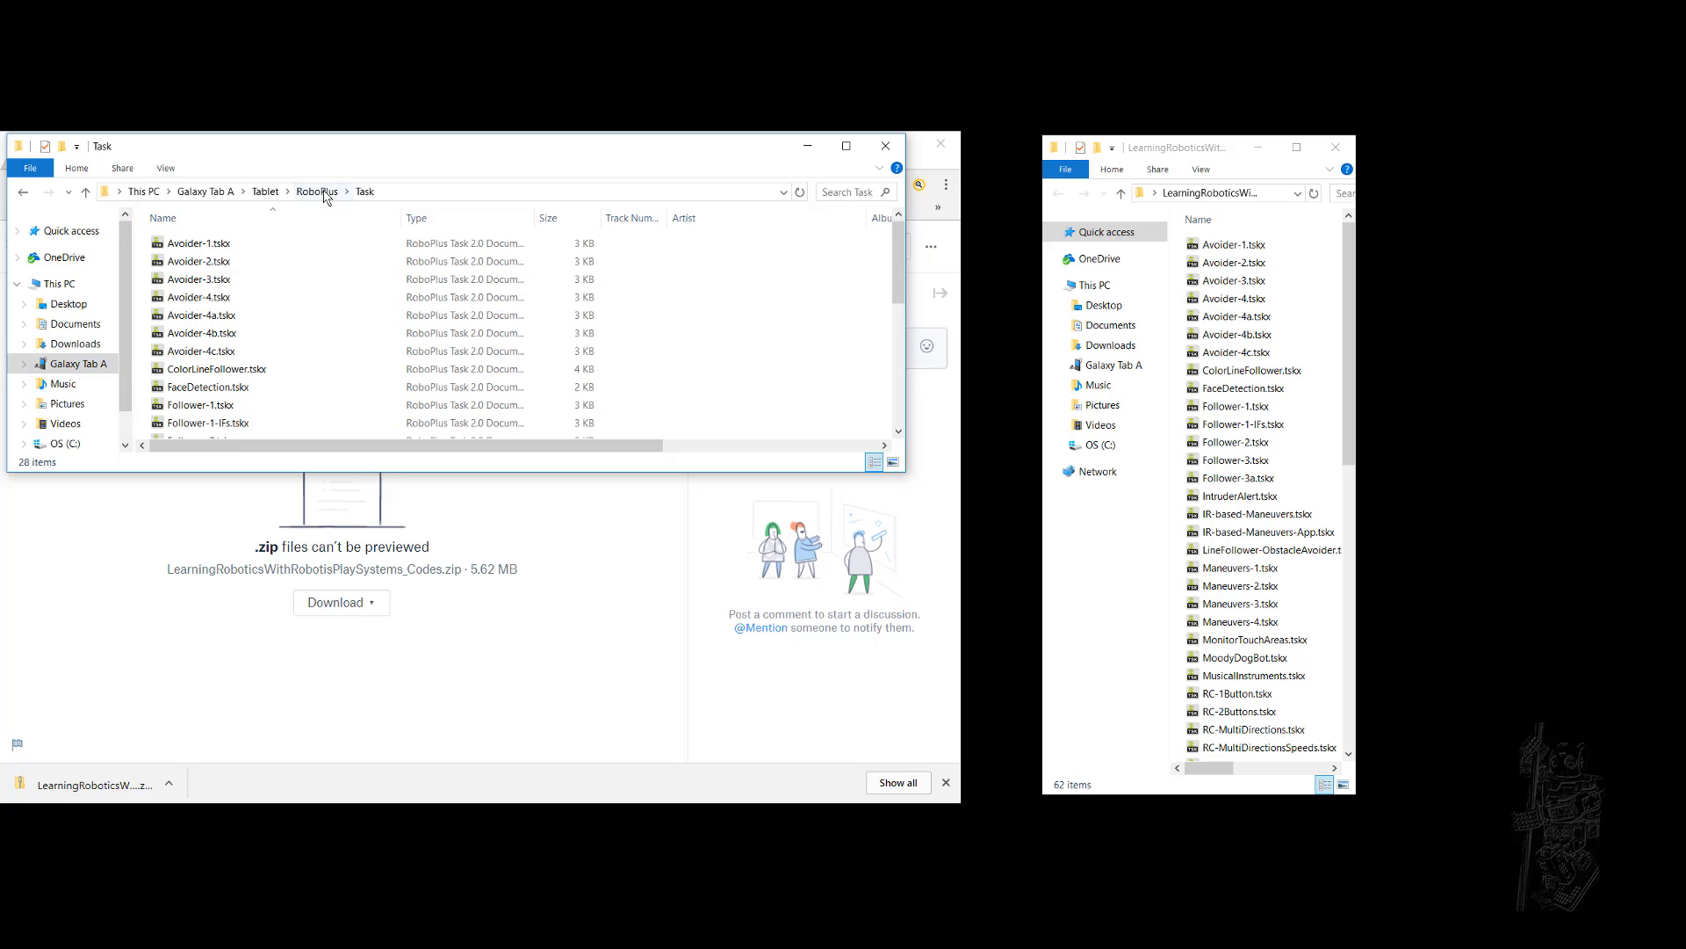
{"action": "right_click", "coordinate": [385, 233]}
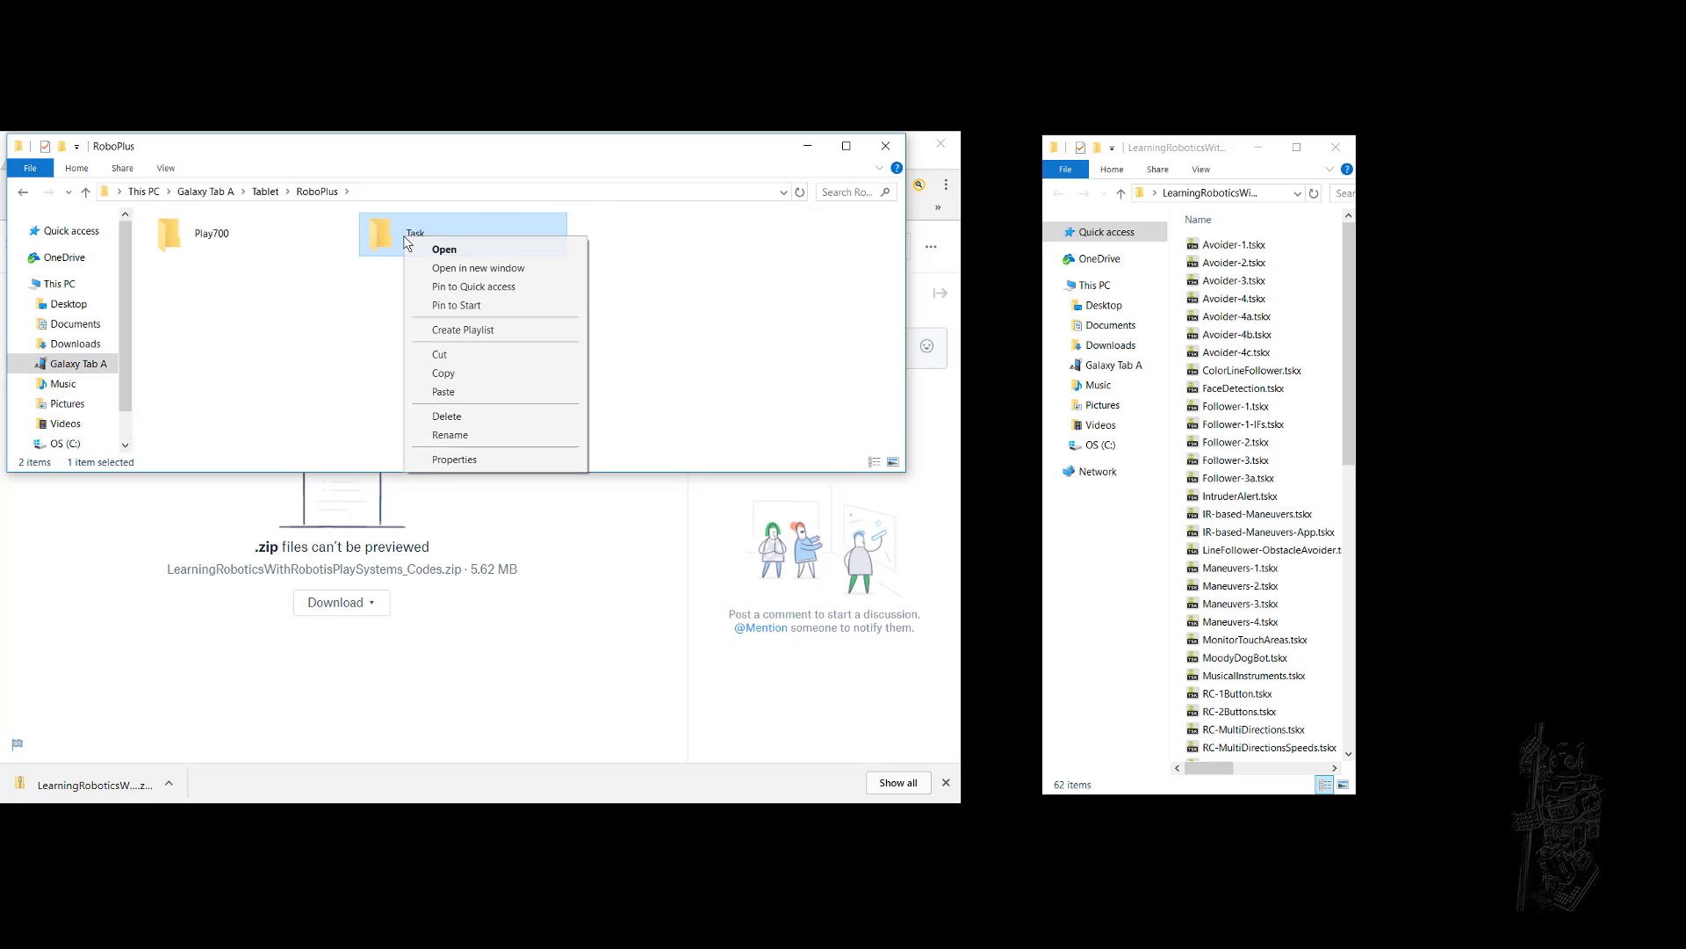
Delete the old Task folder and replace it with a new empty Task folder
{"action": "left_click", "coordinate": [446, 417]}
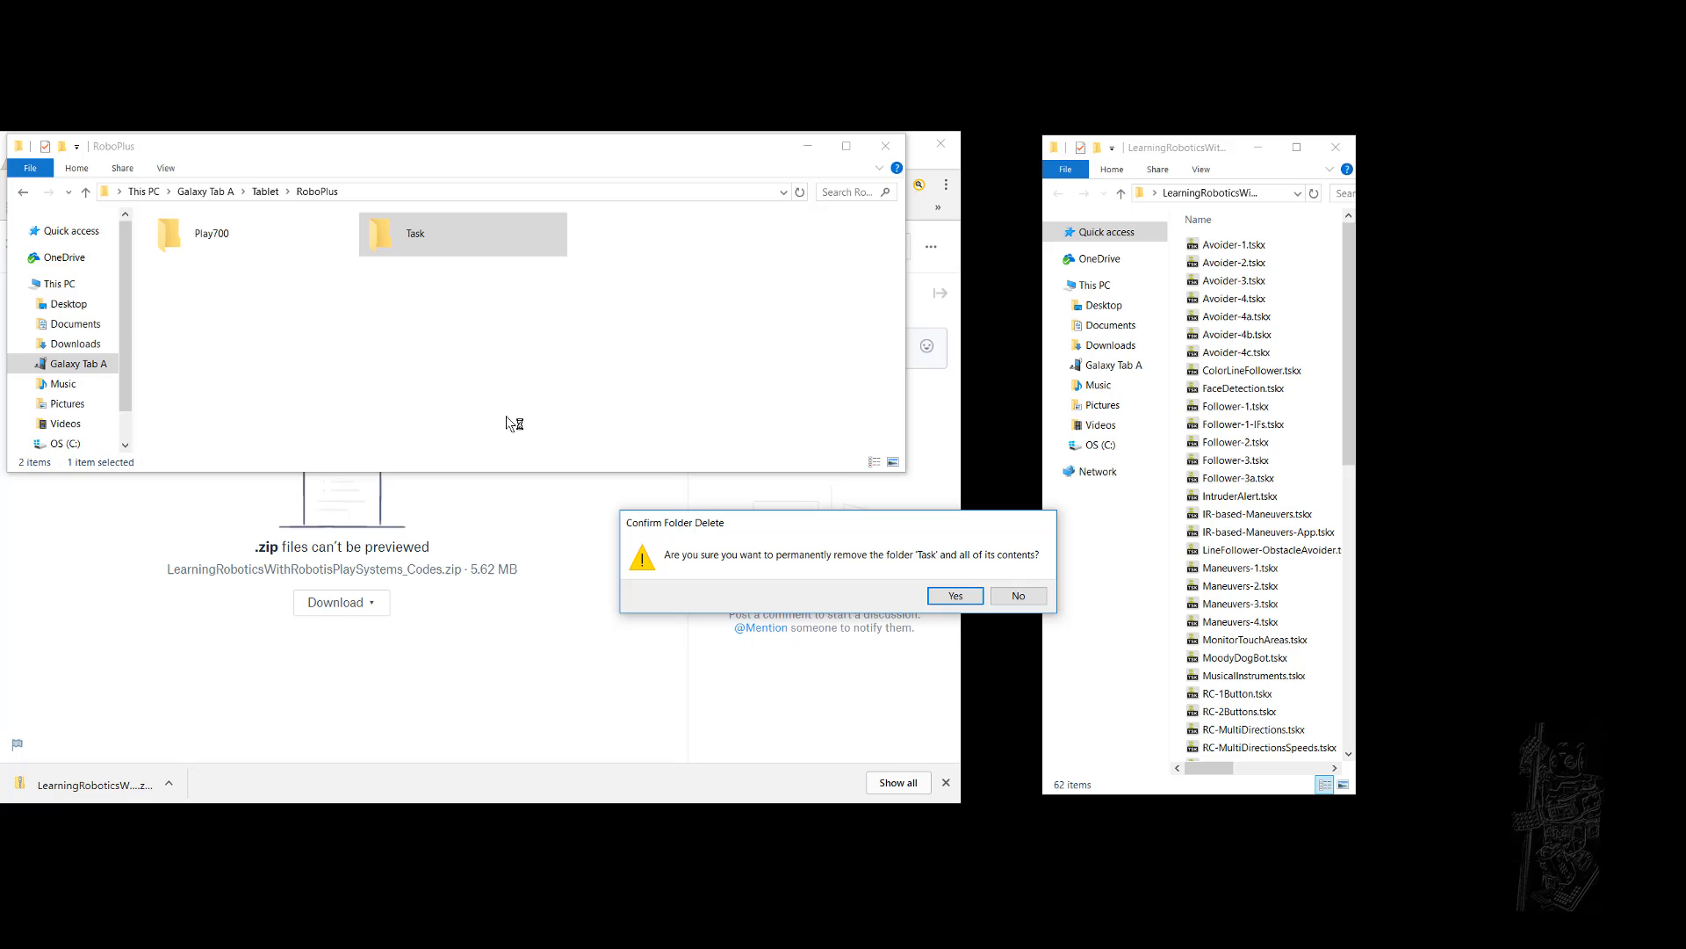
{"action": "left_click", "coordinate": [952, 595]}
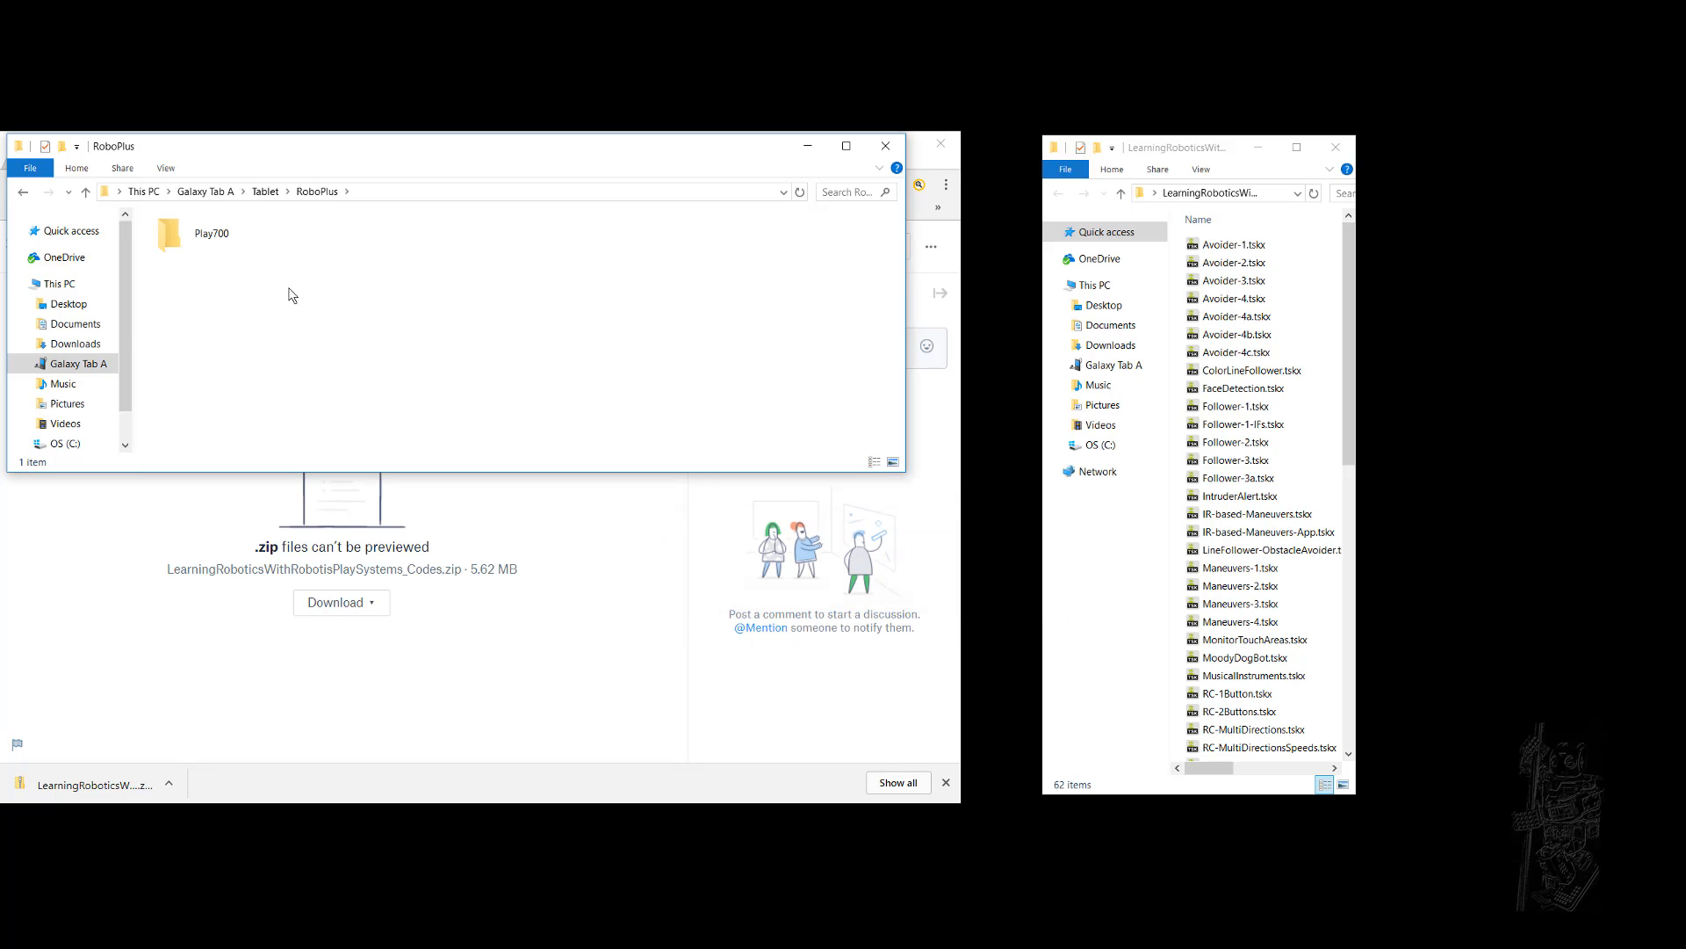
{"action": "right_click", "coordinate": [290, 293]}
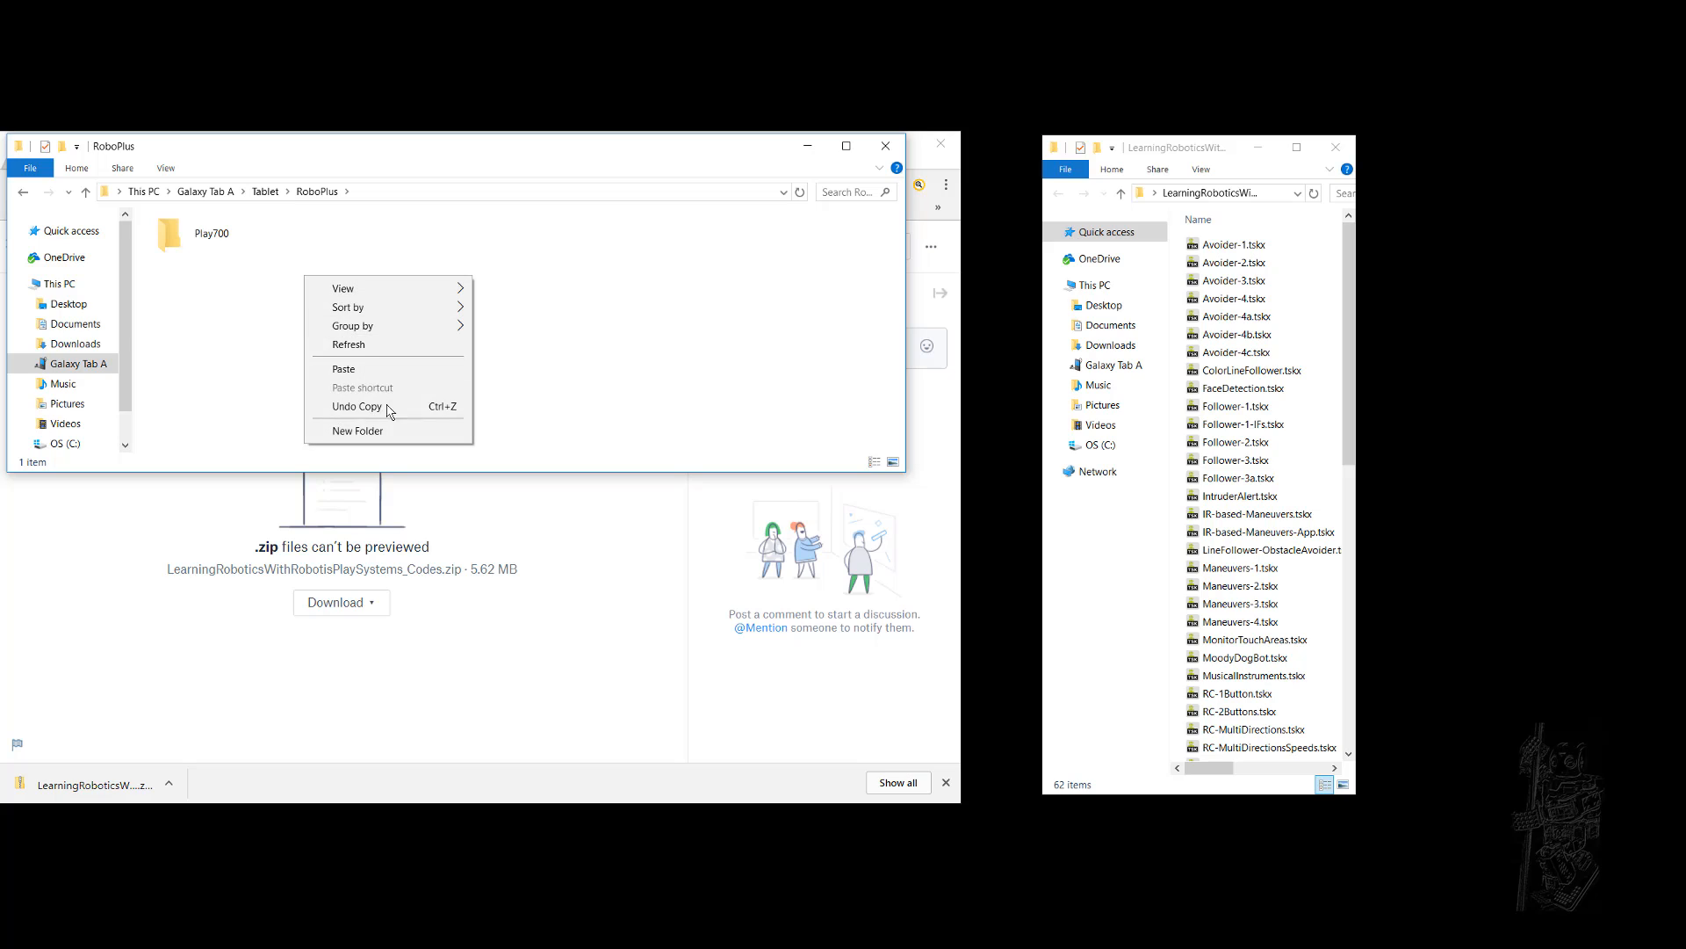
{"action": "left_click", "coordinate": [359, 430]}
{"action": "type", "text": "Task"}
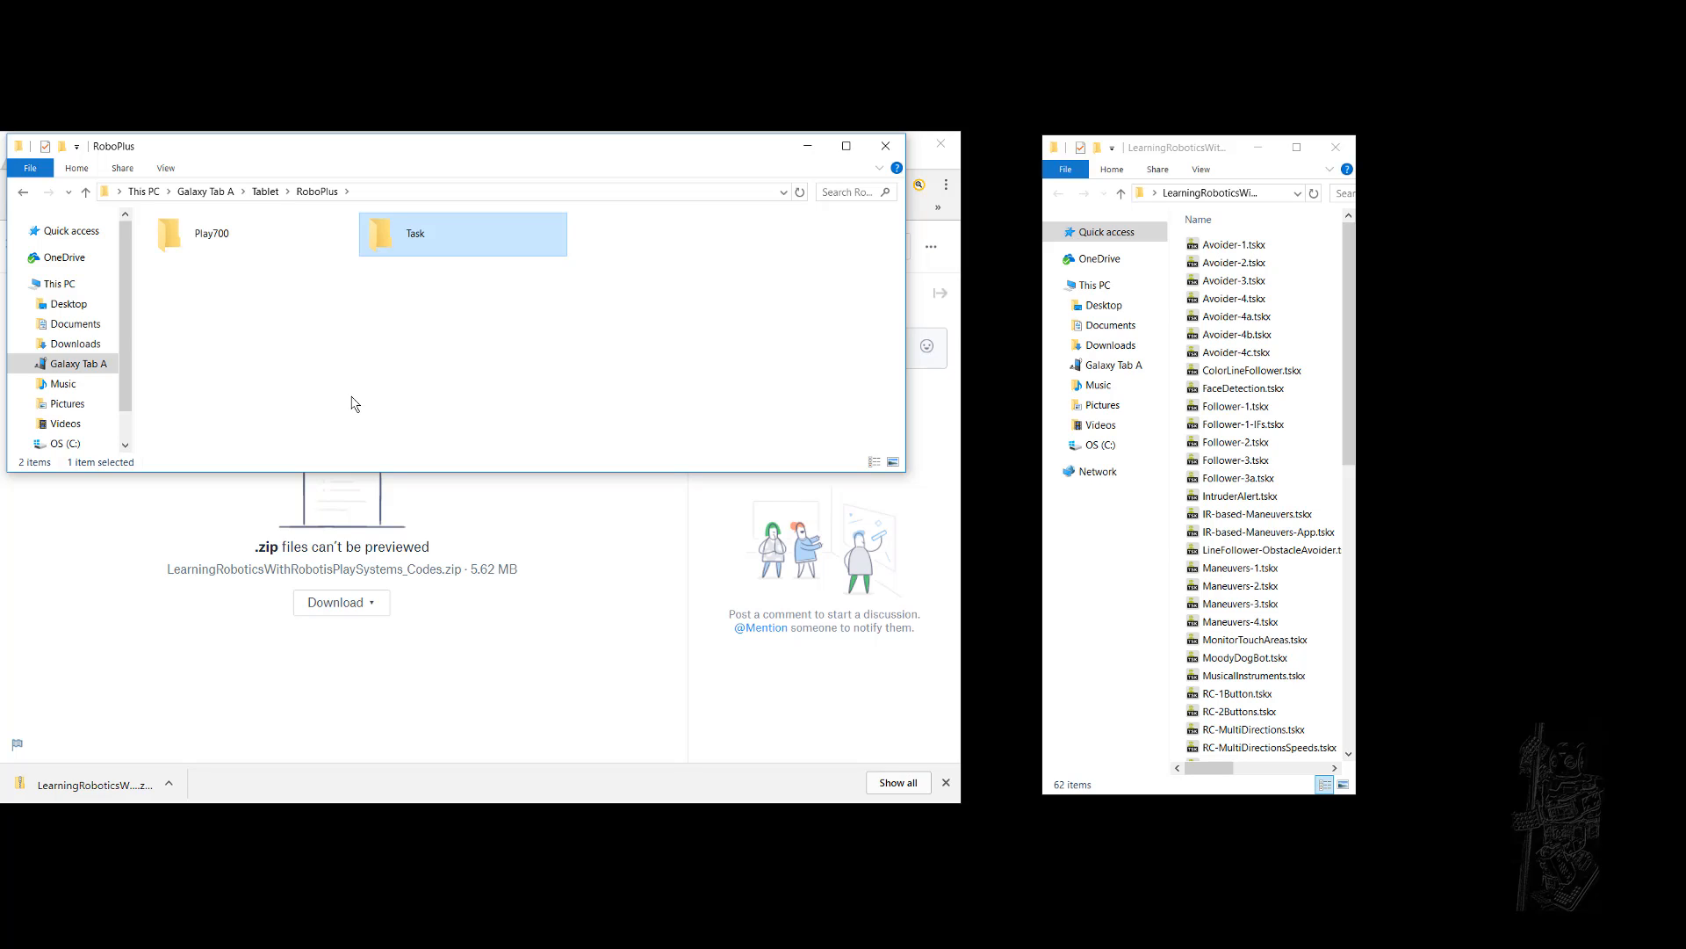
{"action": "double_click", "coordinate": [413, 234]}
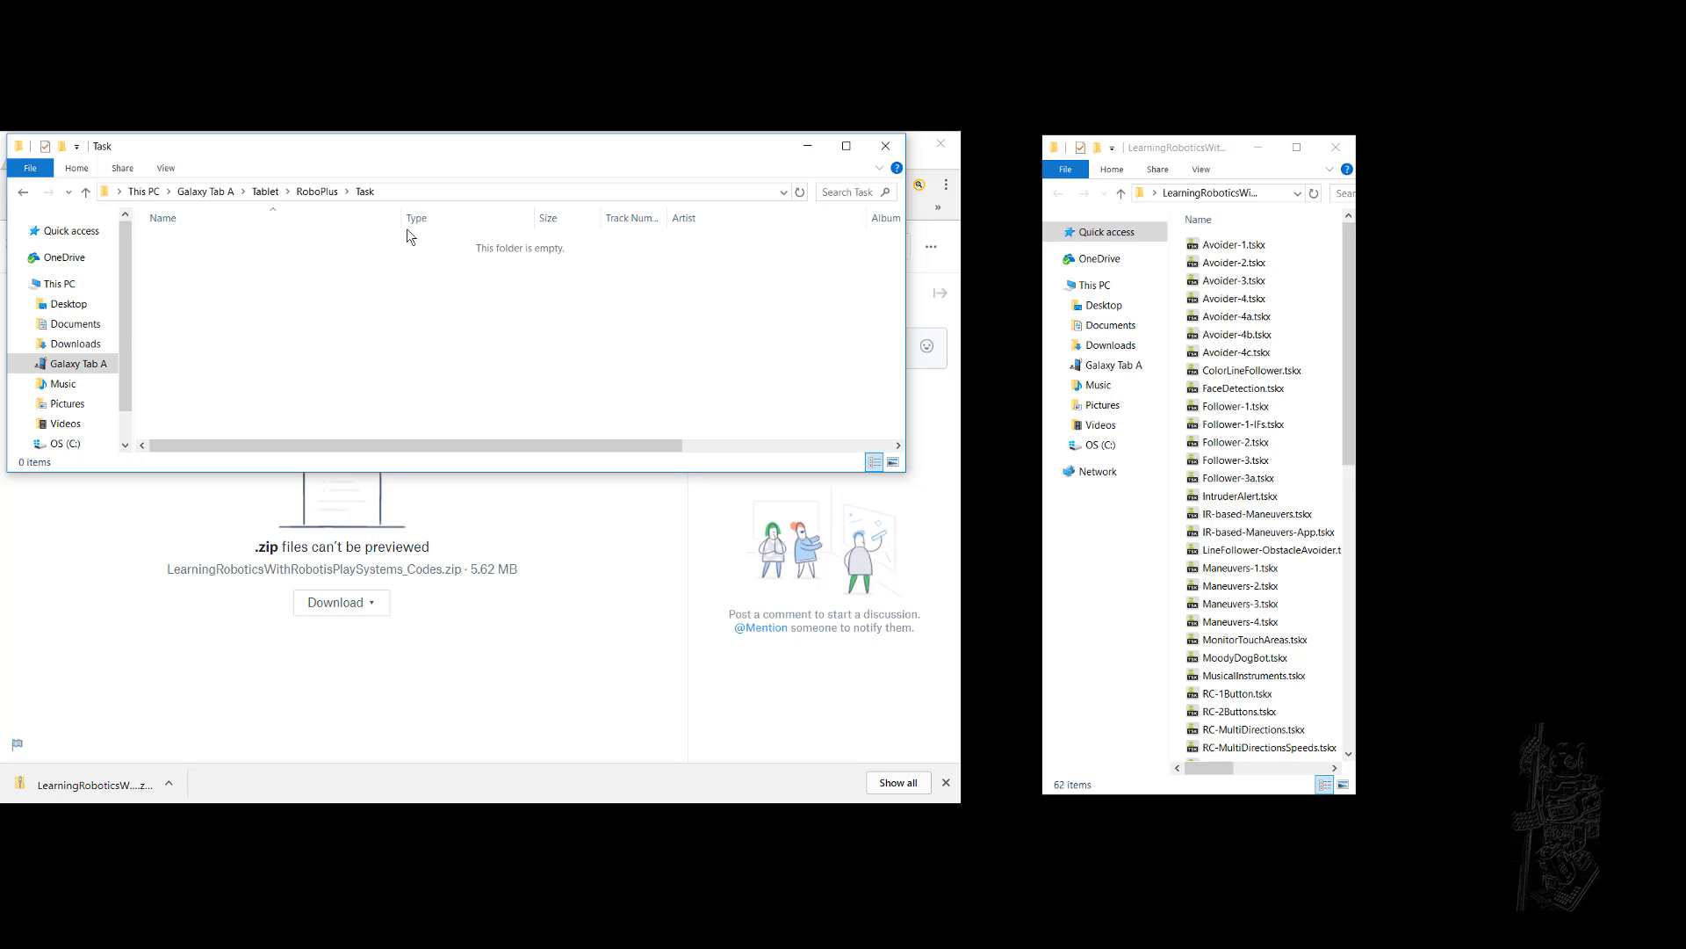
Copy the example .tskx files from Avoider-1.tskx onward into the tablet's Task folder (37 files)
{"action": "left_click", "coordinate": [1233, 262]}
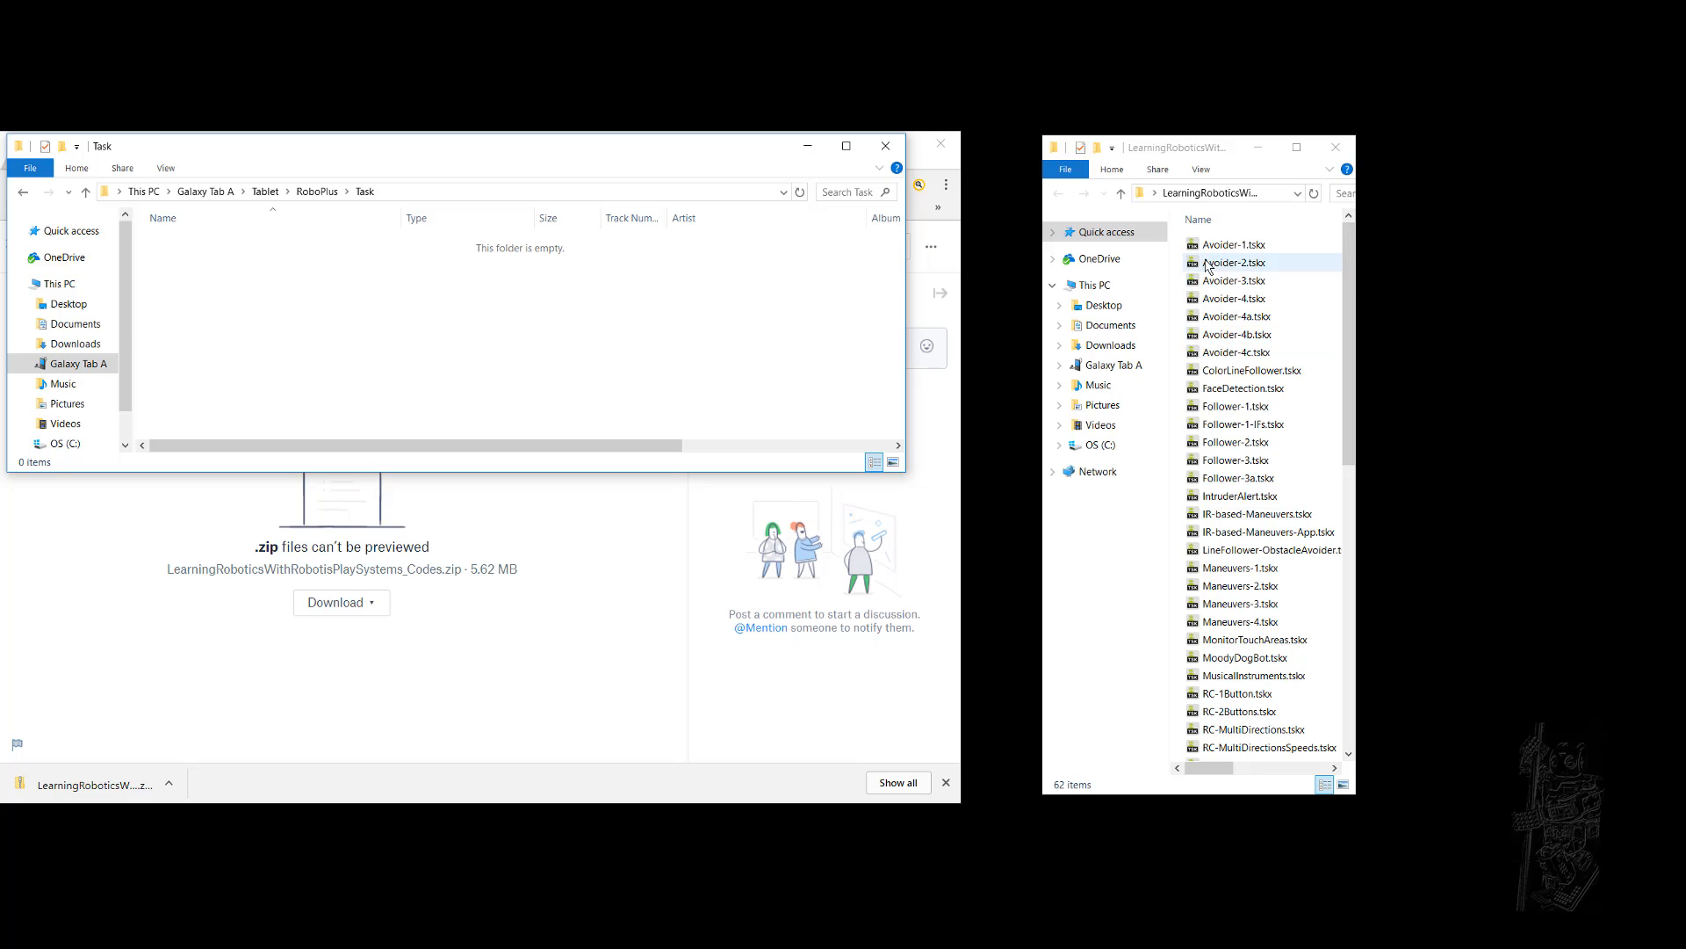
{"action": "left_click", "coordinate": [1235, 244]}
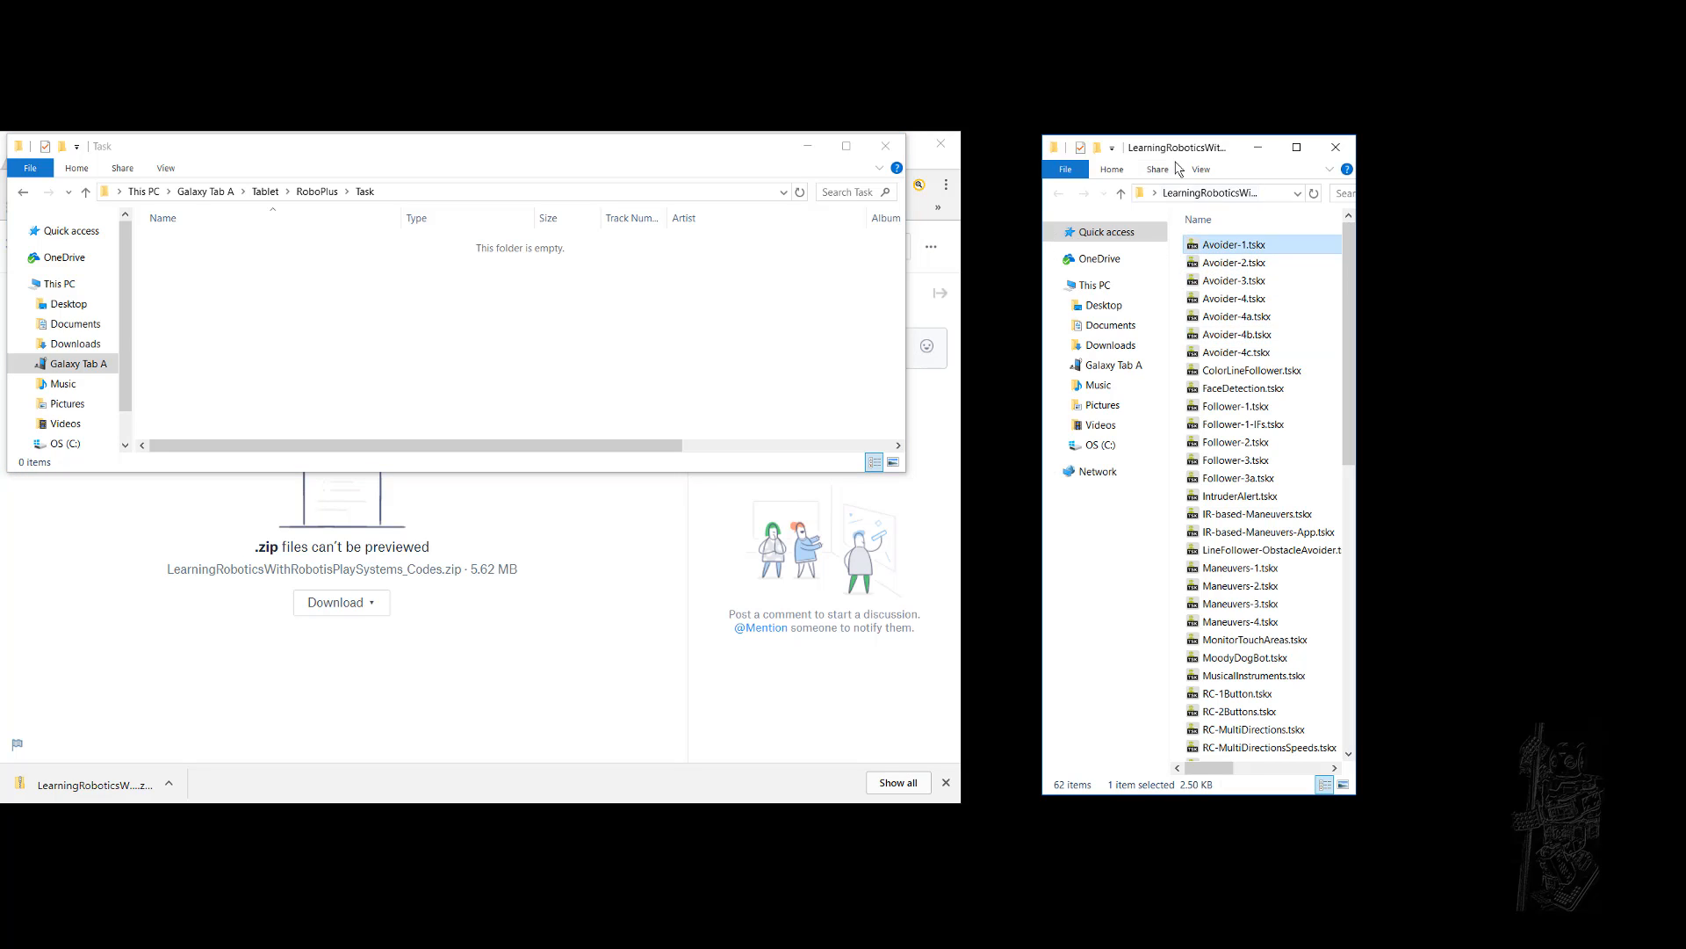
{"action": "left_click", "coordinate": [1252, 370]}
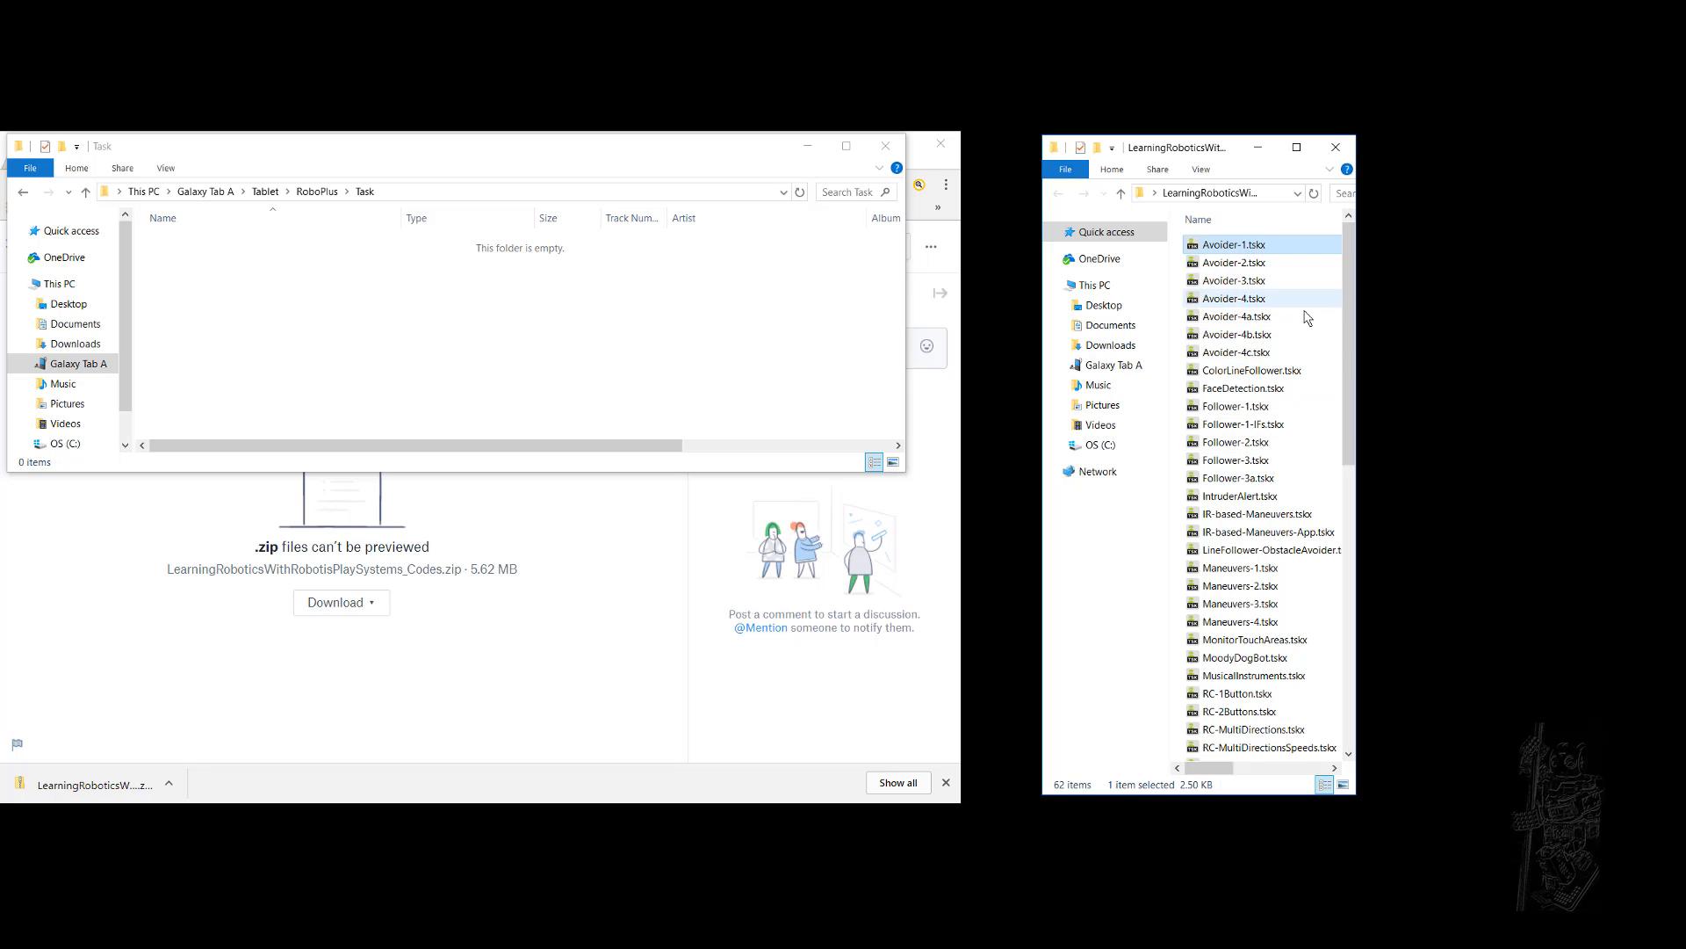
{"action": "scroll", "scroll_direction": "down", "scroll_amount": 3}
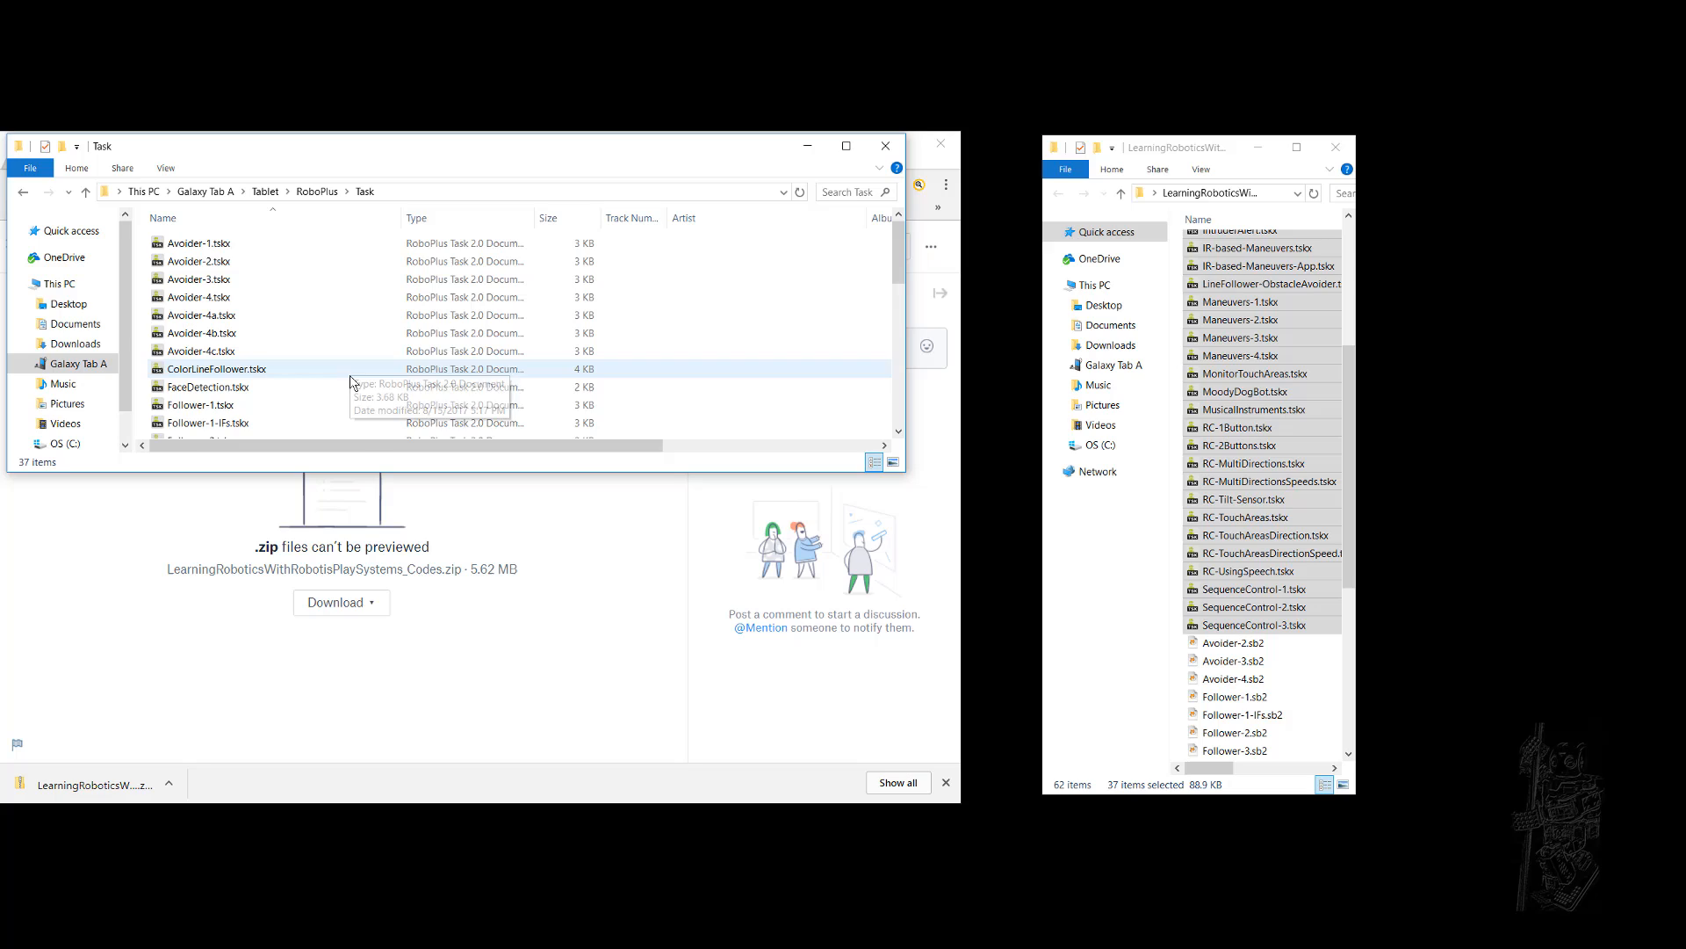
{"action": "mouse_move", "coordinate": [483, 438]}
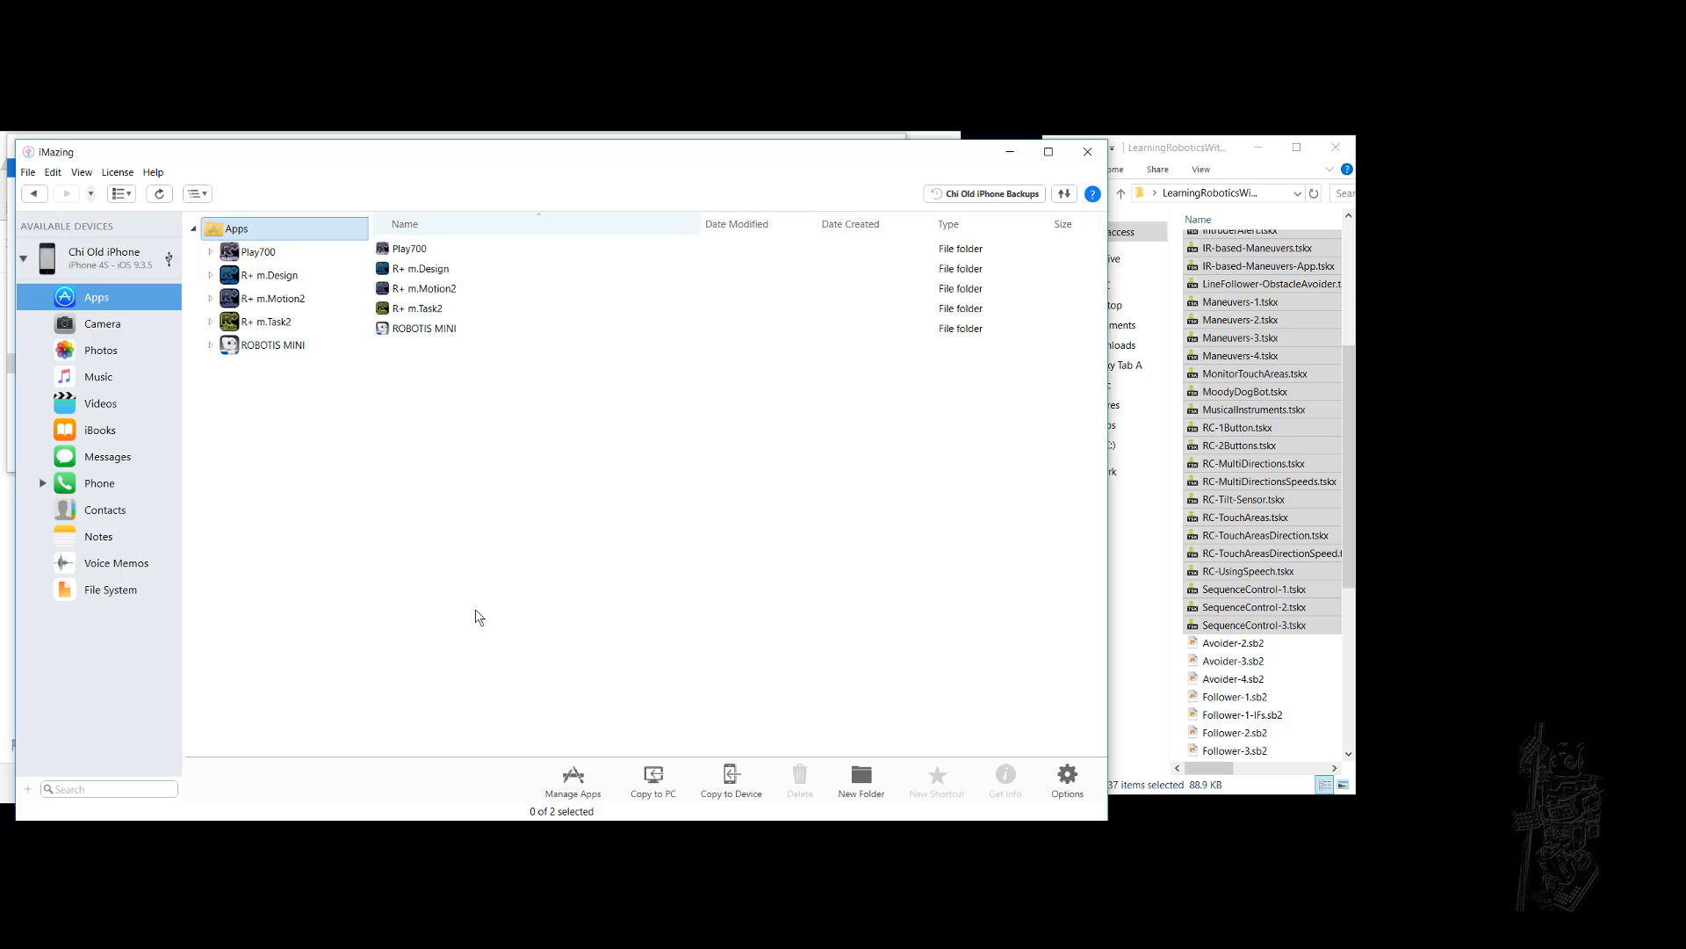
{"action": "mouse_move", "coordinate": [105, 359]}
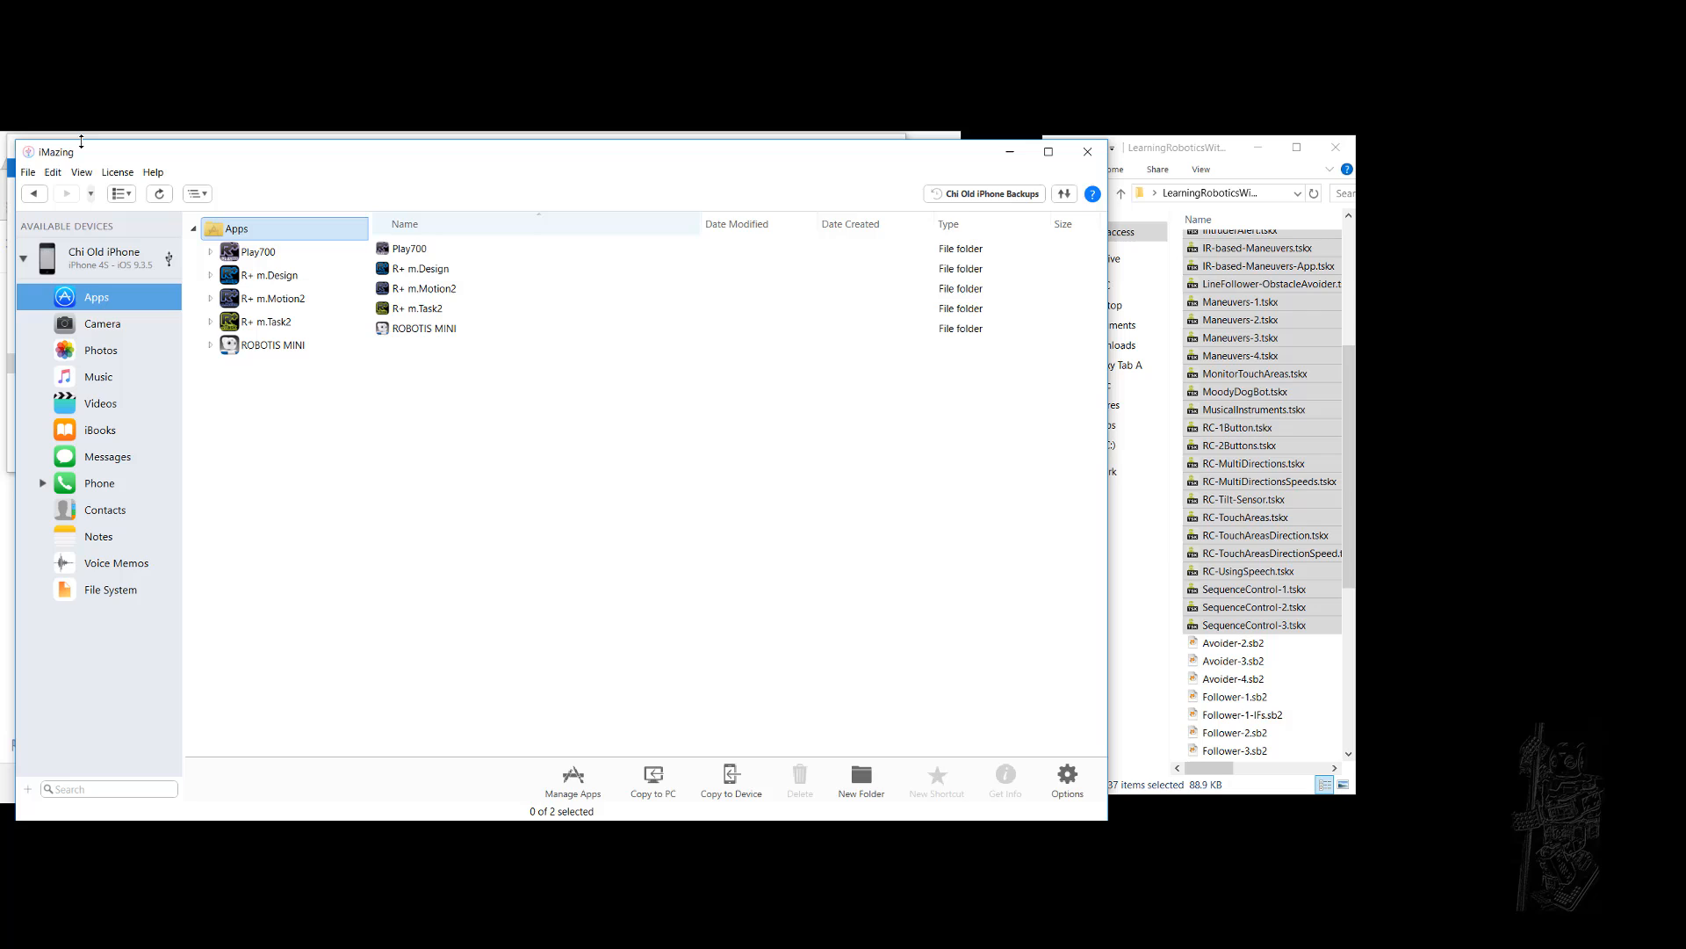
{"action": "mouse_move", "coordinate": [109, 154]}
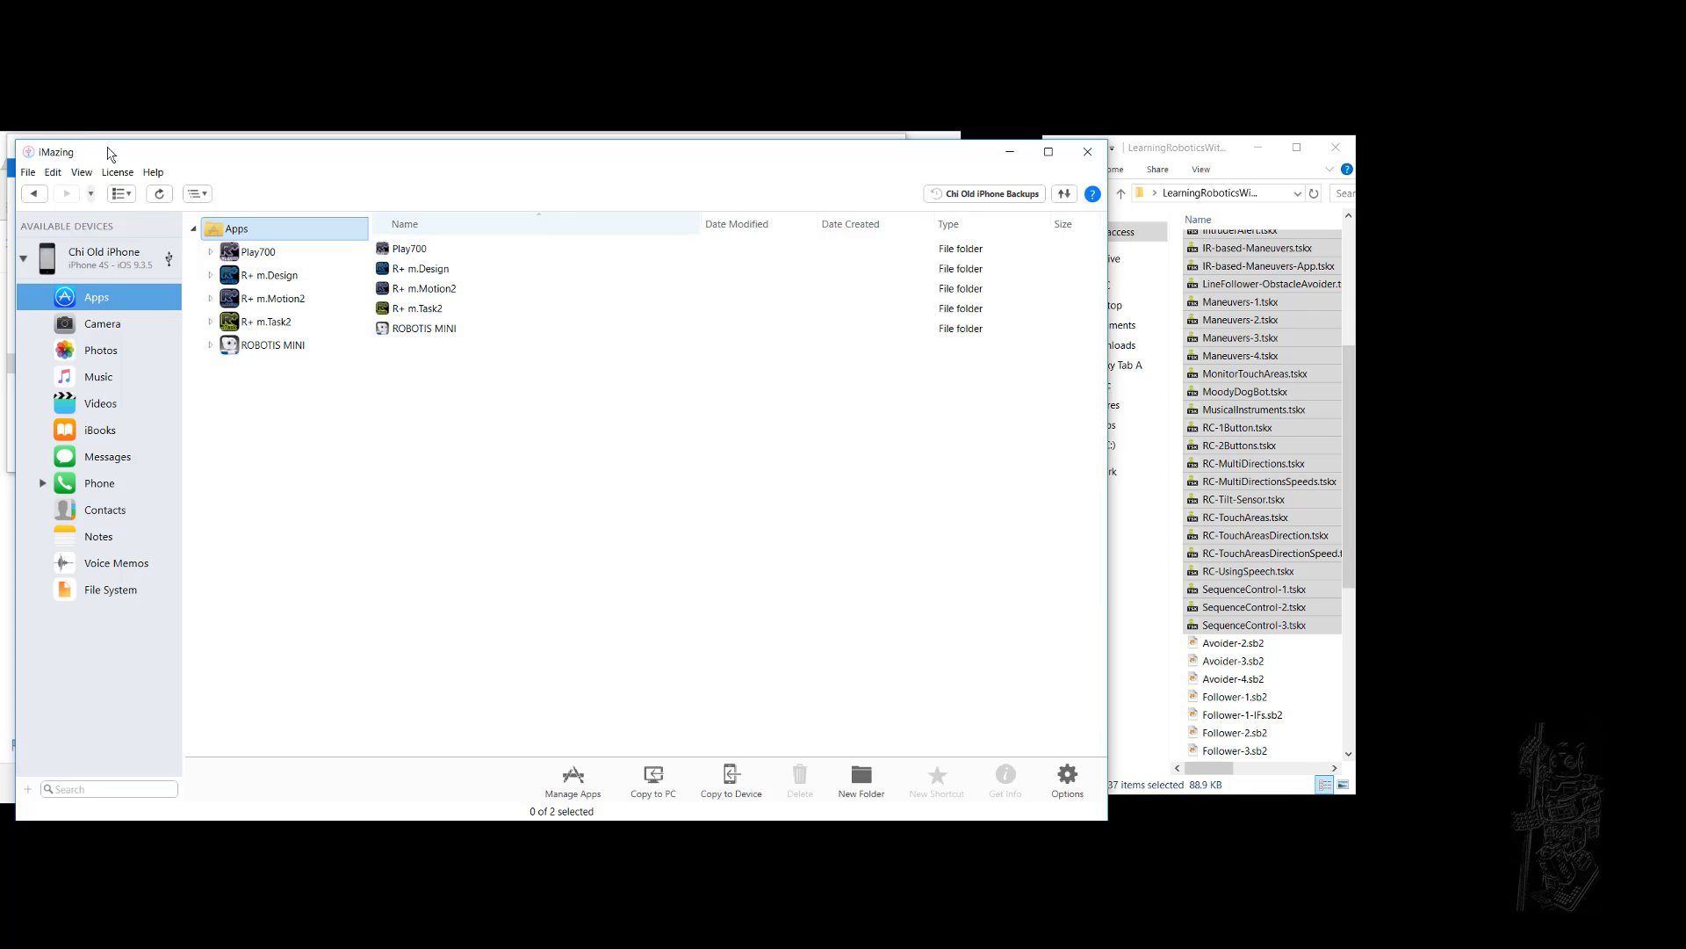
{"action": "mouse_move", "coordinate": [373, 446]}
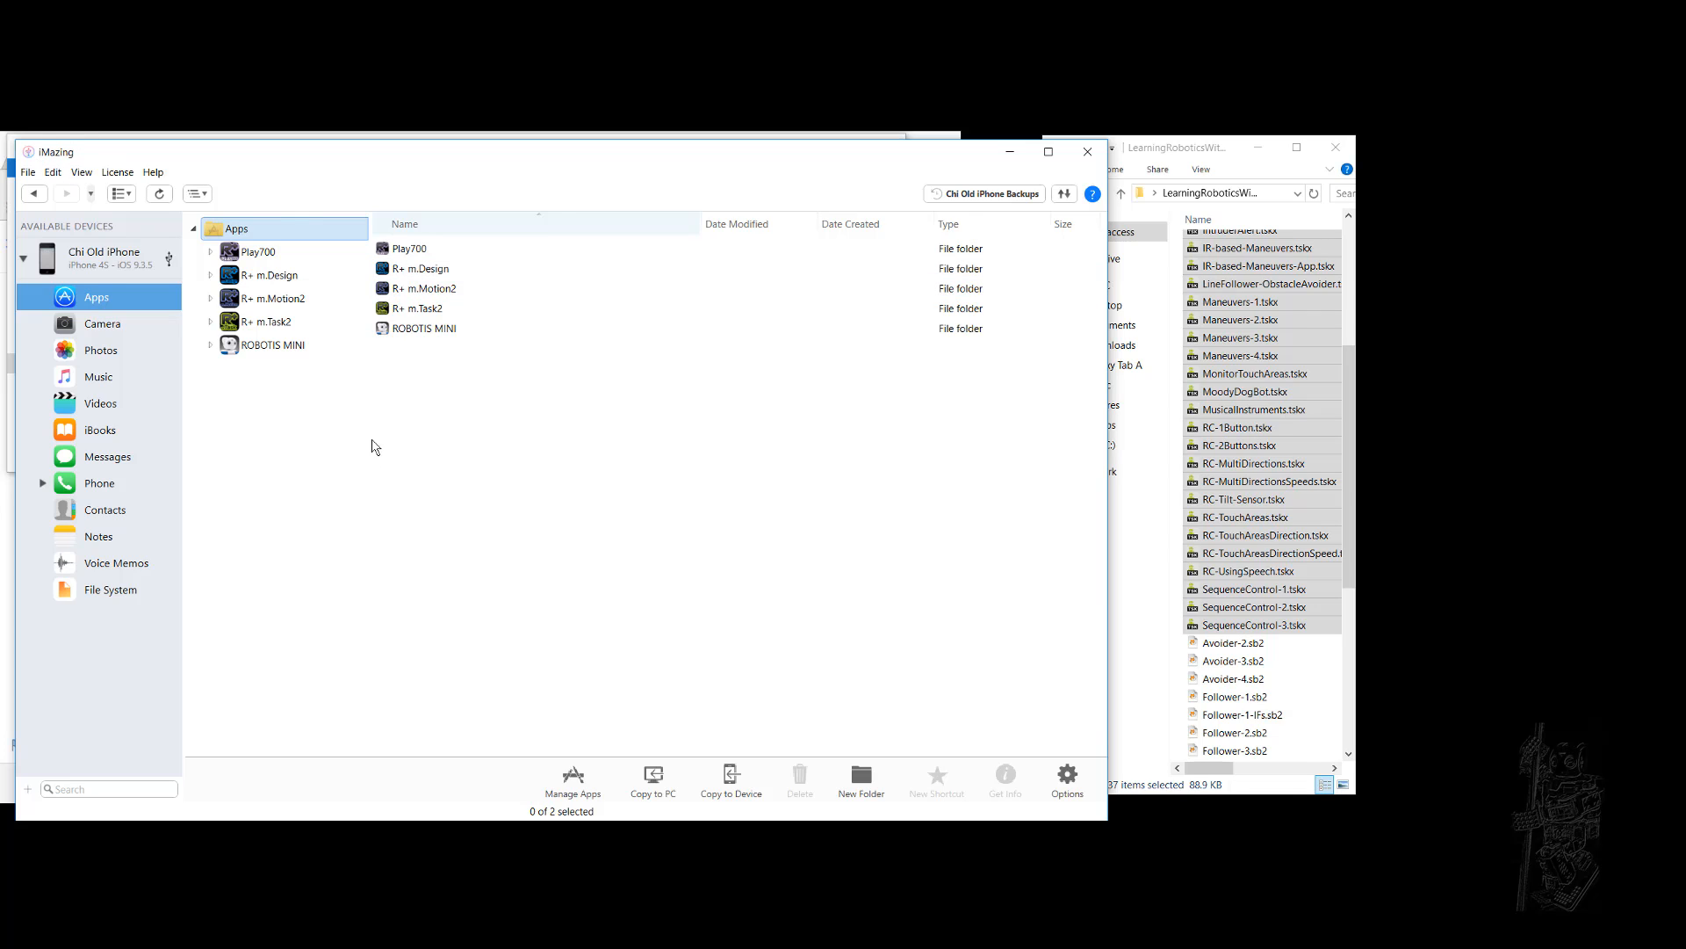
{"action": "mouse_move", "coordinate": [347, 439]}
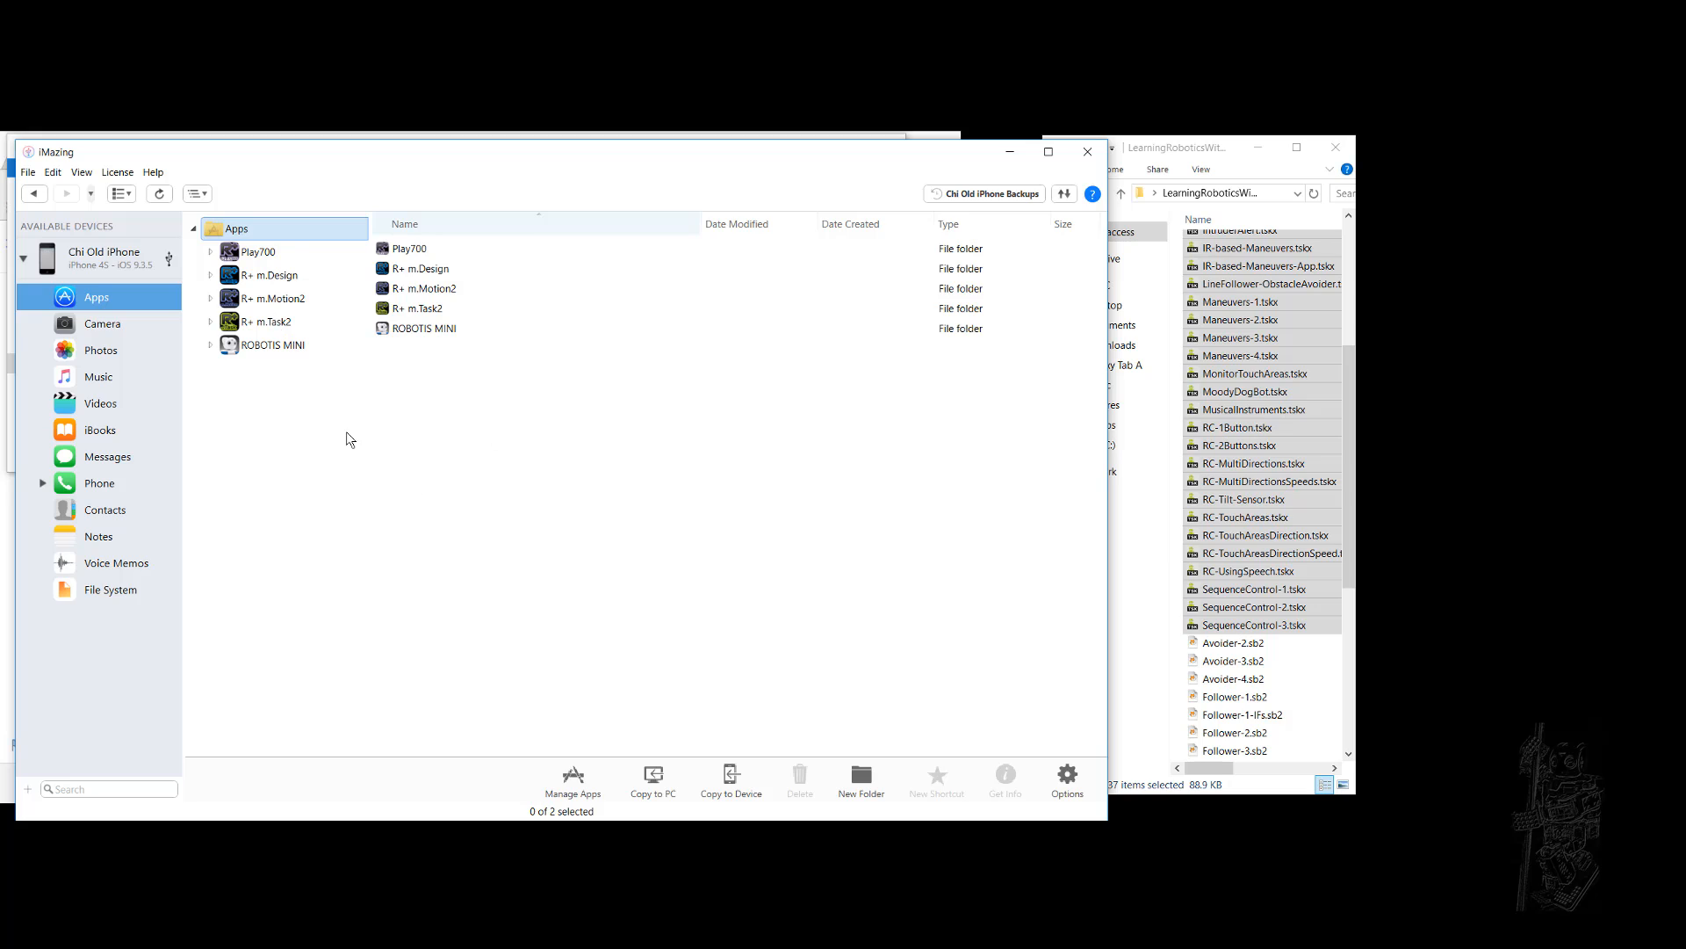
{"action": "mouse_move", "coordinate": [440, 476]}
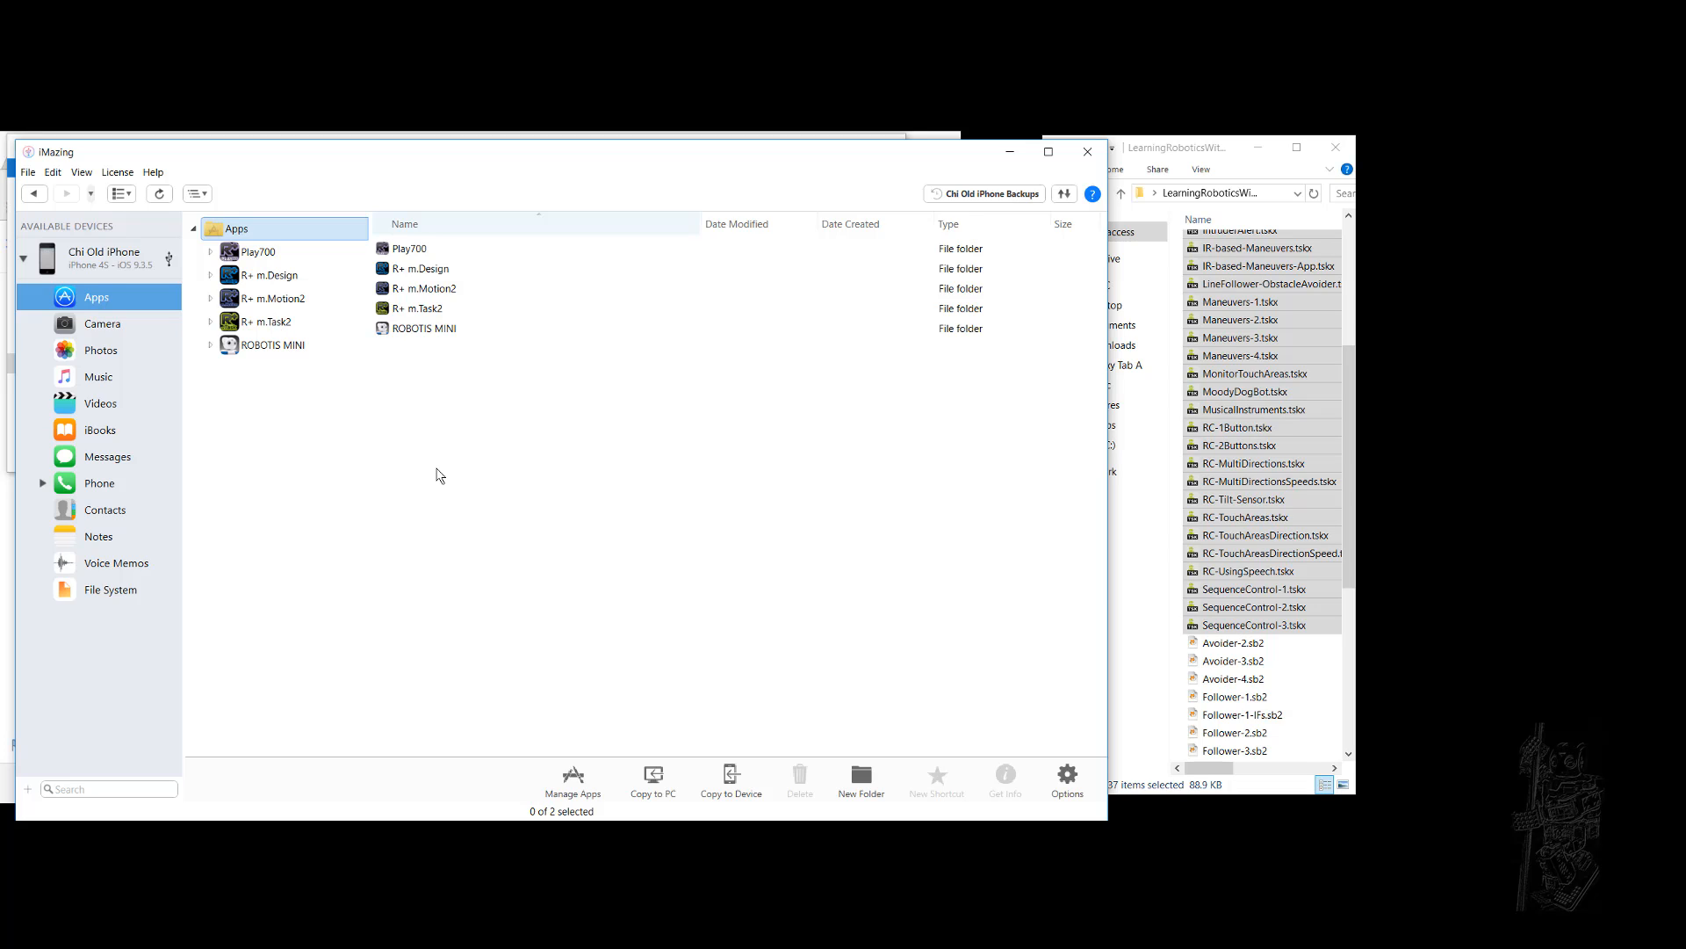
{"action": "mouse_move", "coordinate": [447, 497]}
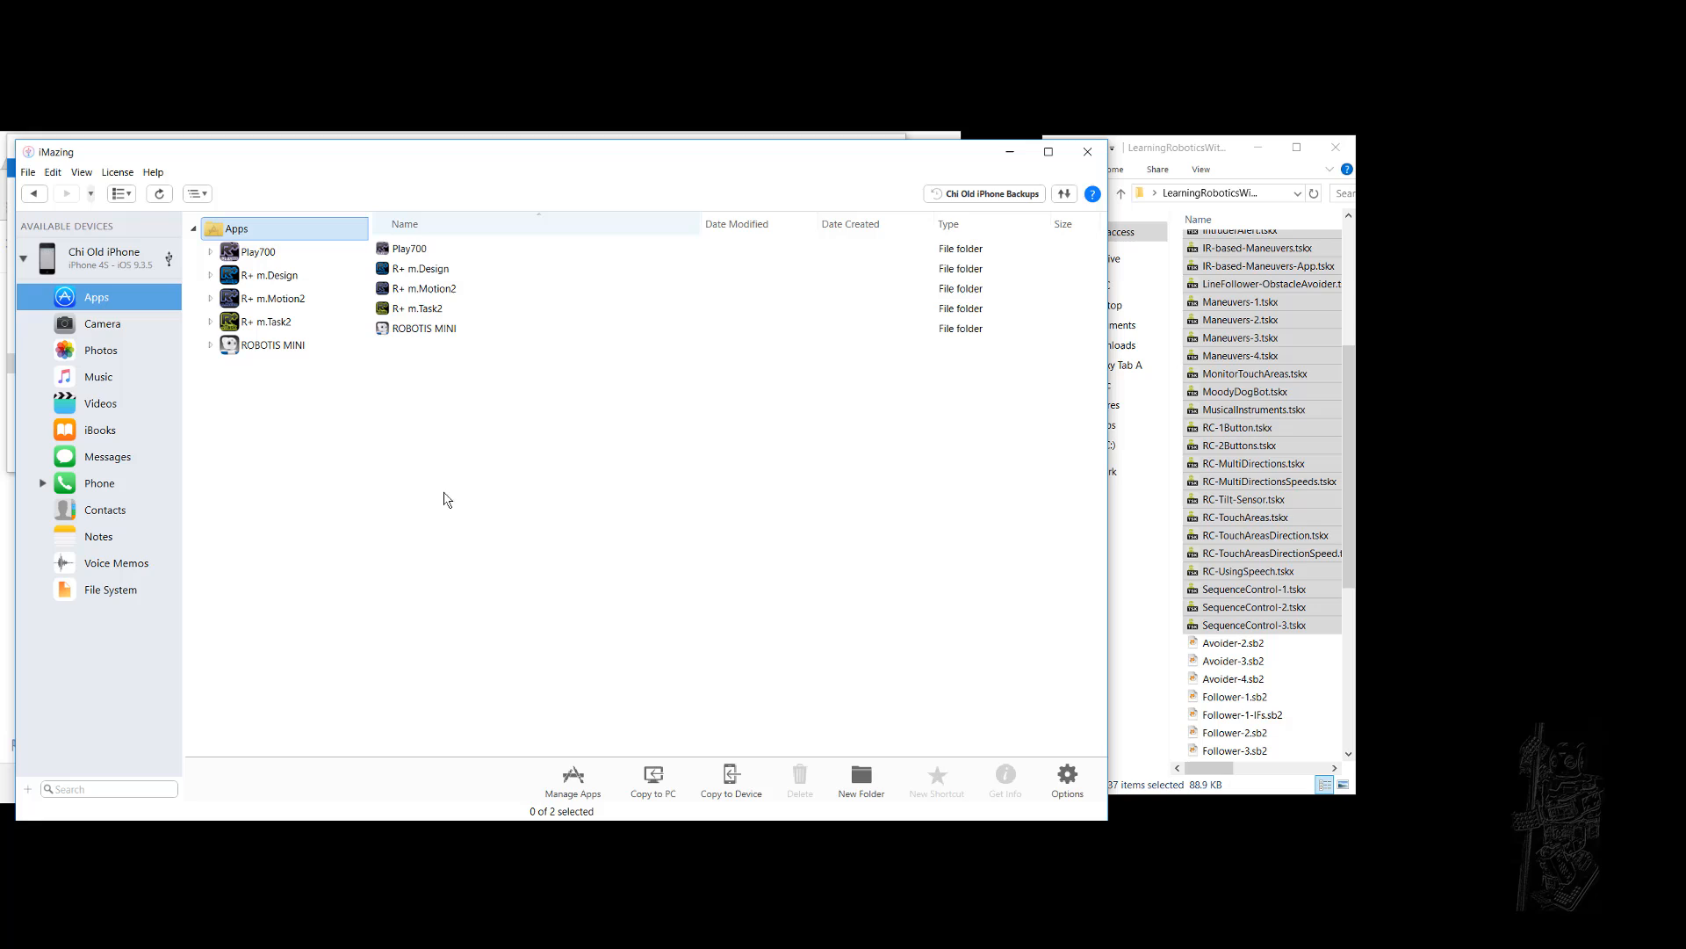
{"action": "mouse_move", "coordinate": [386, 543]}
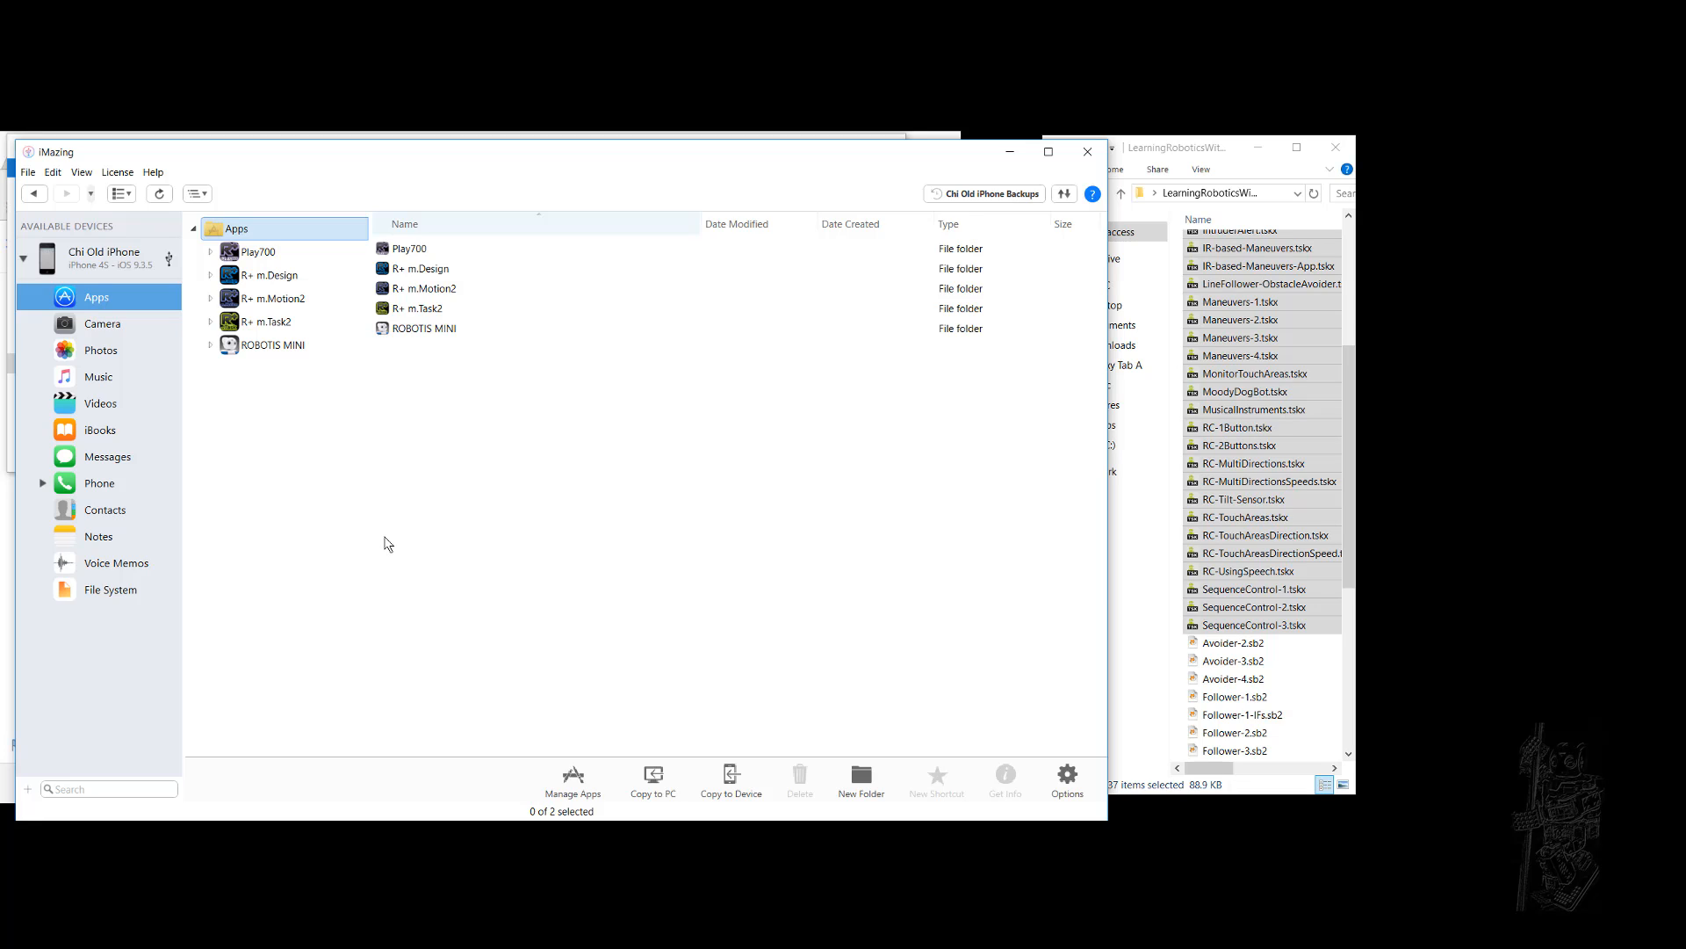
{"action": "mouse_move", "coordinate": [371, 494]}
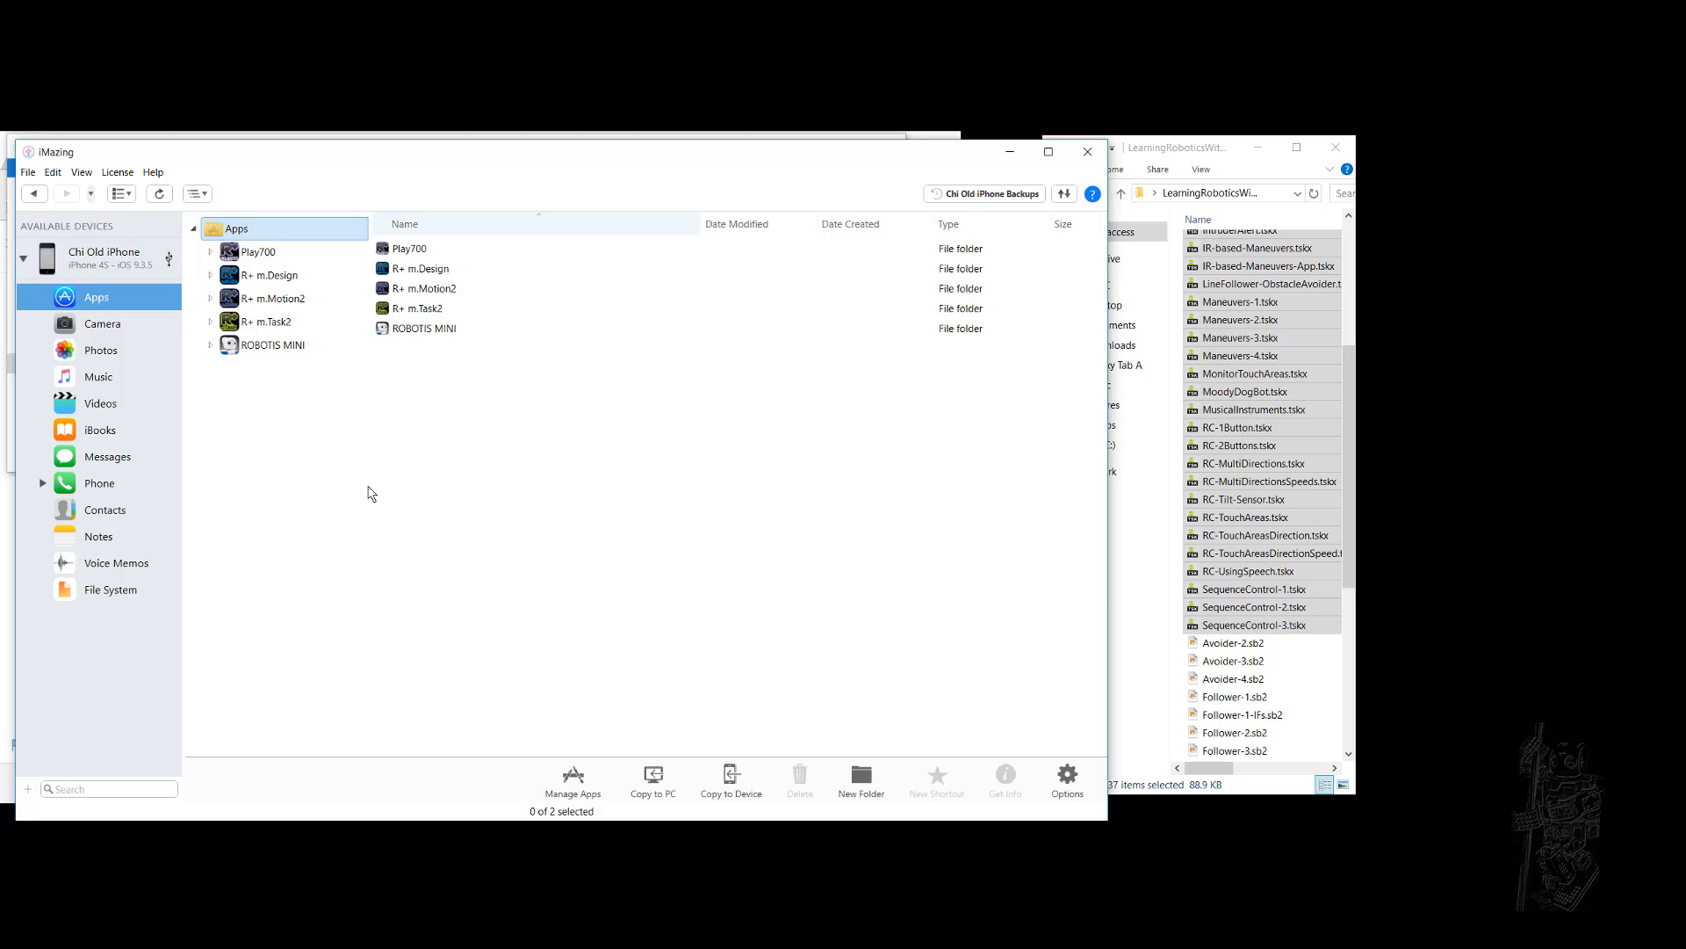
{"action": "mouse_move", "coordinate": [377, 492]}
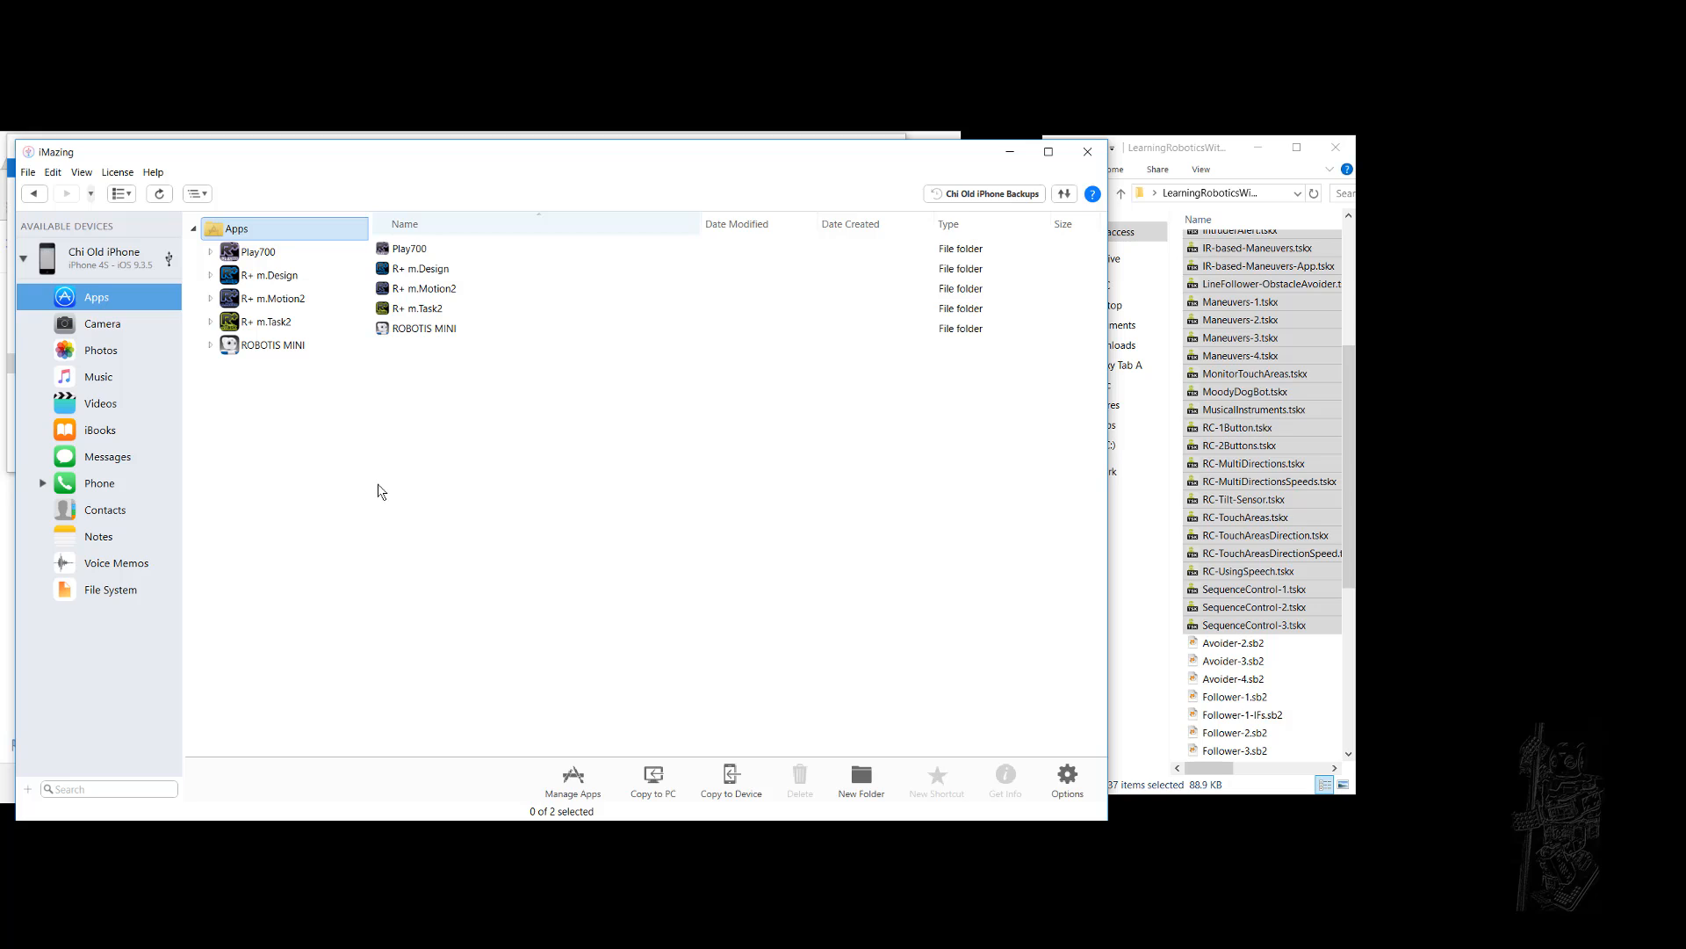
{"action": "mouse_move", "coordinate": [399, 453]}
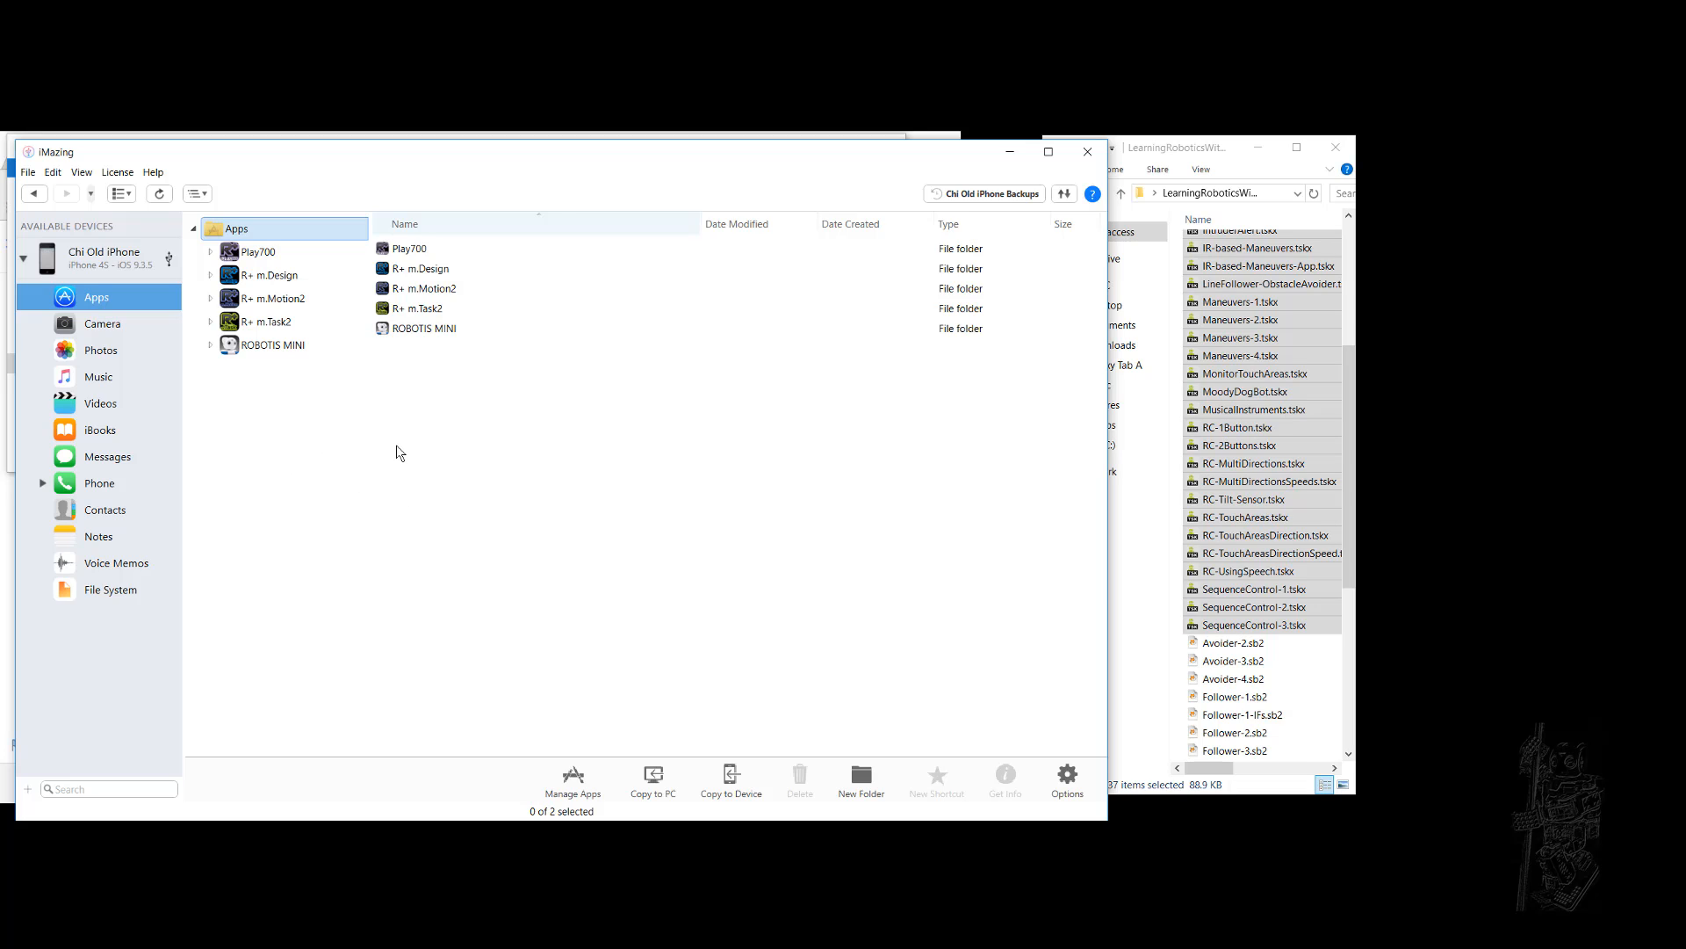
{"action": "mouse_move", "coordinate": [332, 490]}
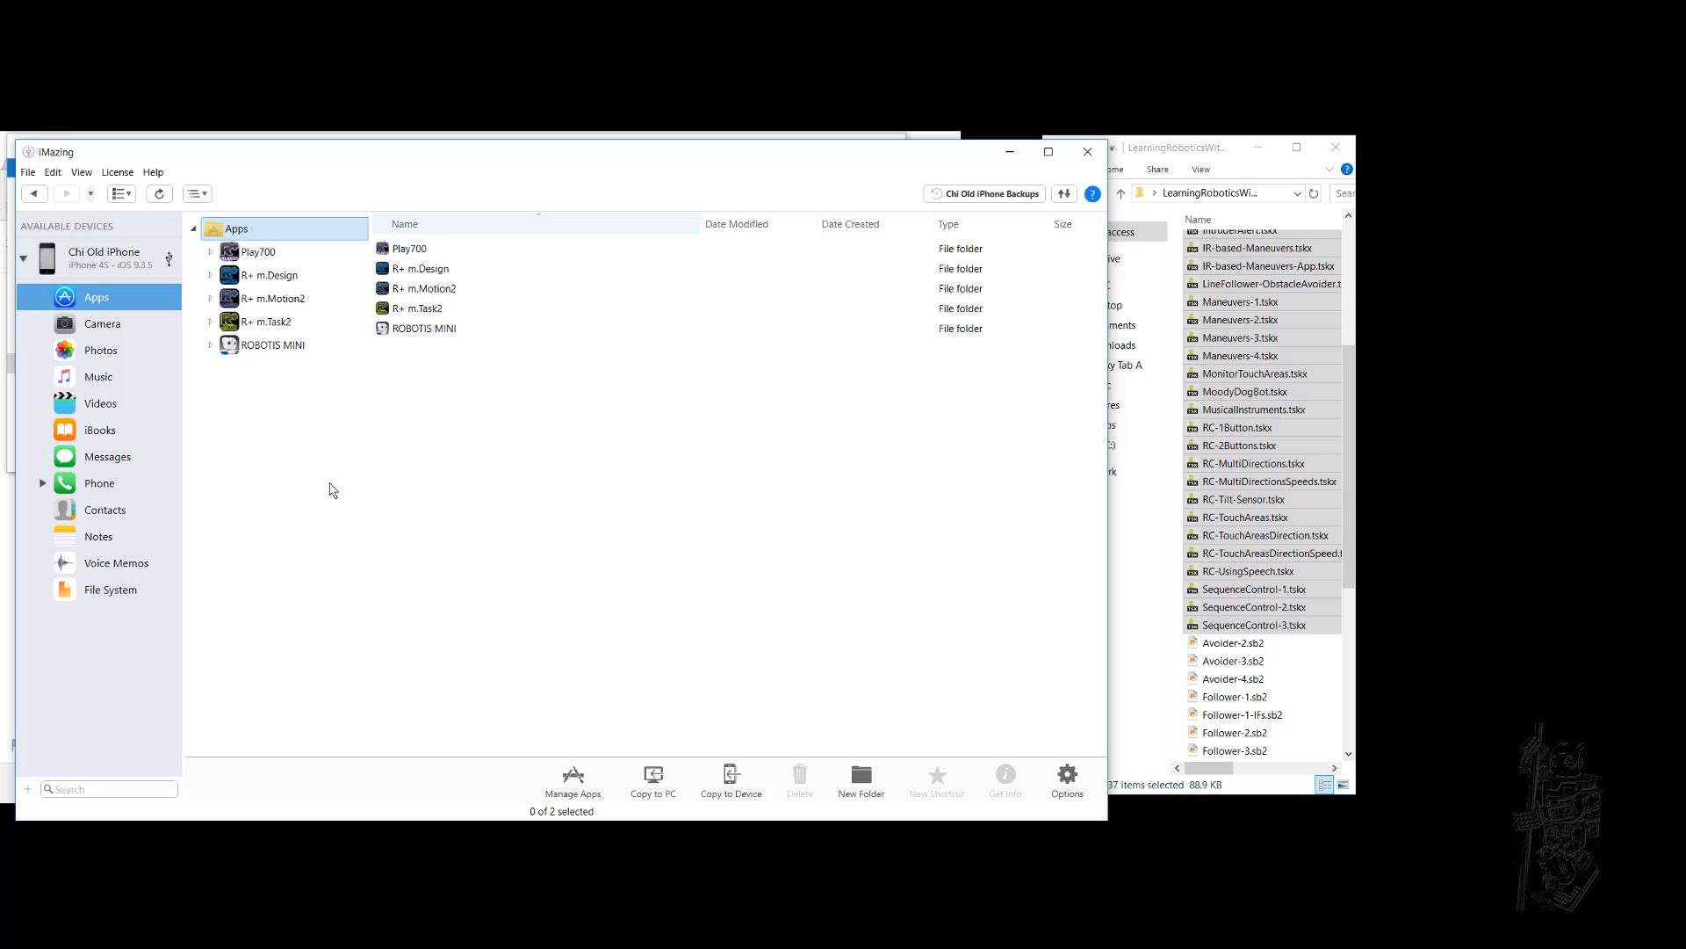
{"action": "mouse_move", "coordinate": [271, 264]}
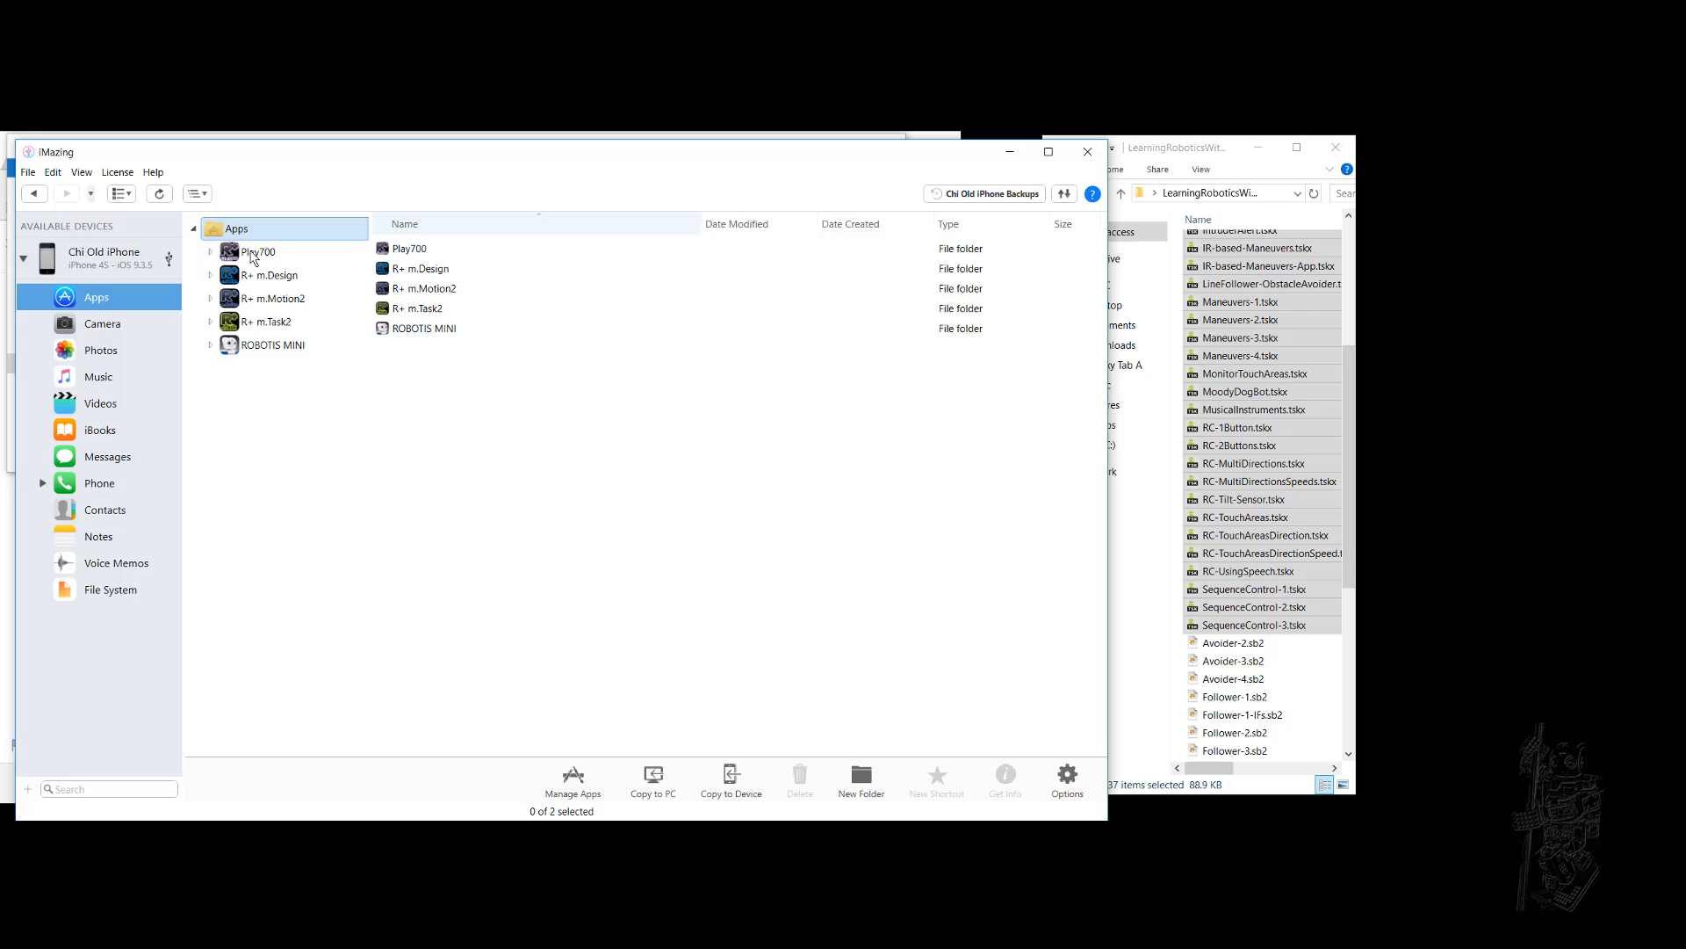
Browse to the Documents folder of the R+ m.Task2 app on the iPhone
{"action": "left_click", "coordinate": [425, 287]}
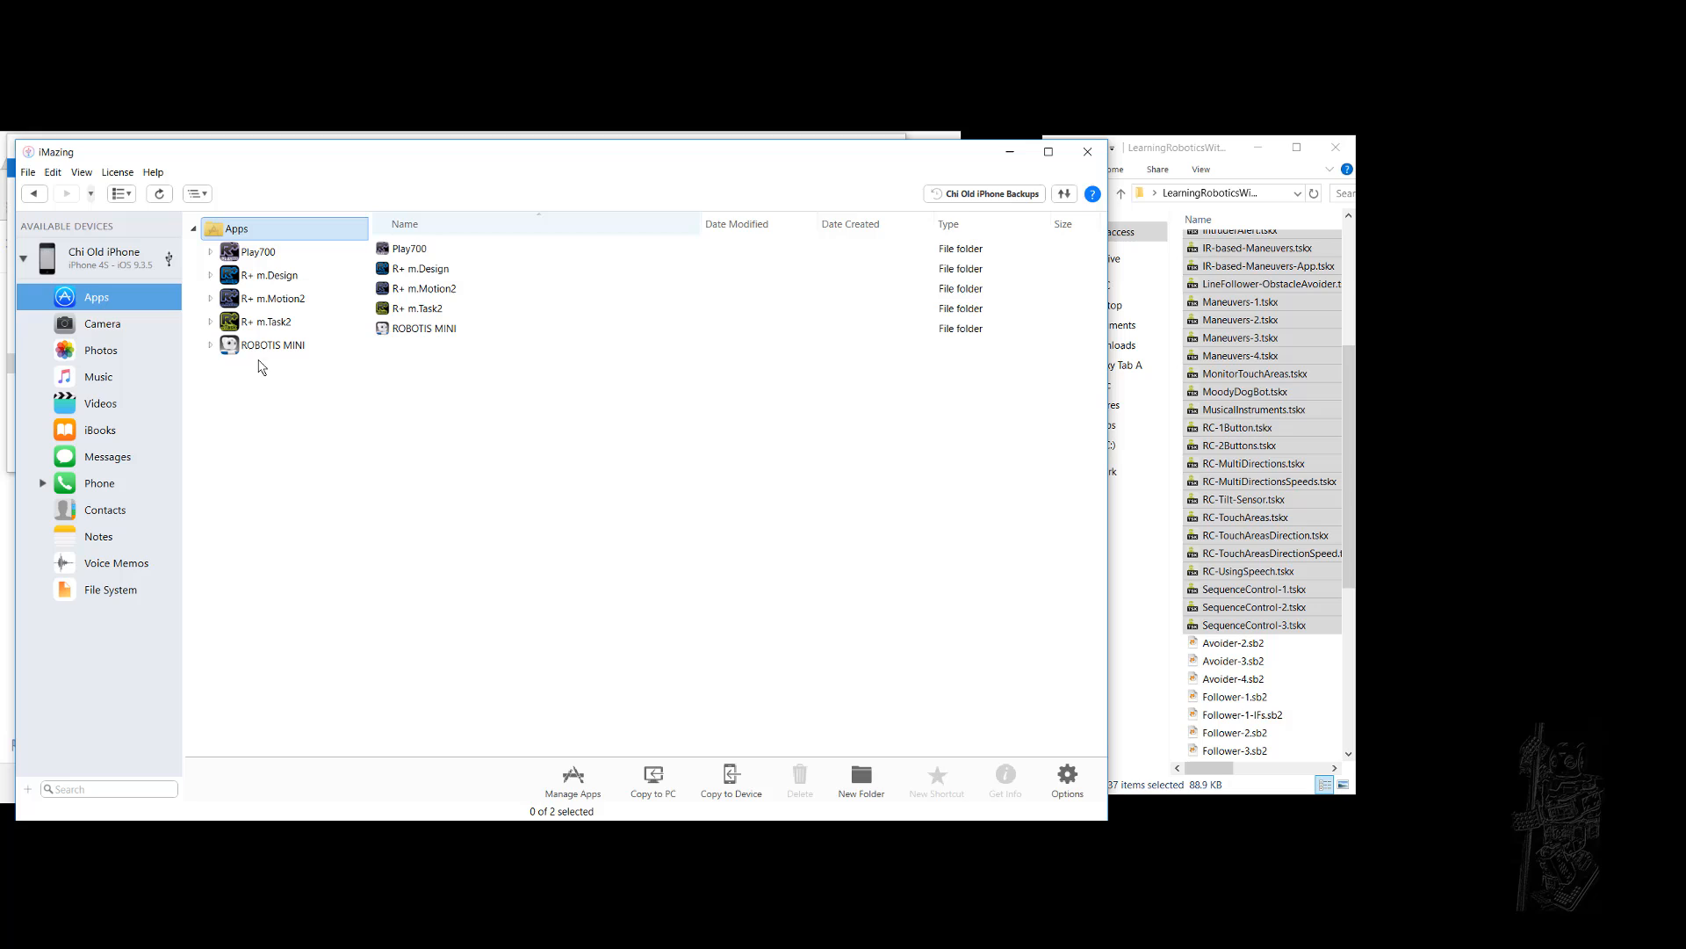
{"action": "left_click", "coordinate": [213, 321]}
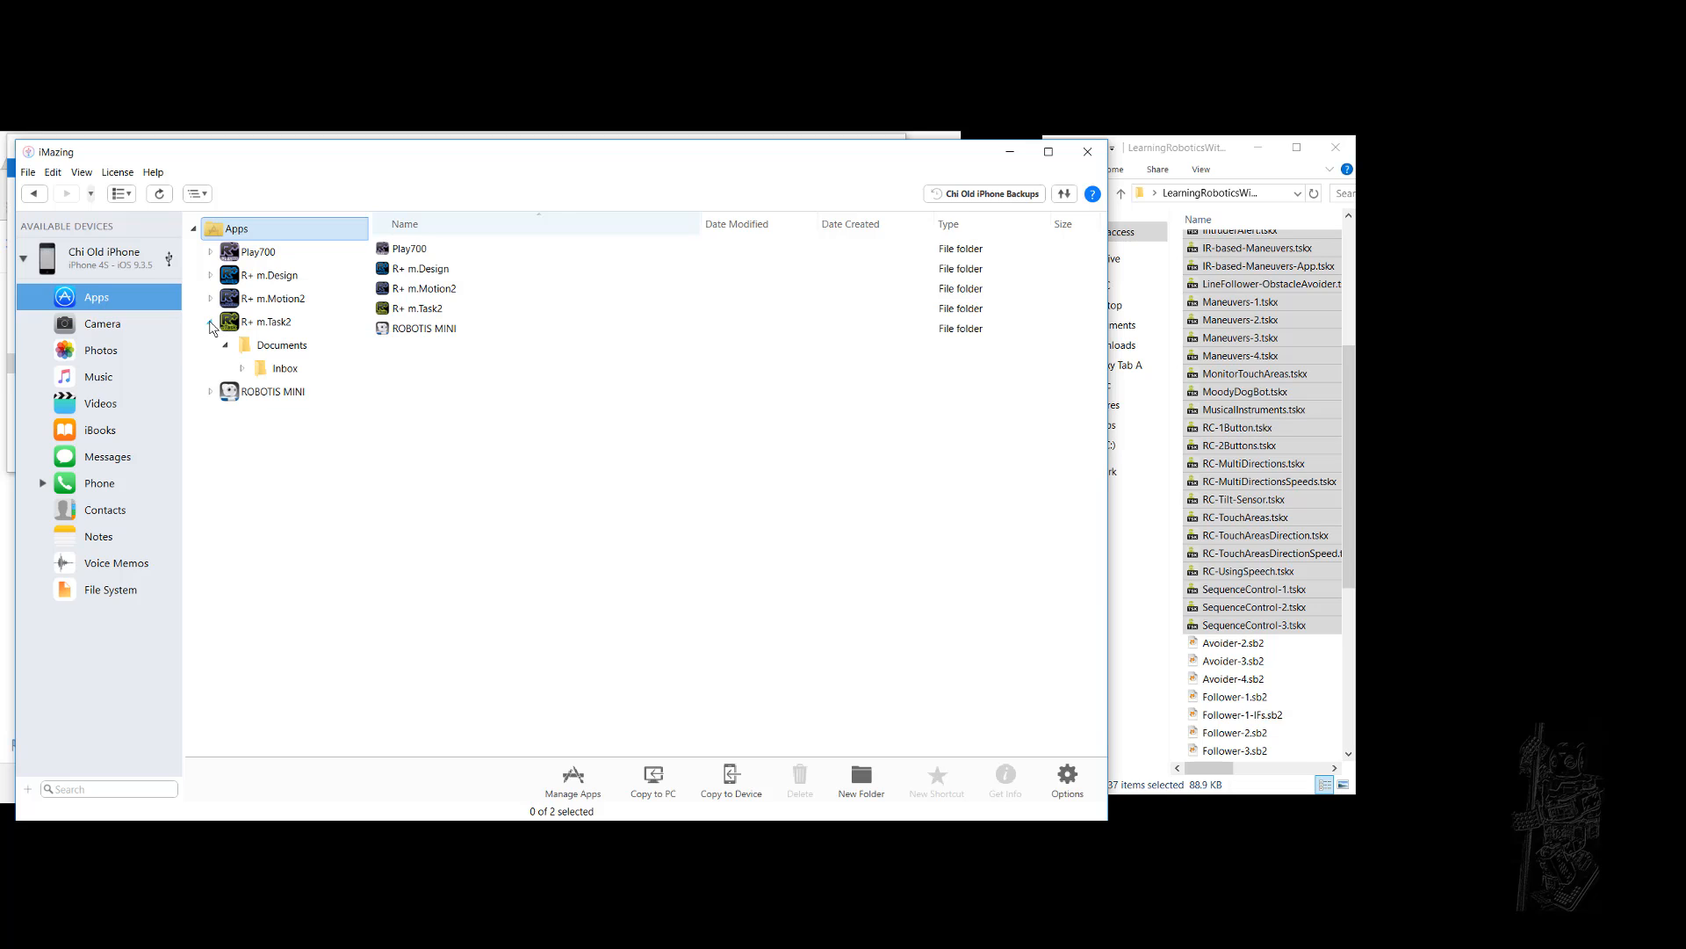
{"action": "left_click", "coordinate": [270, 322]}
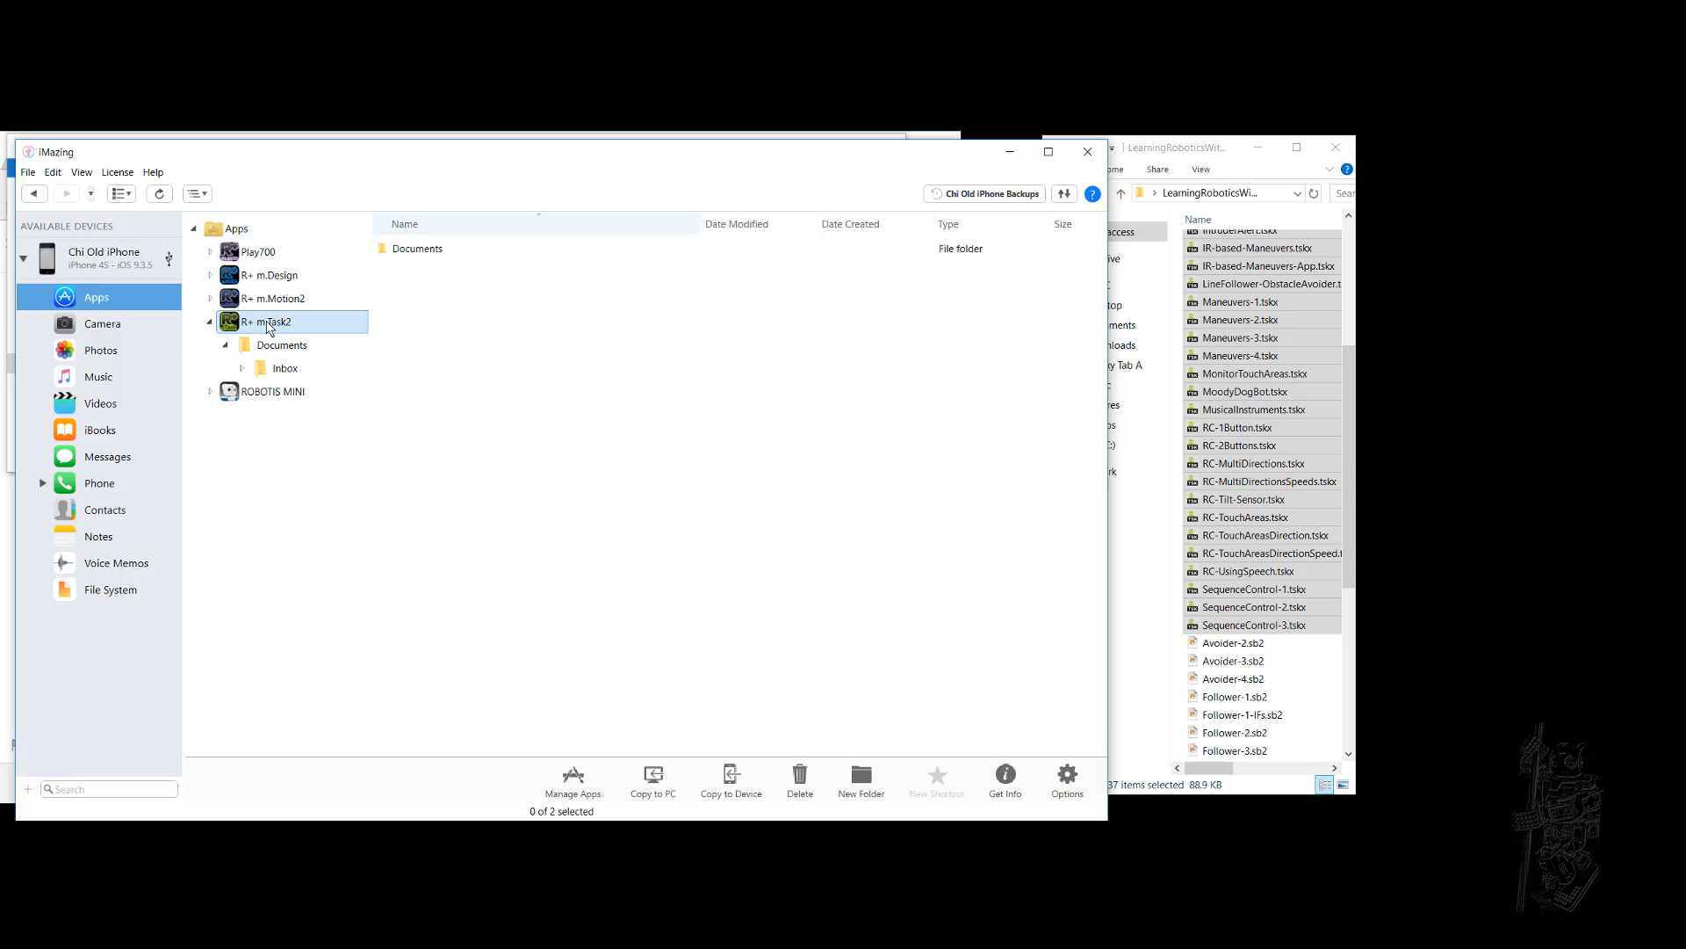
{"action": "left_click", "coordinate": [281, 344]}
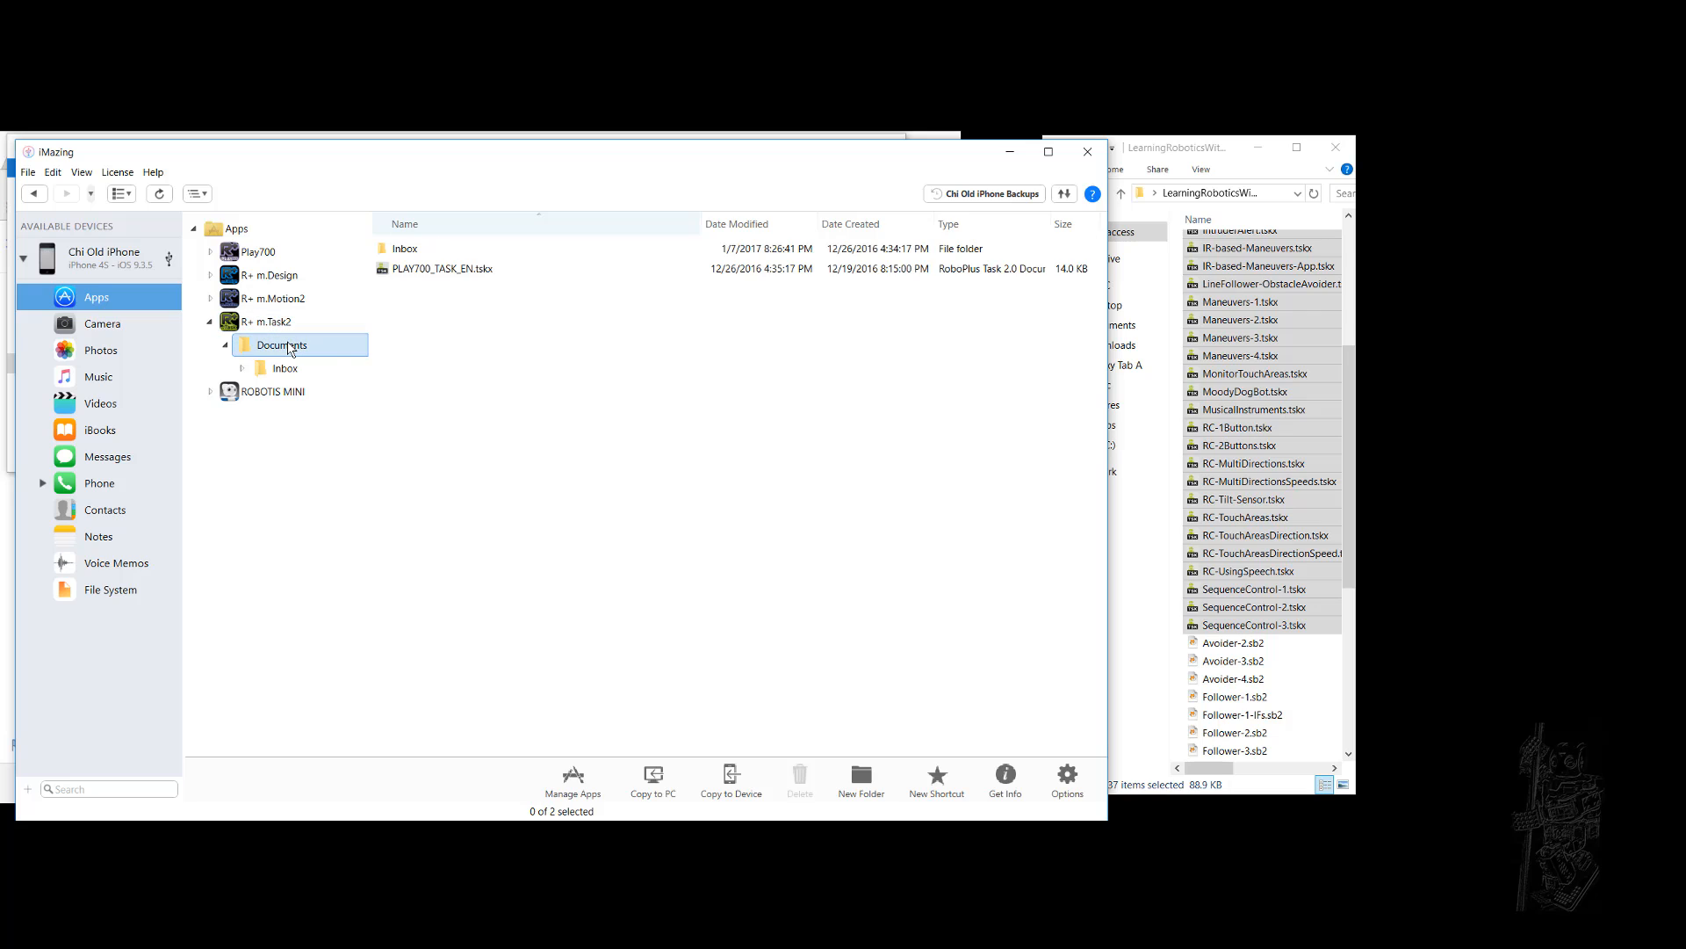
Check PLAY700_TASK_EN.tskx and the Inbox folder, then return to Documents
{"action": "left_click", "coordinate": [441, 267]}
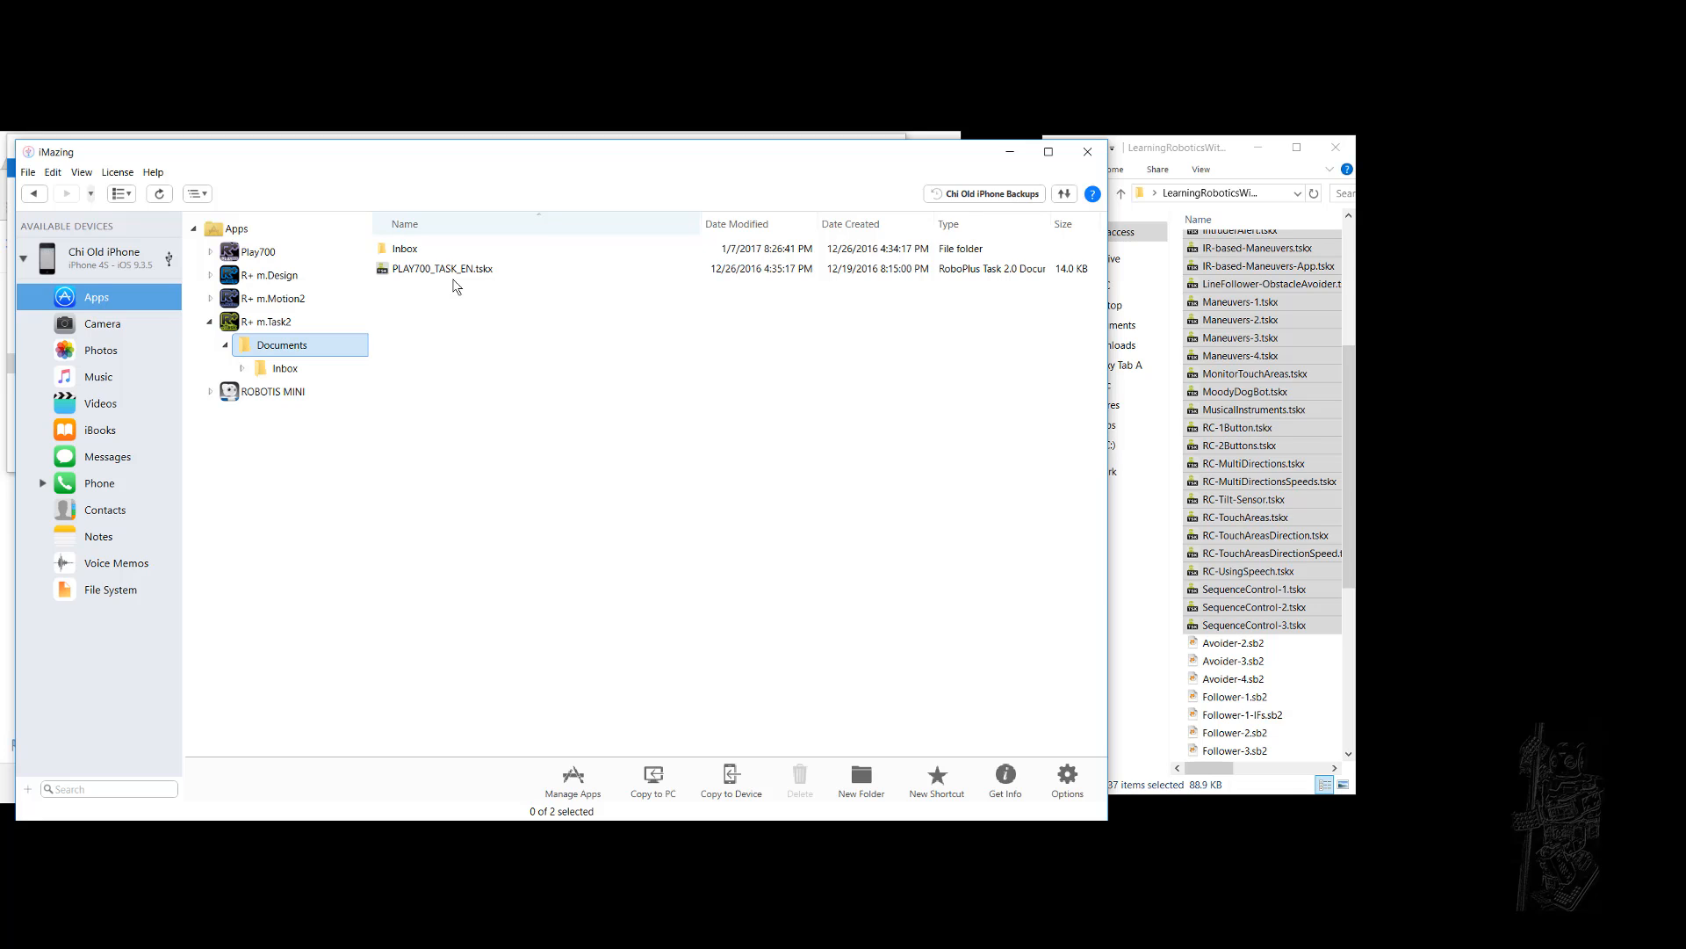
{"action": "left_click", "coordinate": [440, 267]}
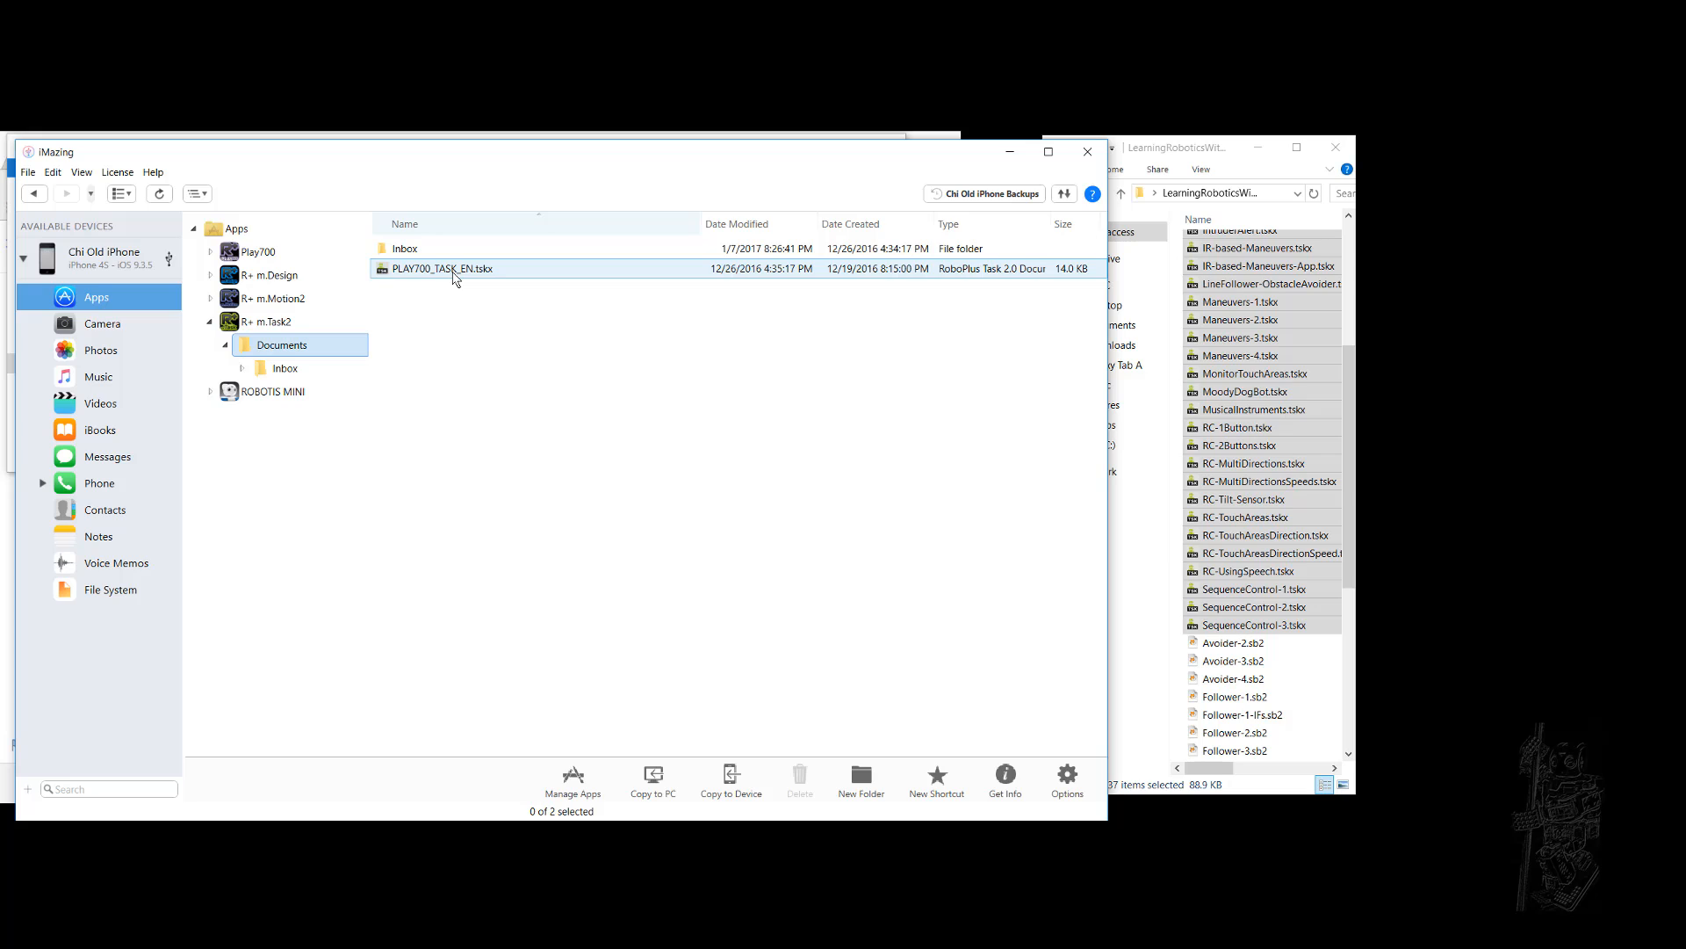
{"action": "left_click", "coordinate": [286, 367]}
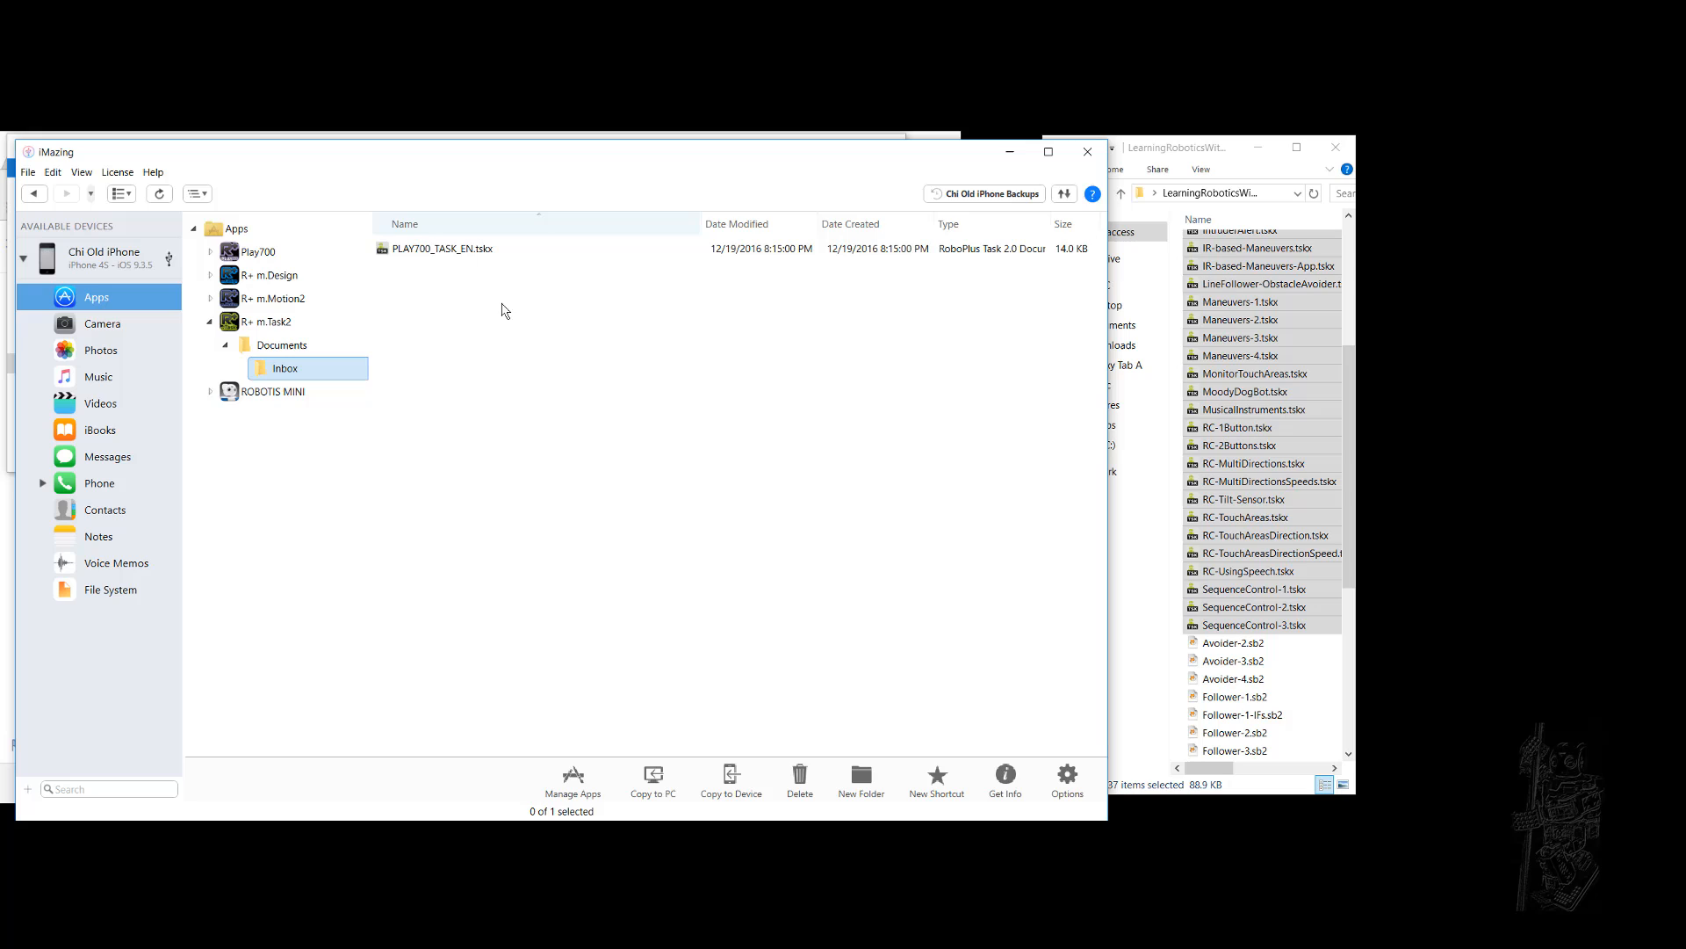
{"action": "left_click", "coordinate": [441, 248]}
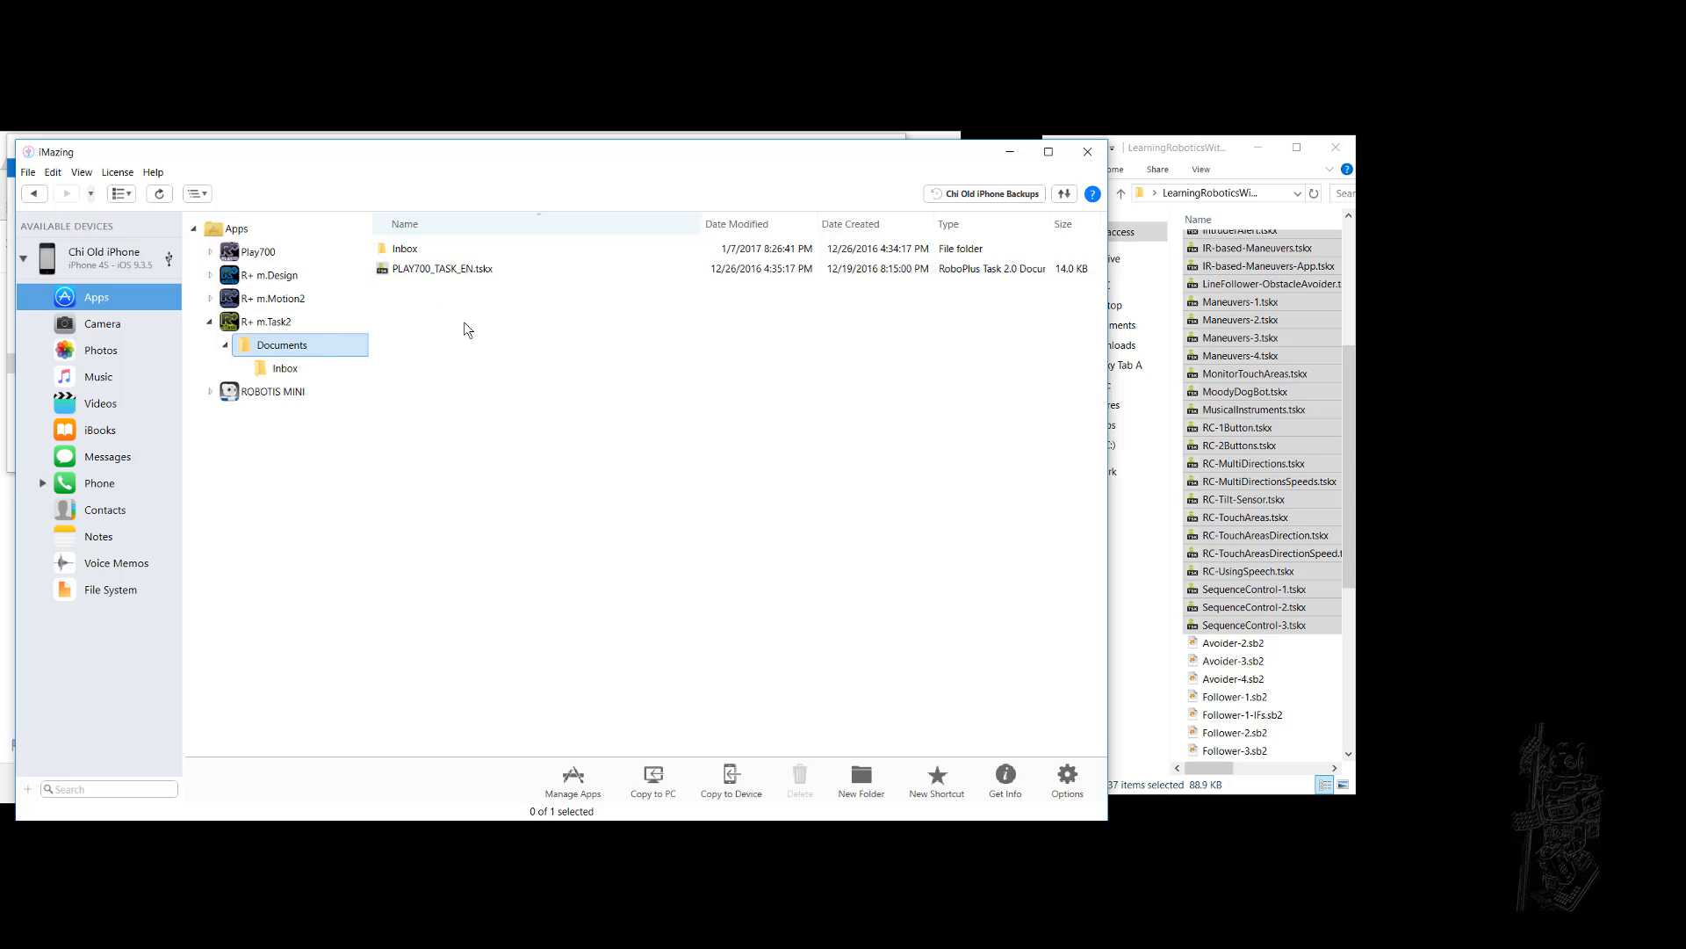
{"action": "mouse_move", "coordinate": [497, 339]}
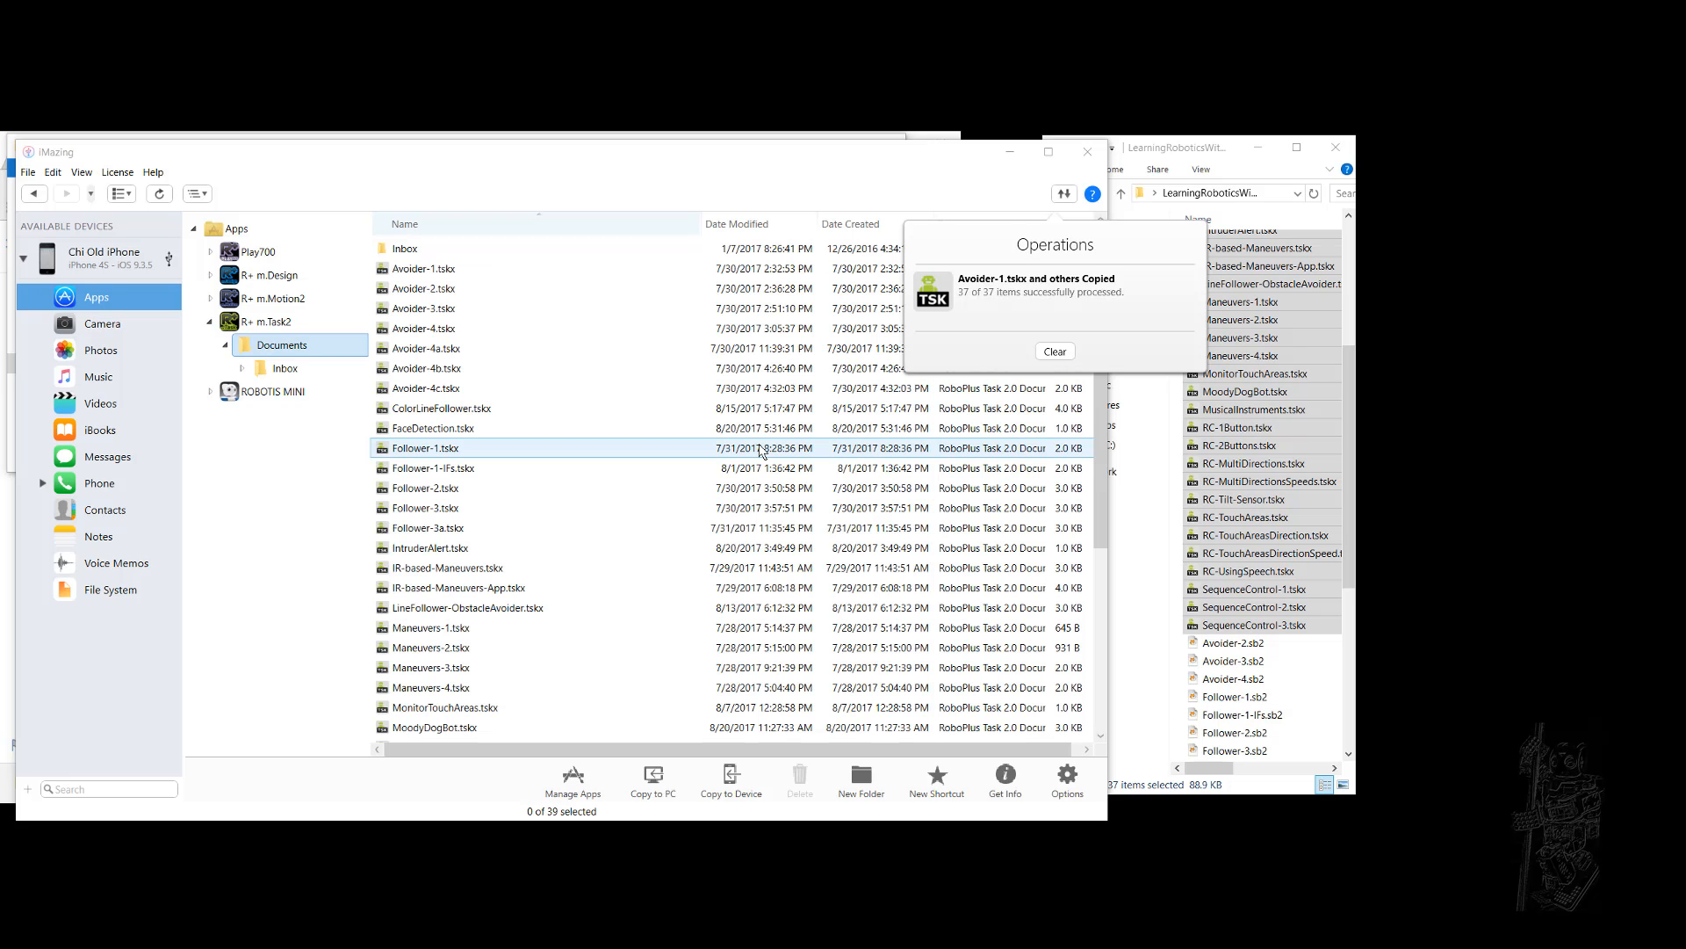
Copy the 37 example .tskx files into R+ m.Task2's Documents and let it complete
{"action": "left_click", "coordinate": [423, 267]}
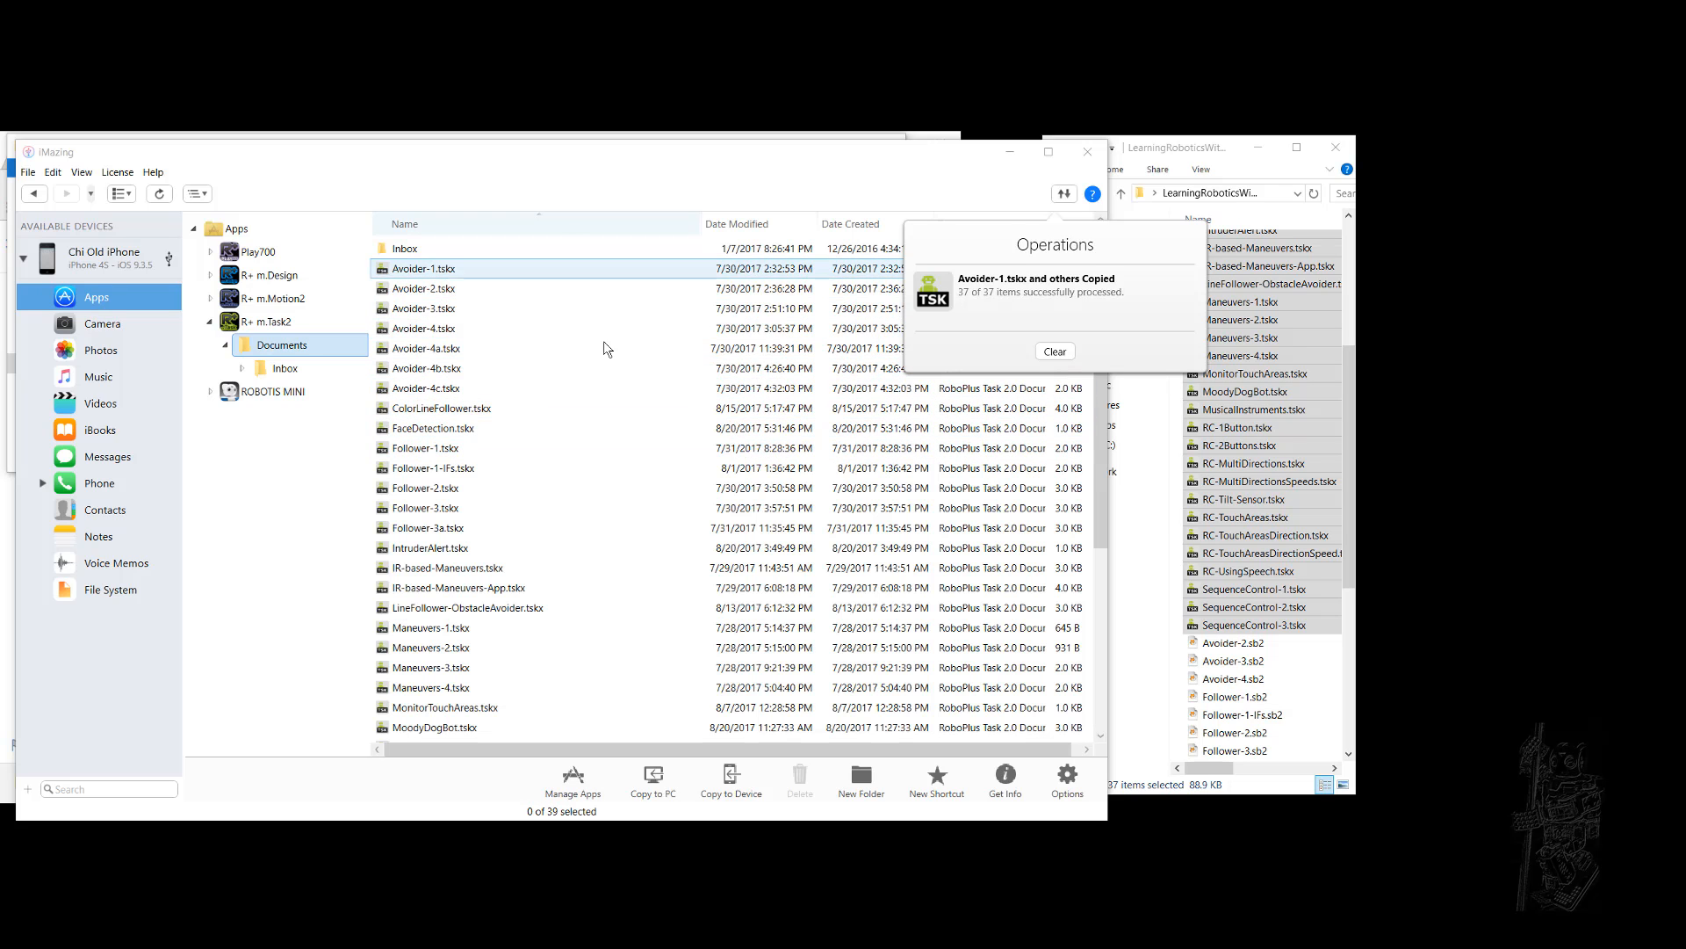
{"action": "left_click", "coordinate": [431, 668]}
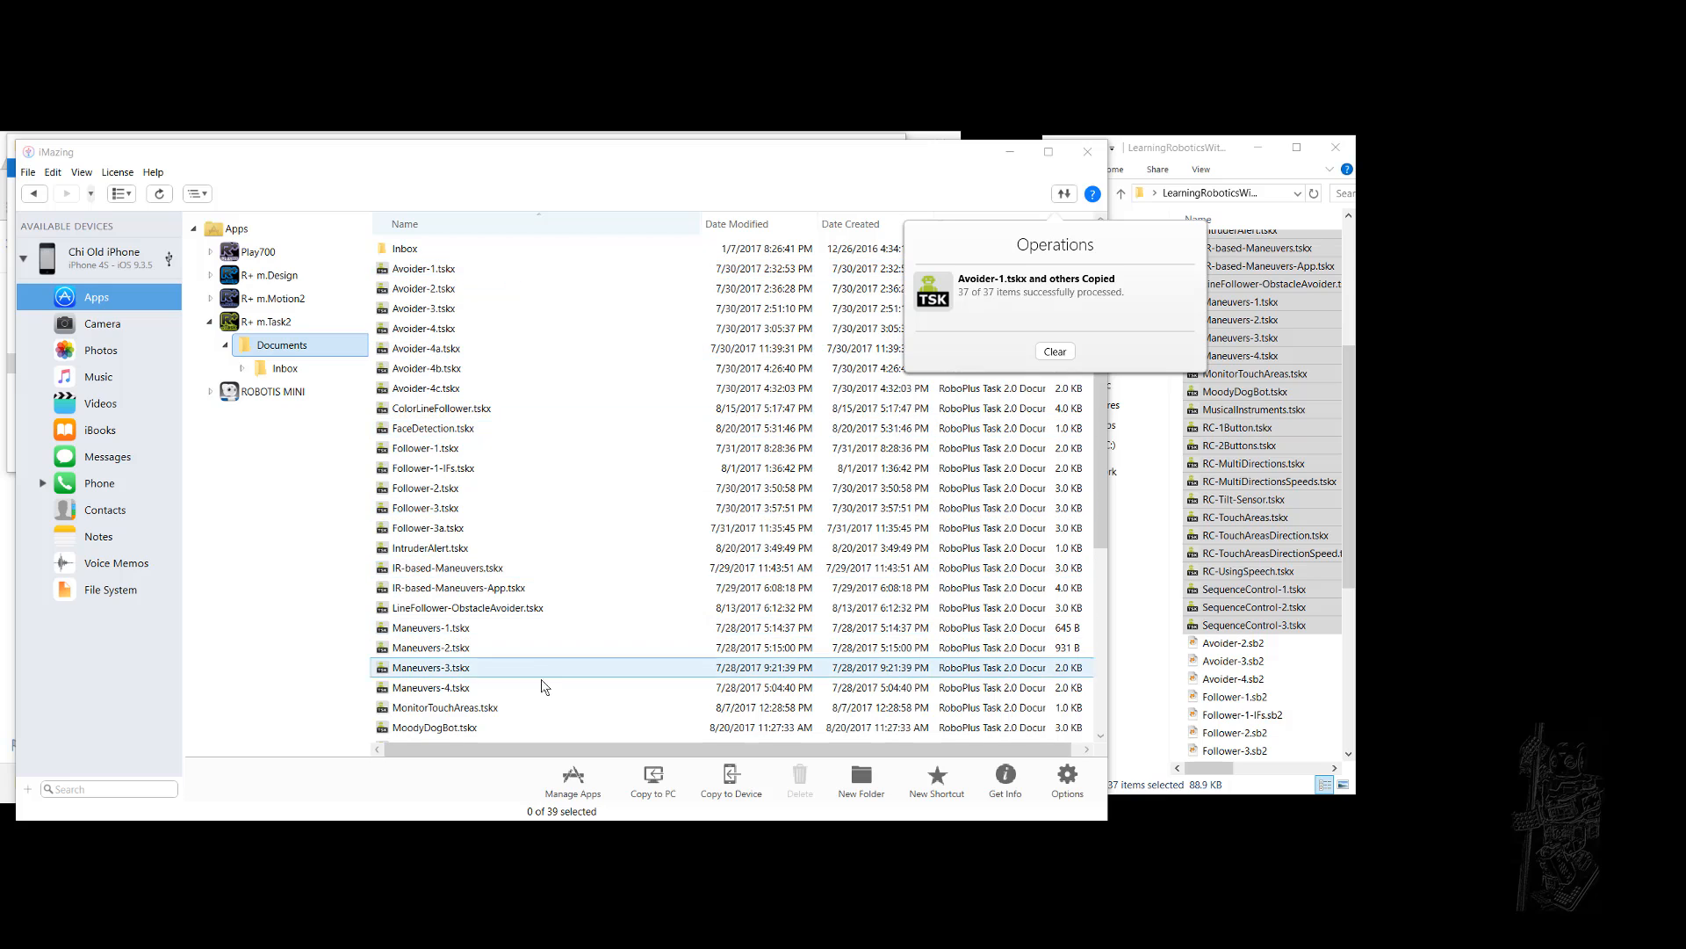
{"action": "left_click", "coordinate": [425, 506]}
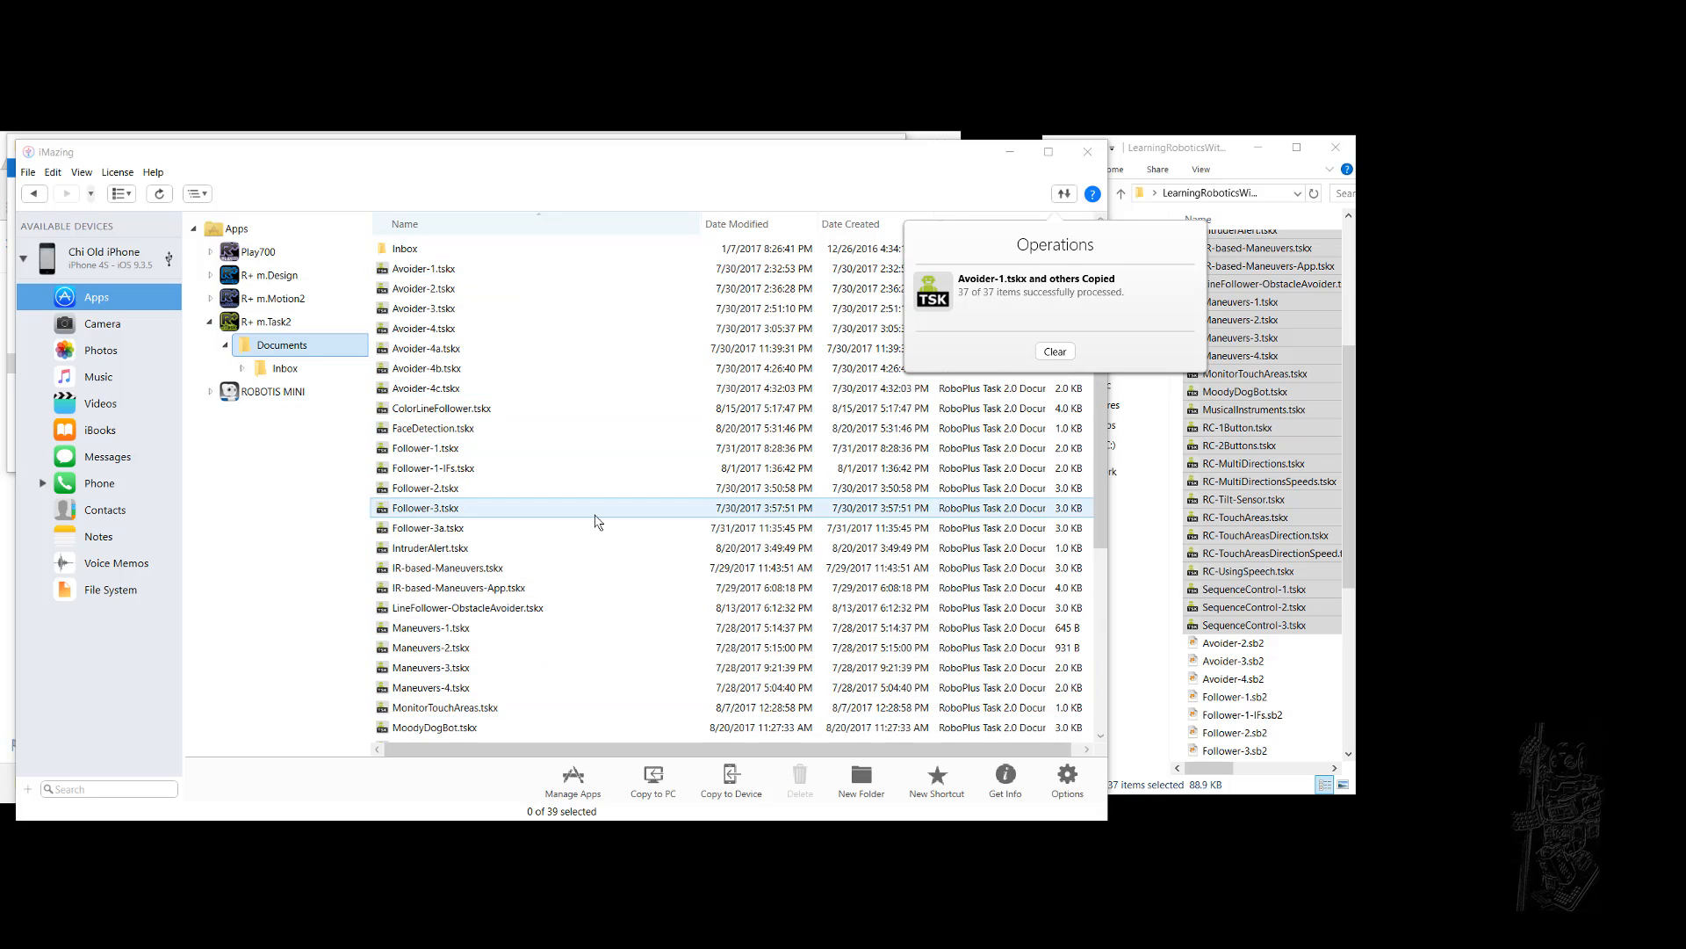